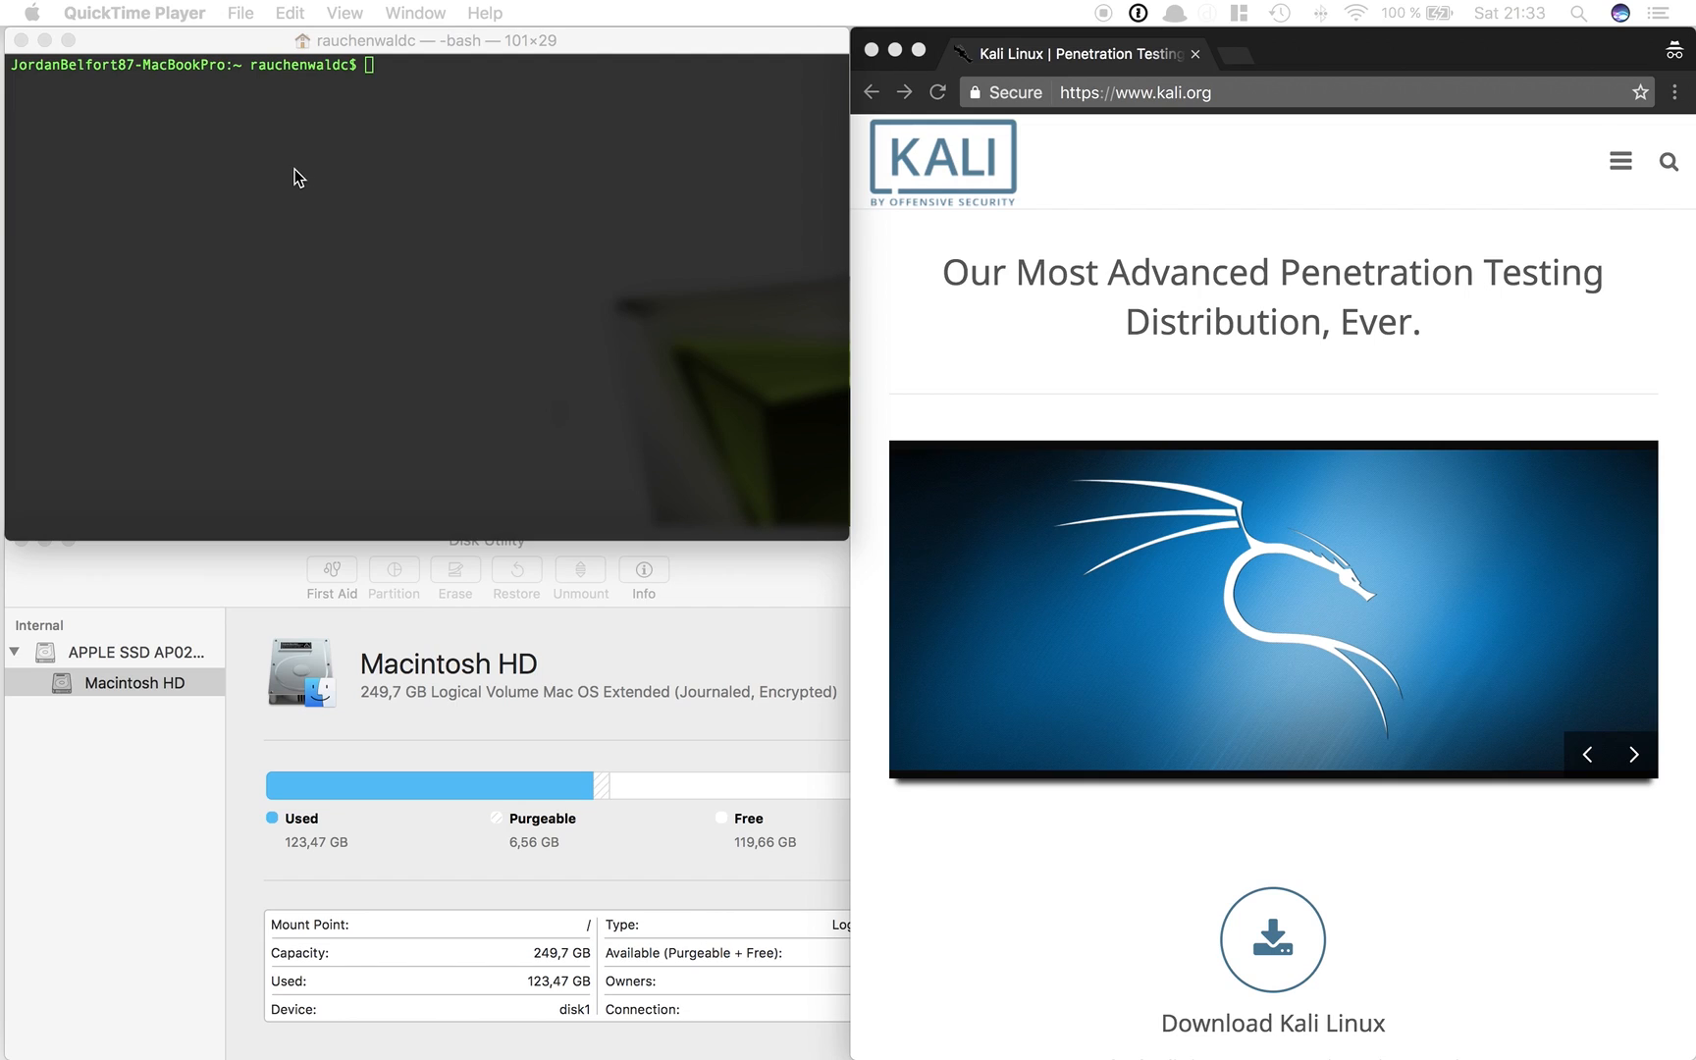
mouse_move(306, 174)
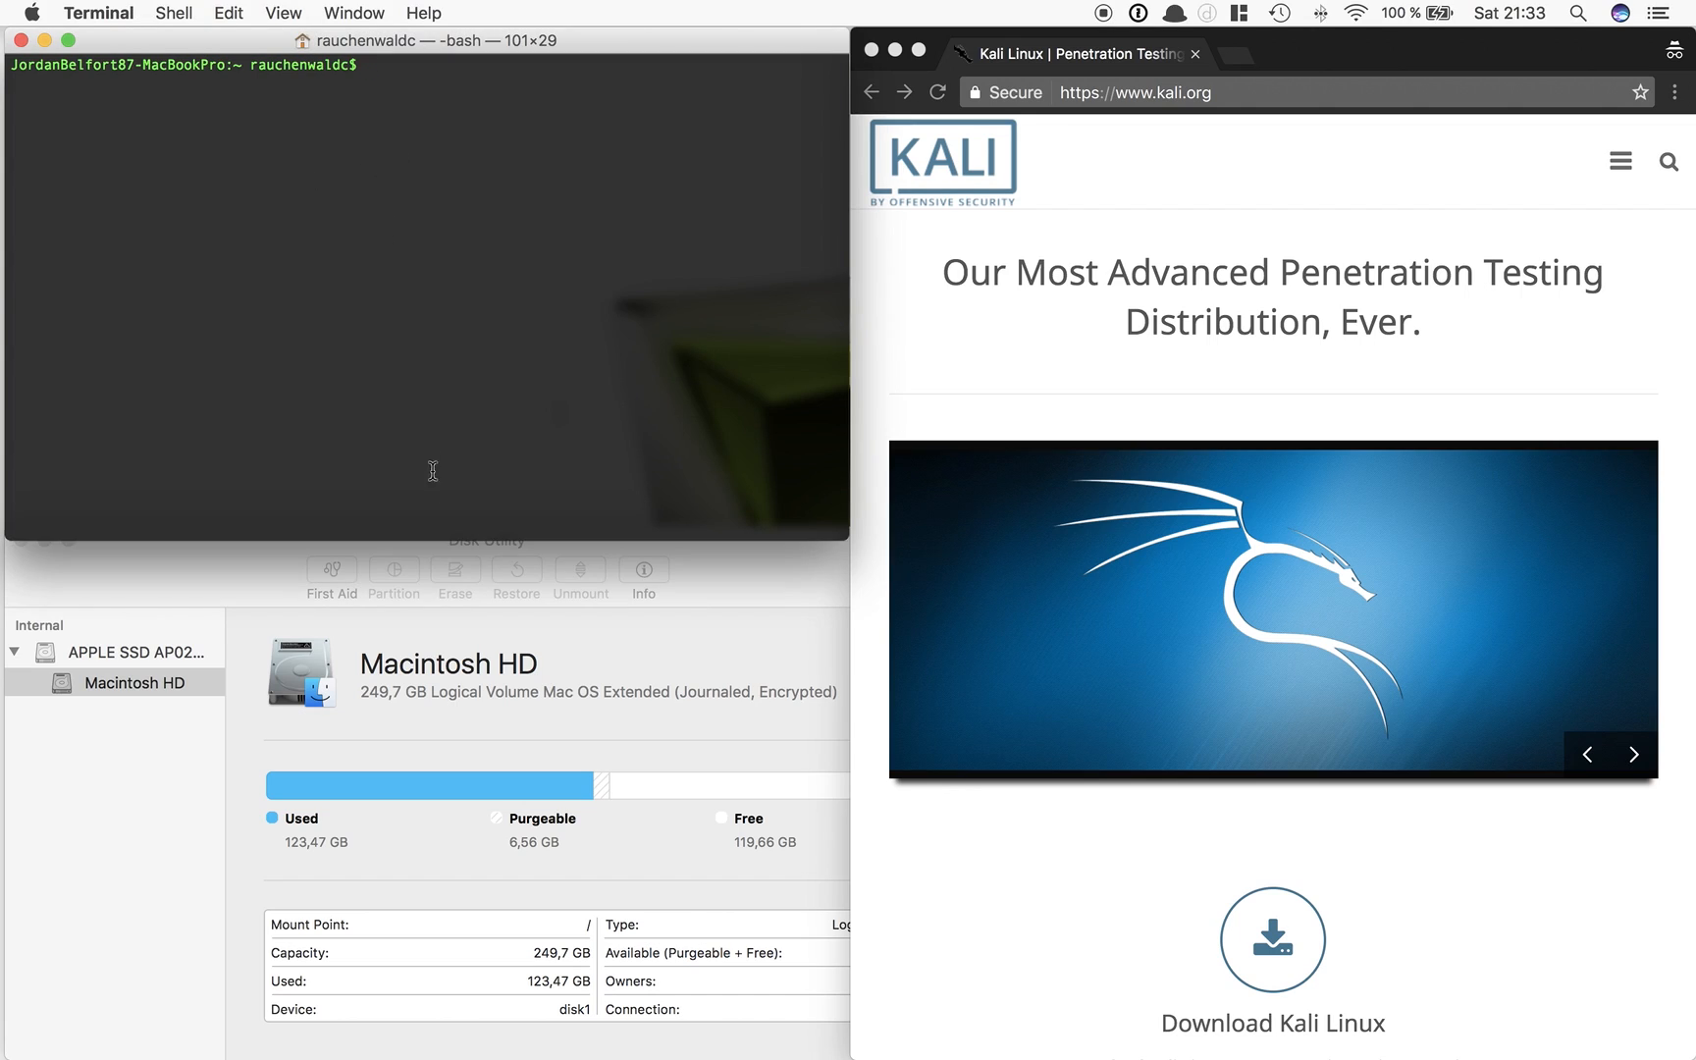
Go from kali.org to the downloads page and scroll to the 2016.2 image table
click(487, 540)
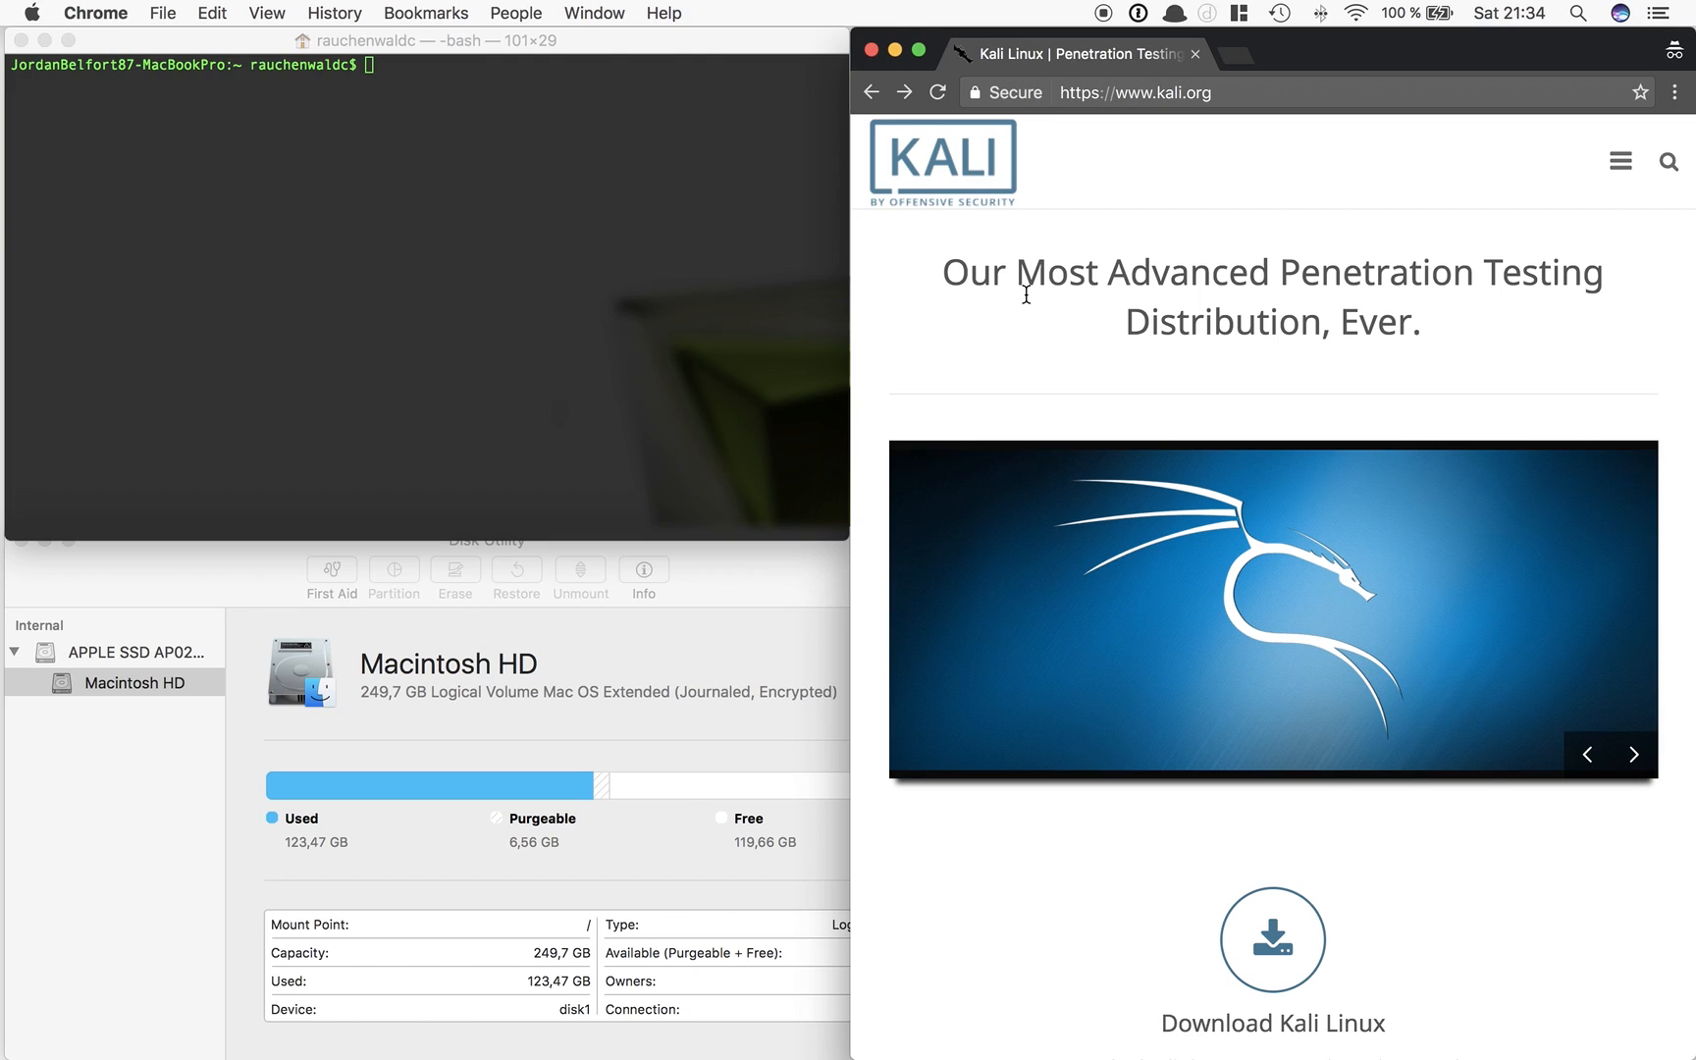
mouse_move(1486, 186)
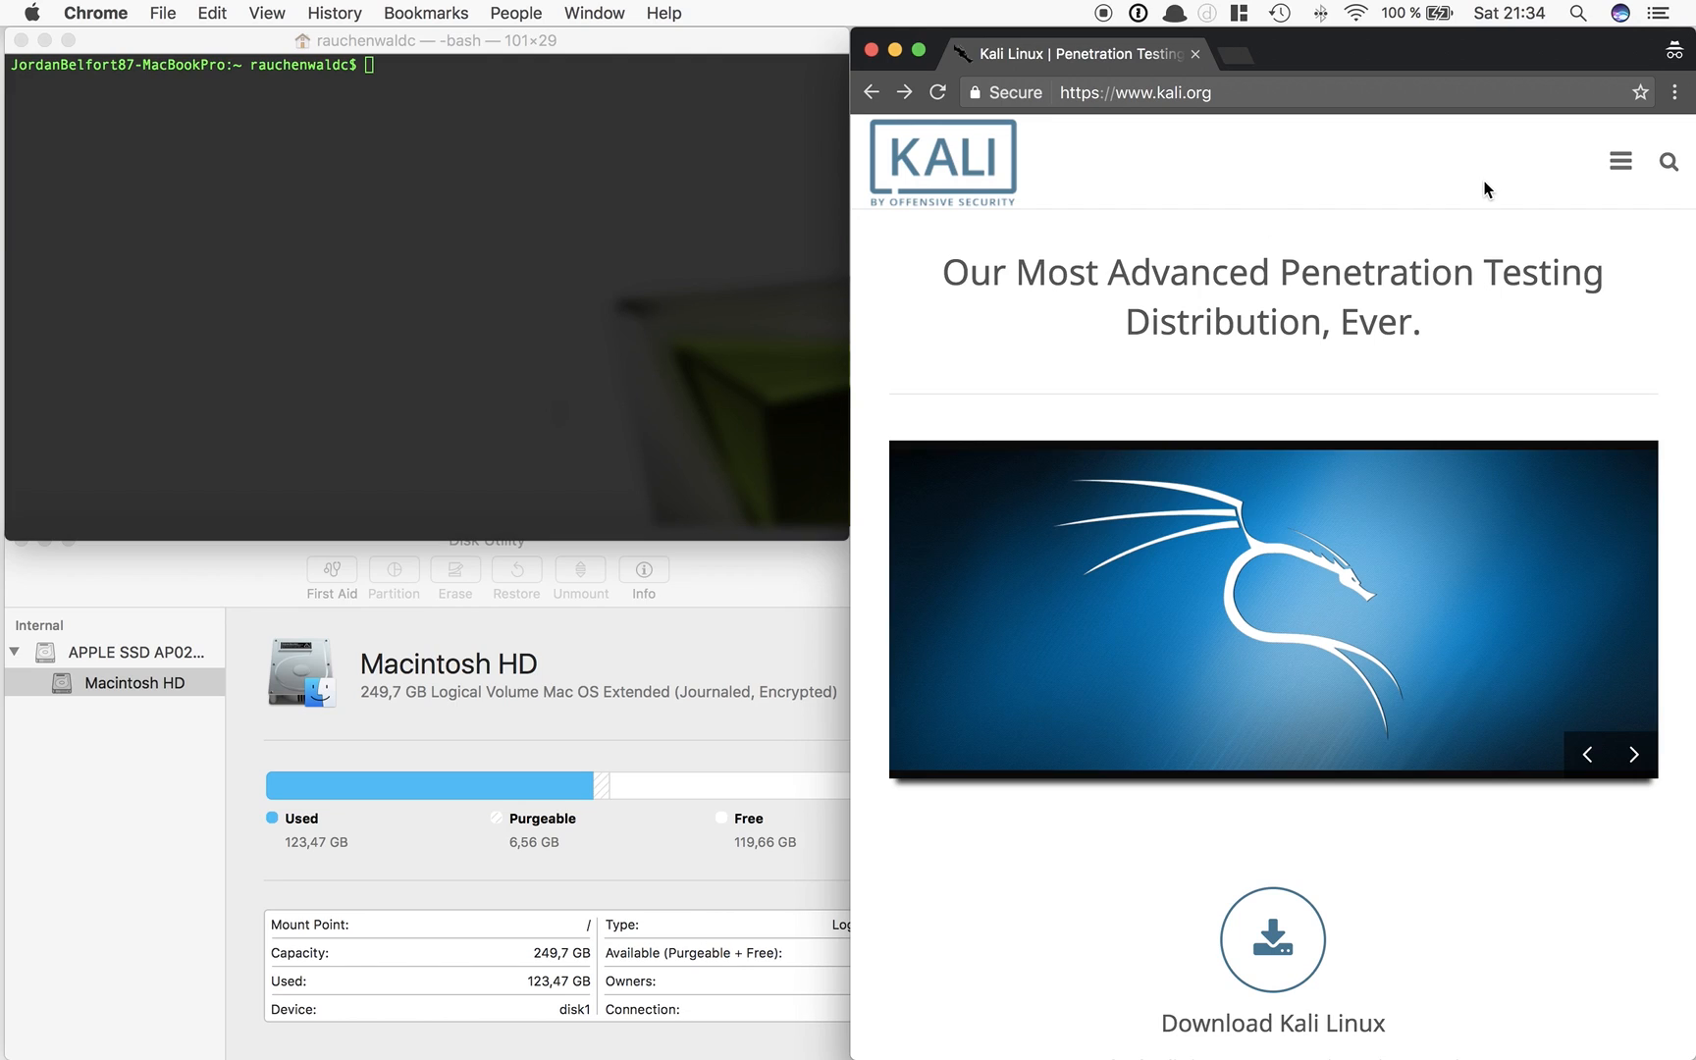
mouse_move(1349, 326)
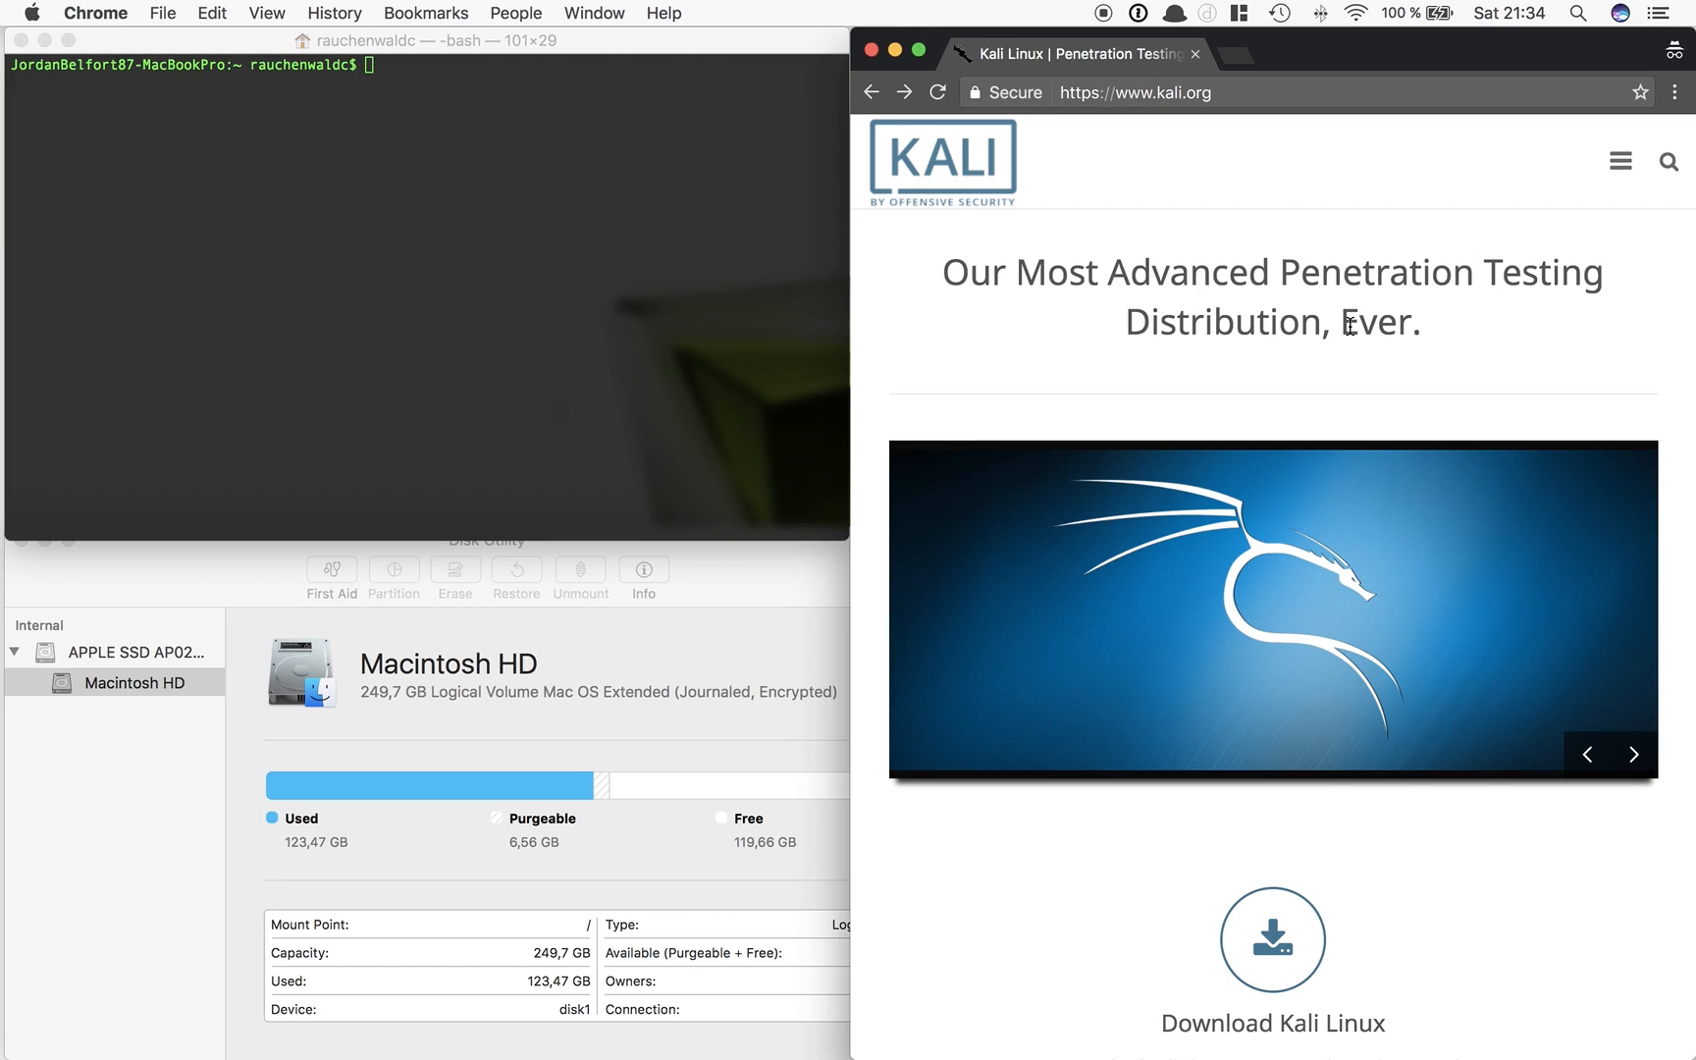
mouse_move(1414, 87)
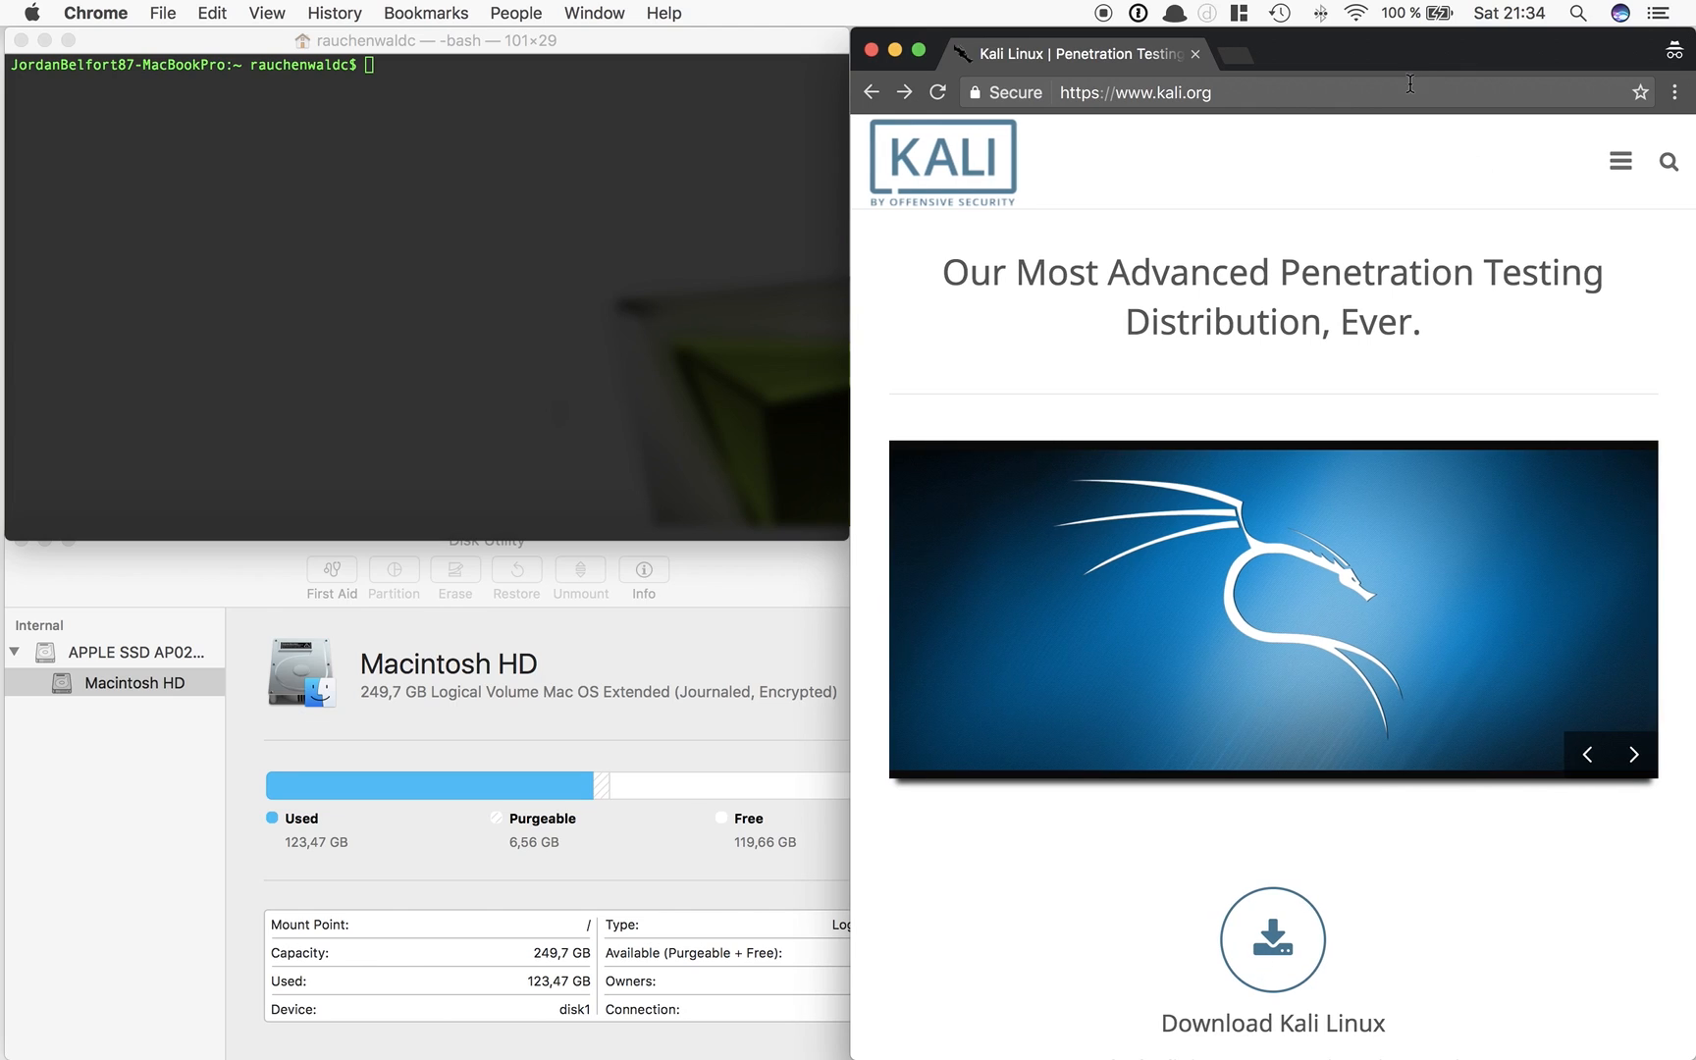
click(1621, 159)
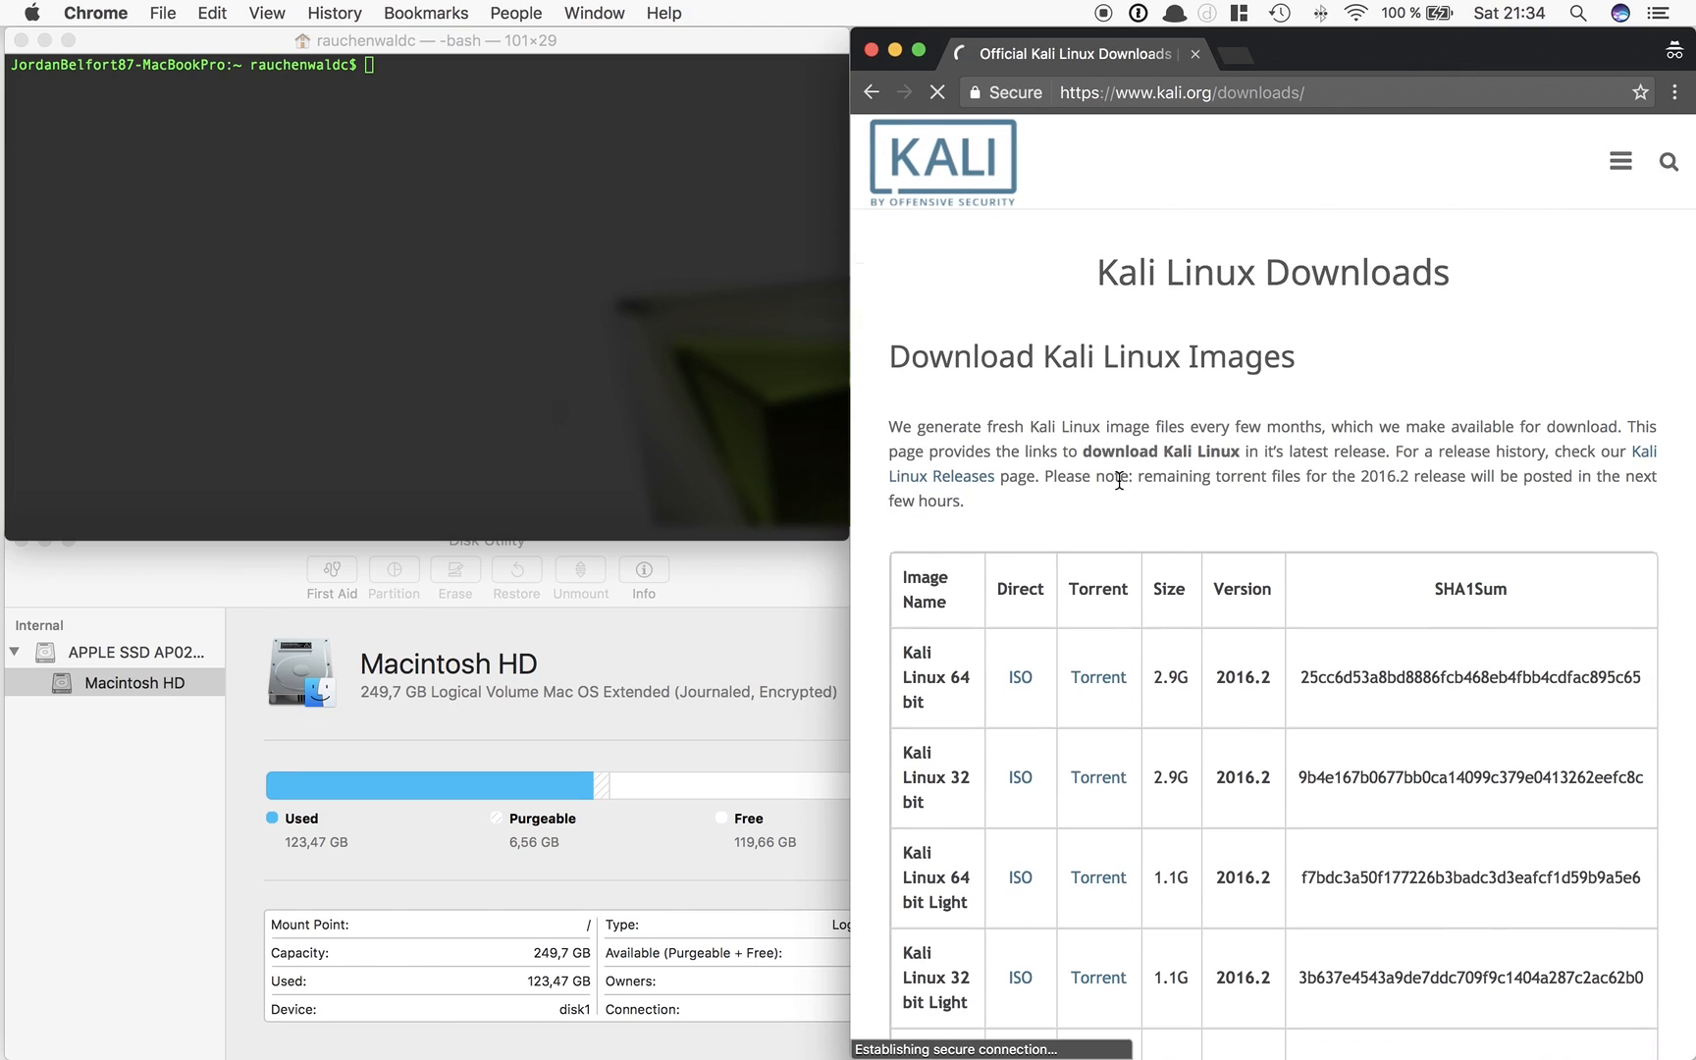
scroll(down, 3)
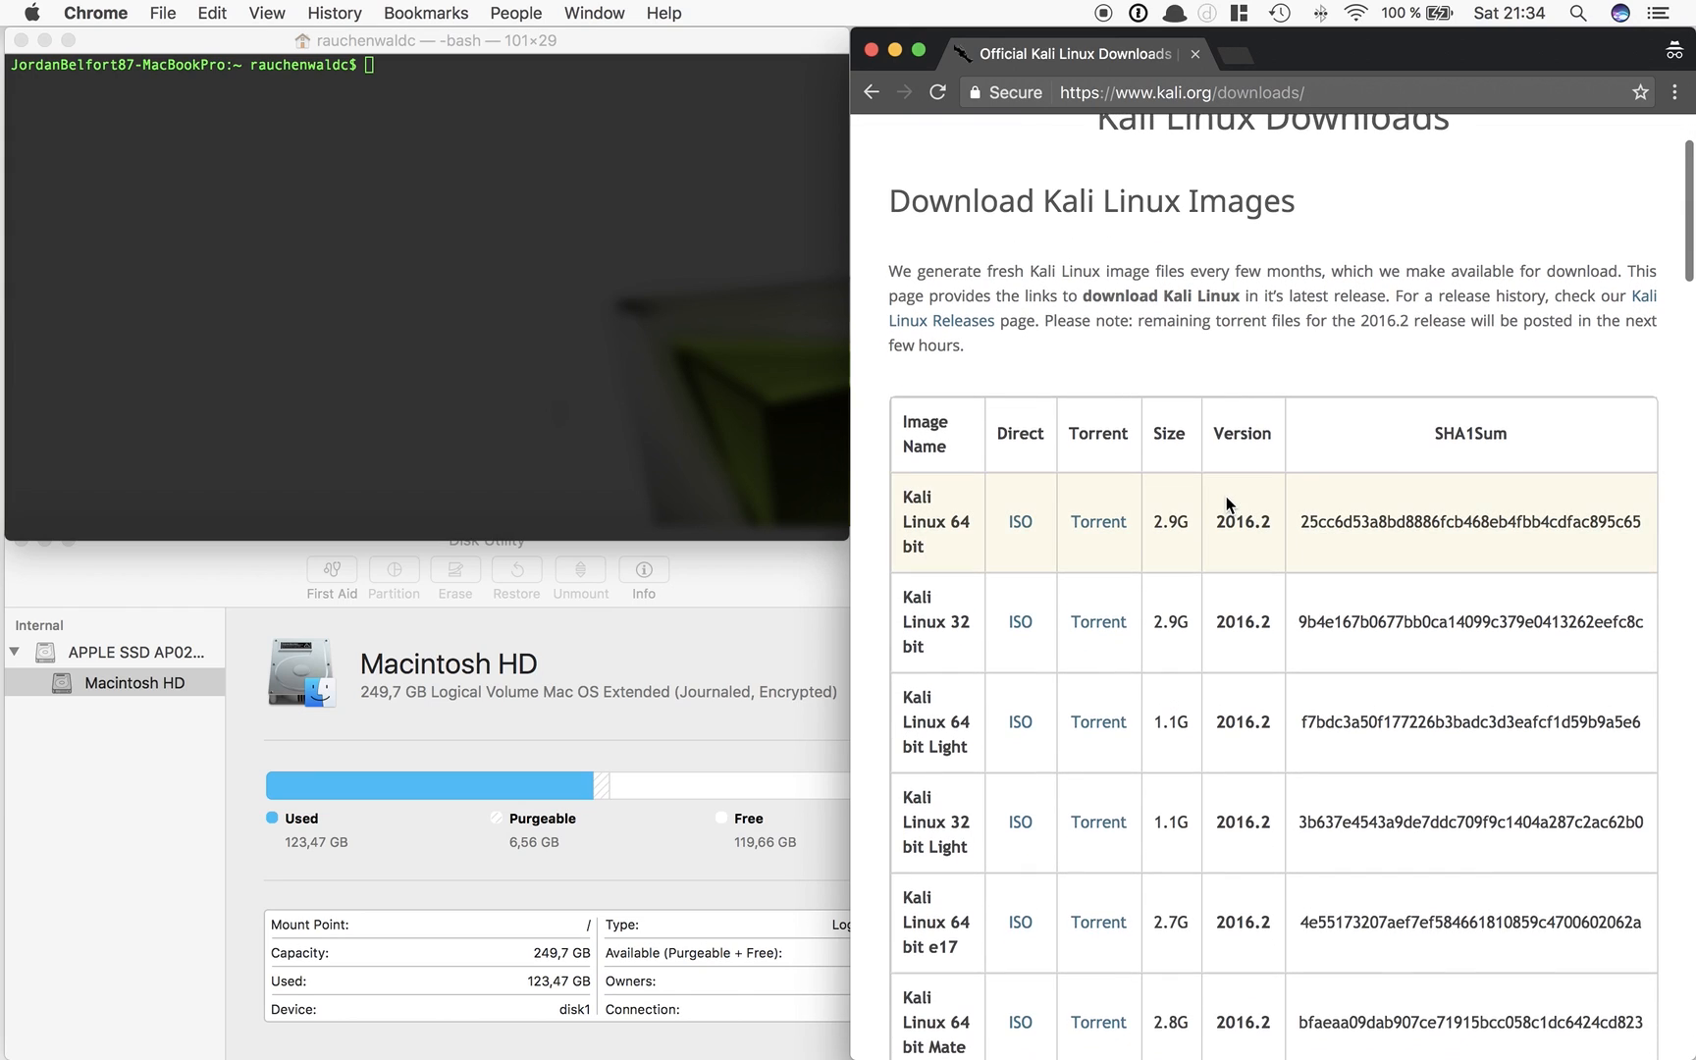
scroll(down, 3)
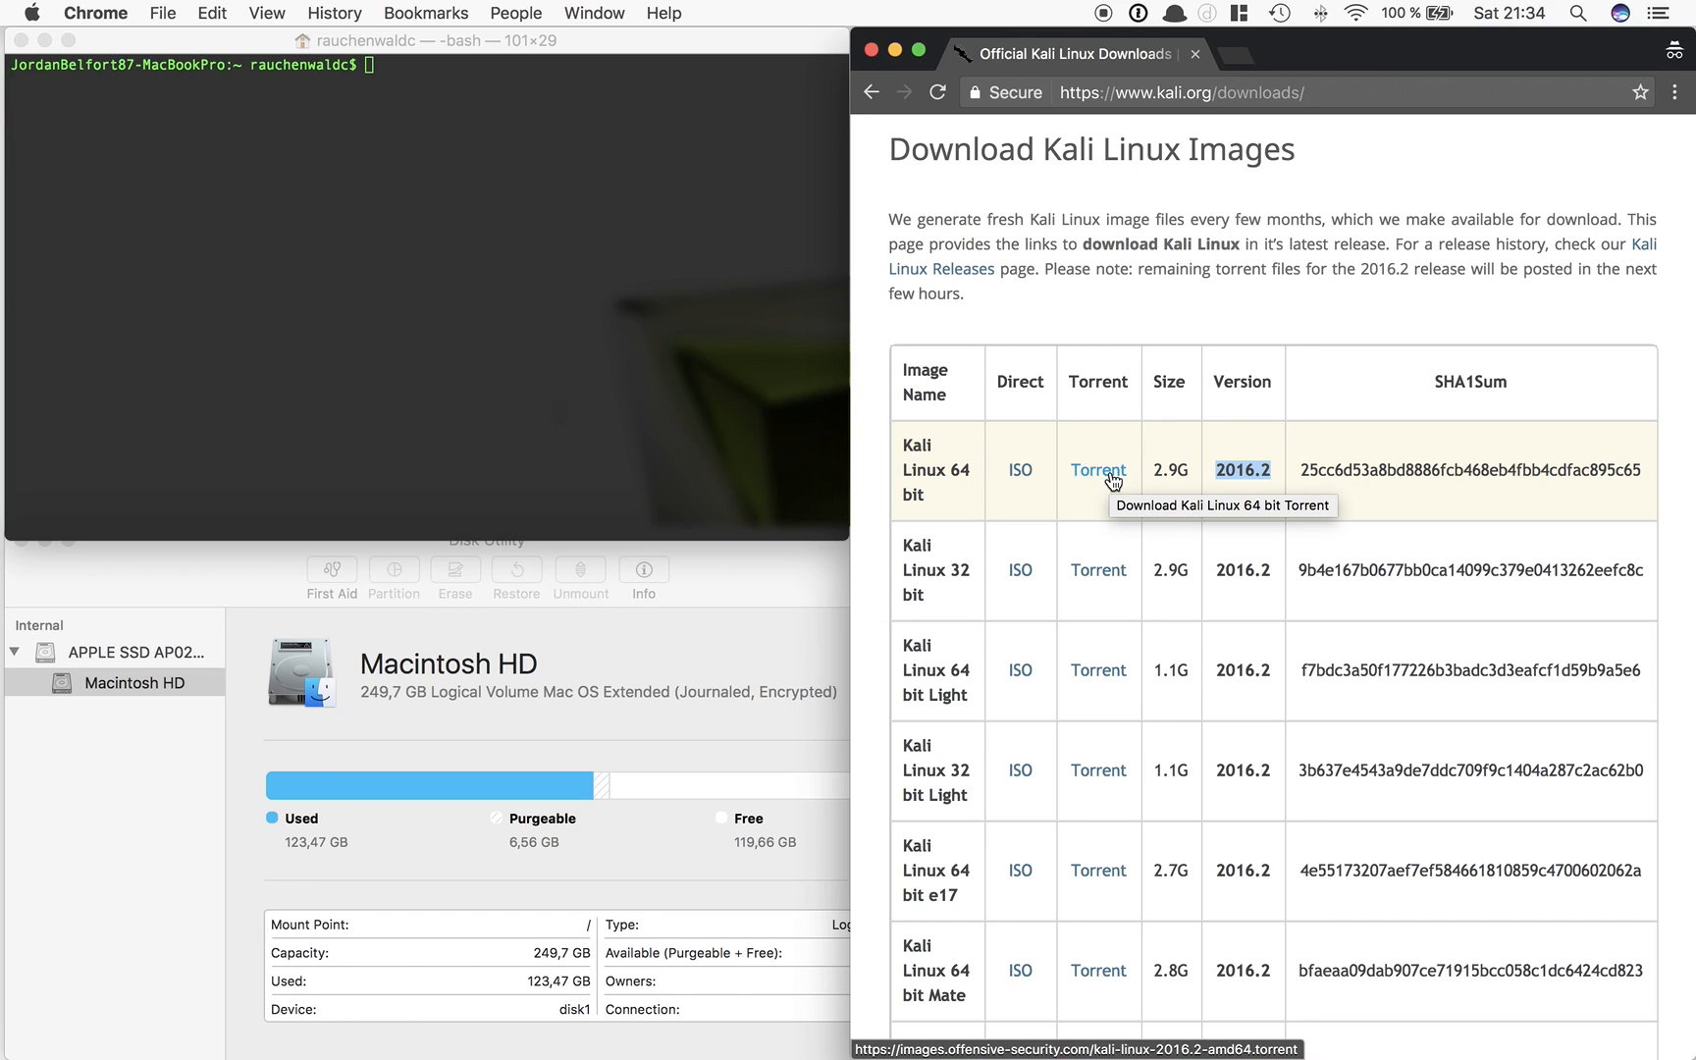
mouse_move(1021, 477)
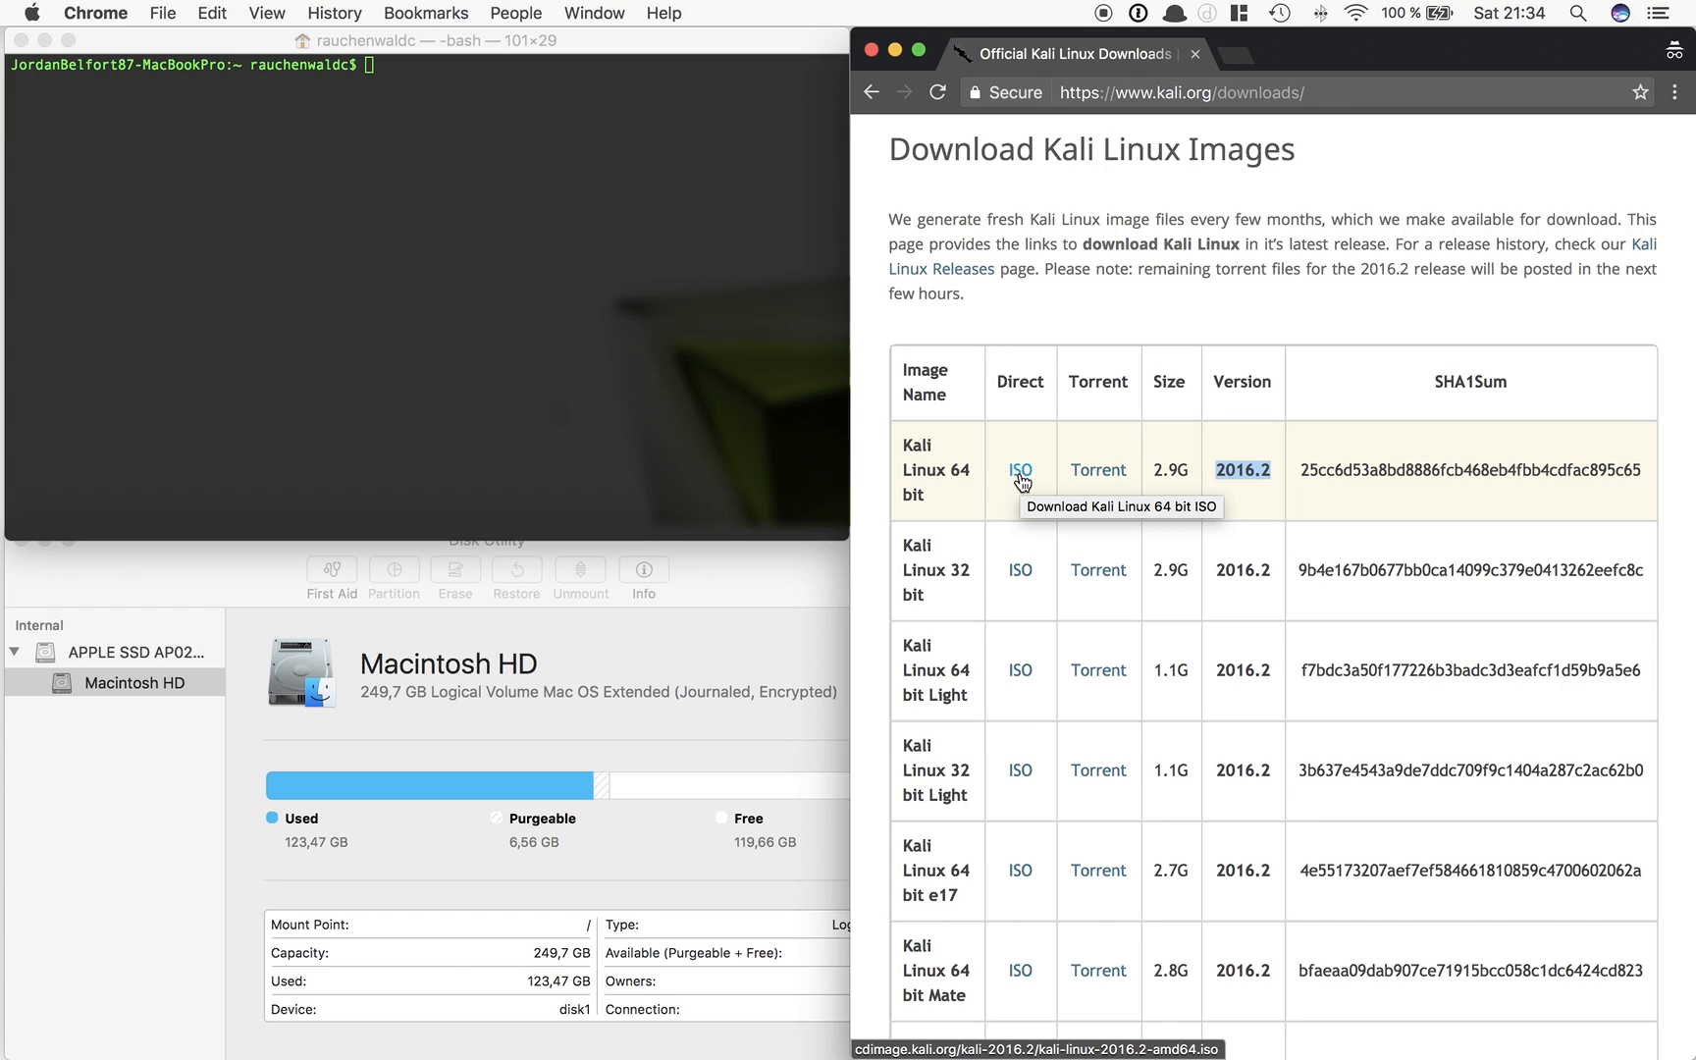
mouse_move(1037, 434)
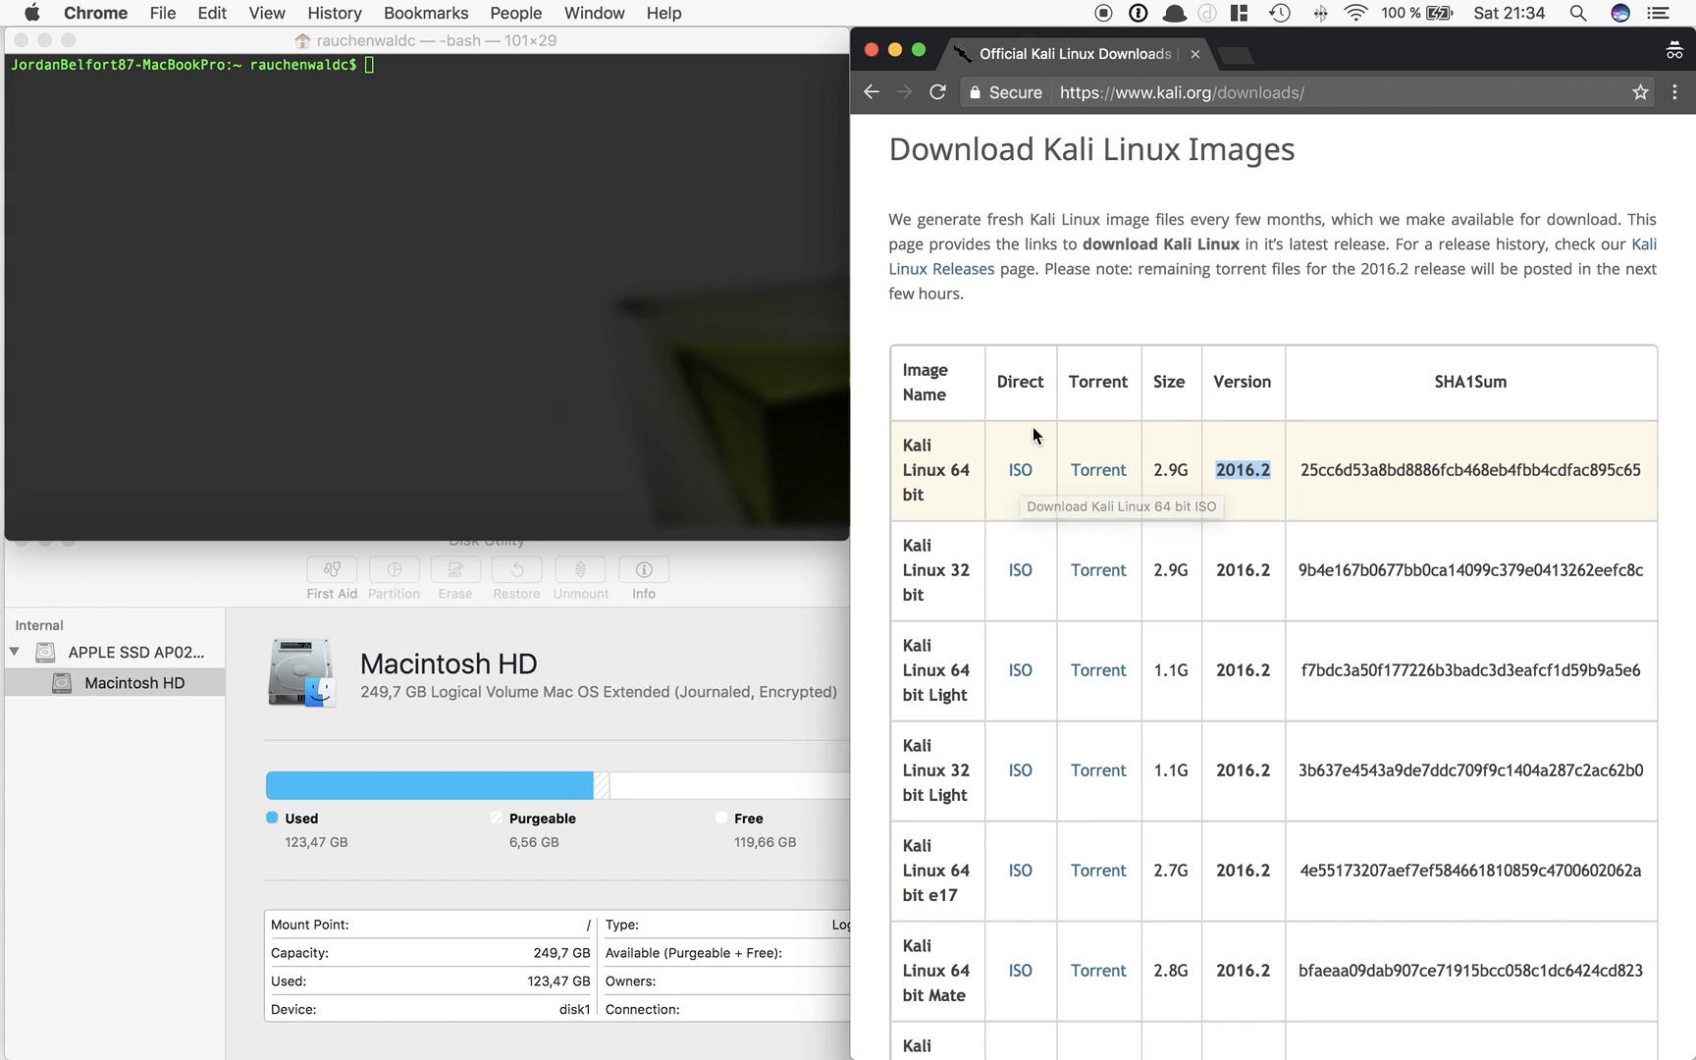
mouse_move(1053, 413)
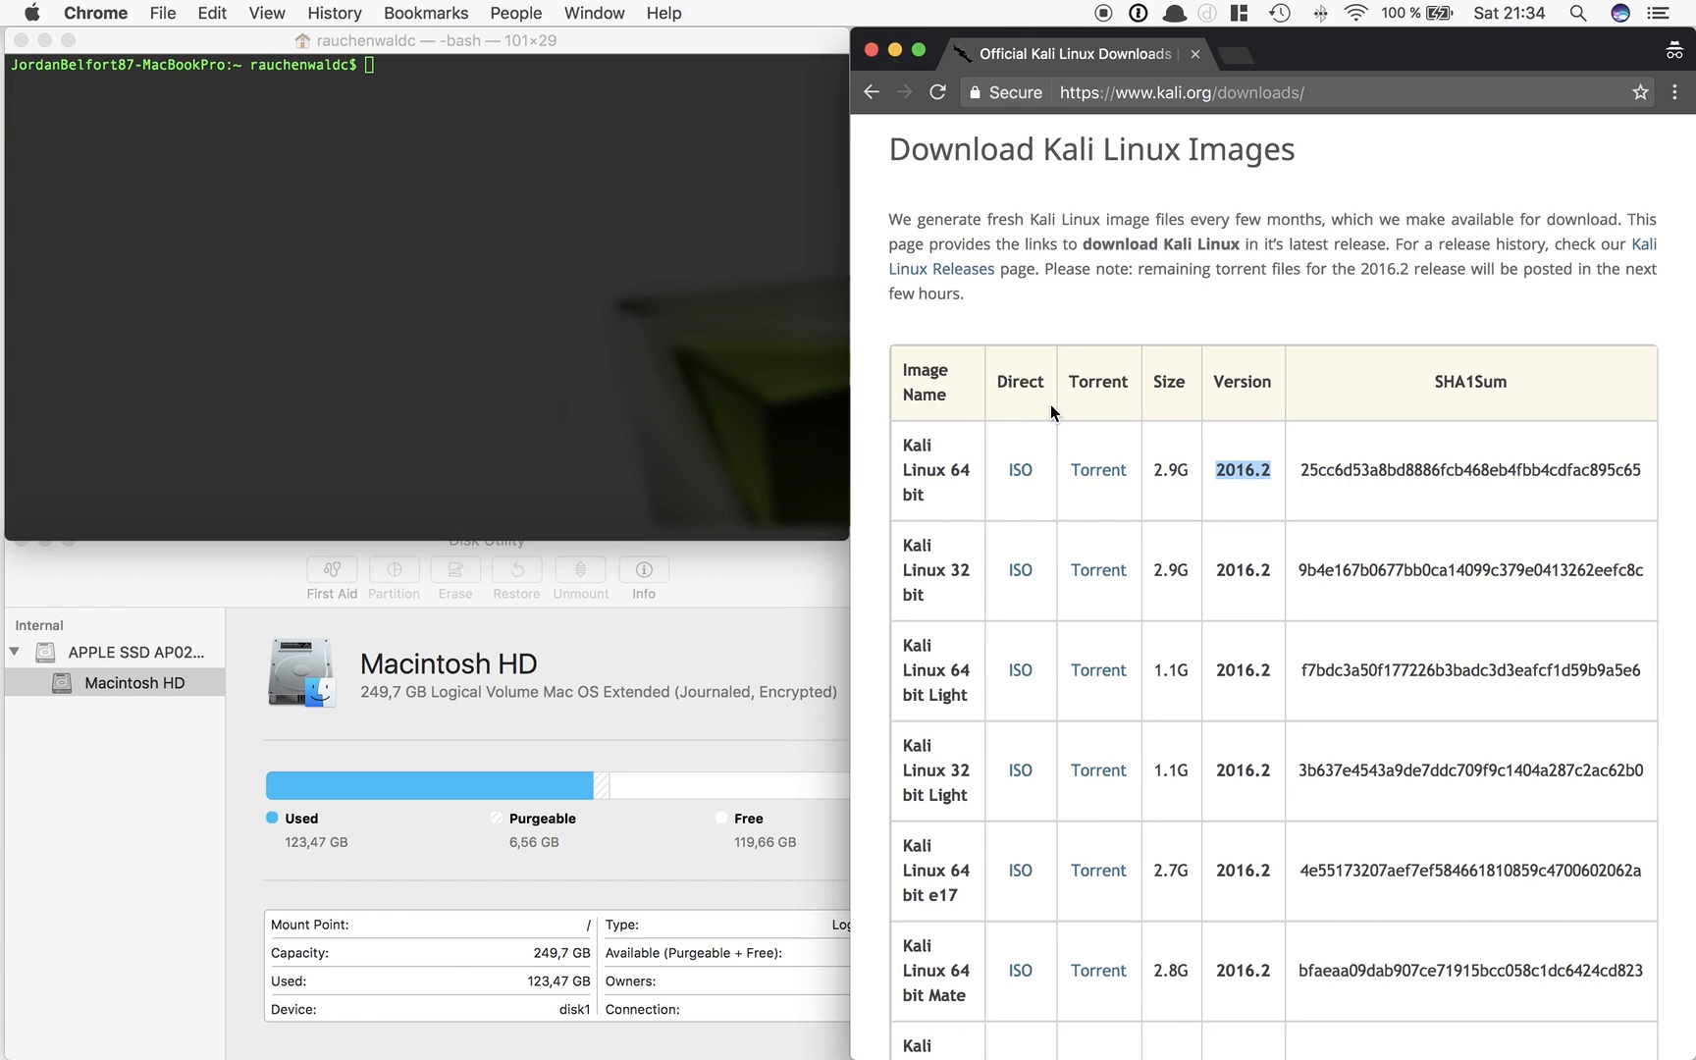
mouse_move(1036, 408)
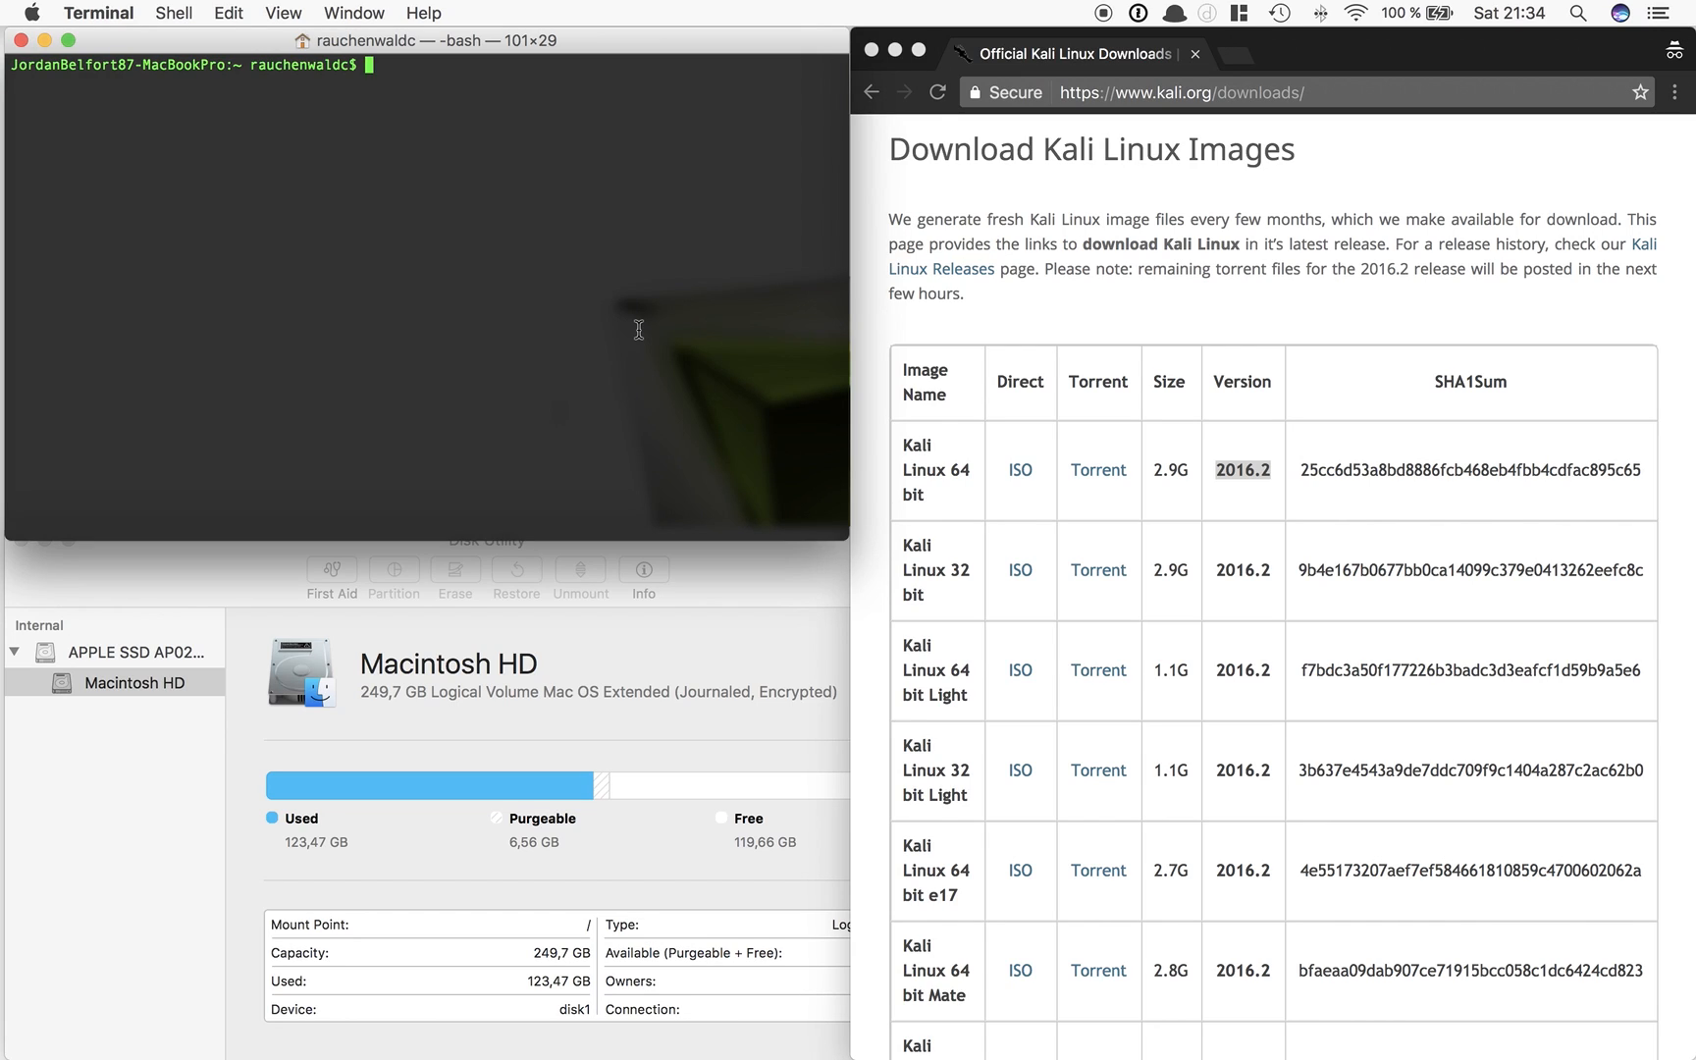
Change into Downloads and list it with ls -l to confirm kali-linux-2016.2-amd64.iso is there
text(cd Downloads/)
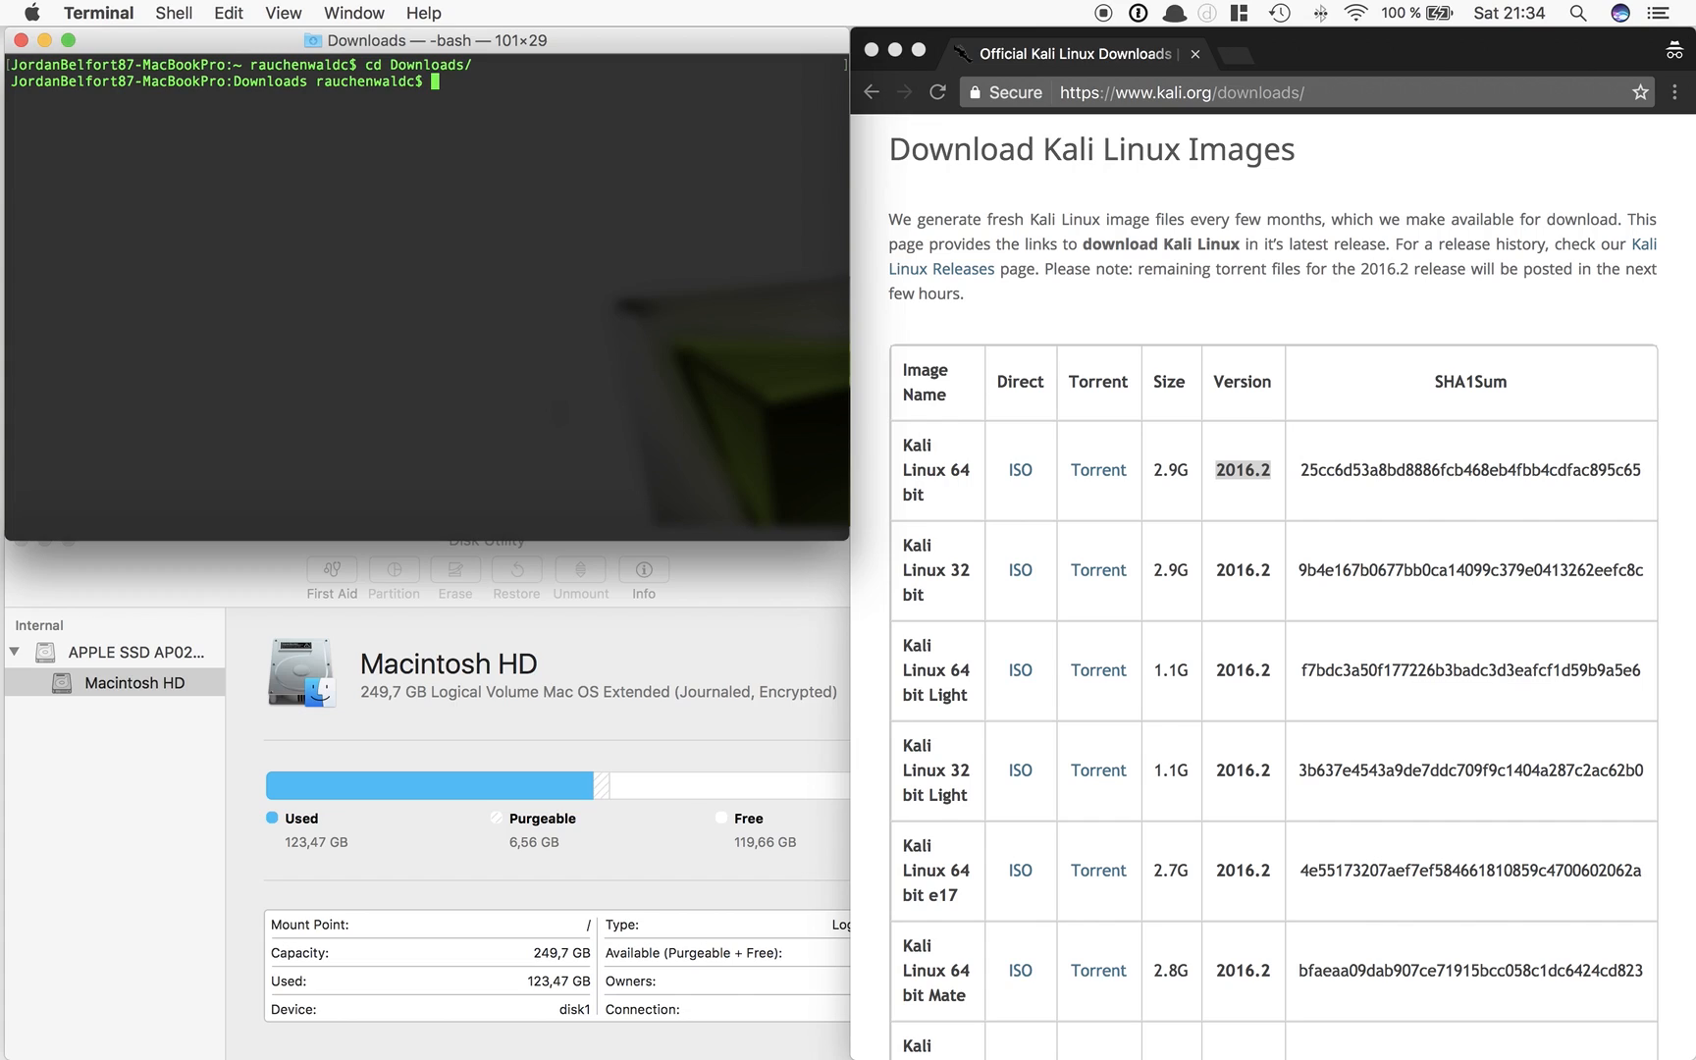
text(ls -l)
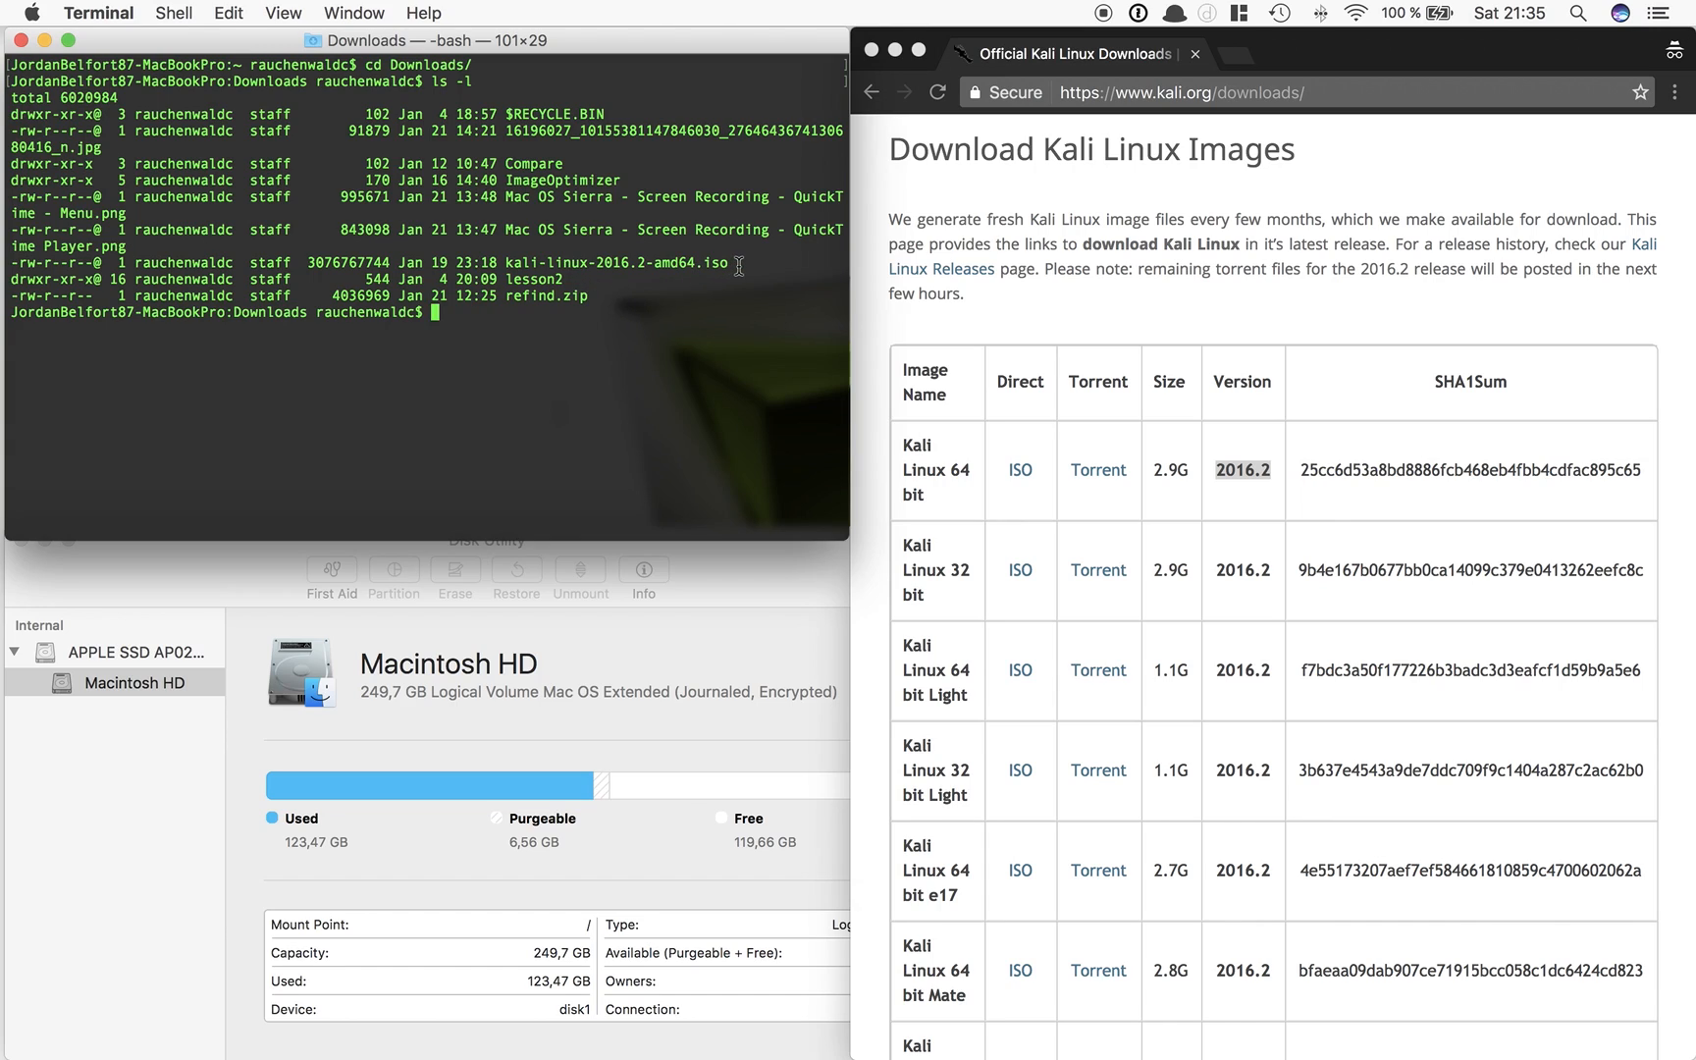
double_click(609, 263)
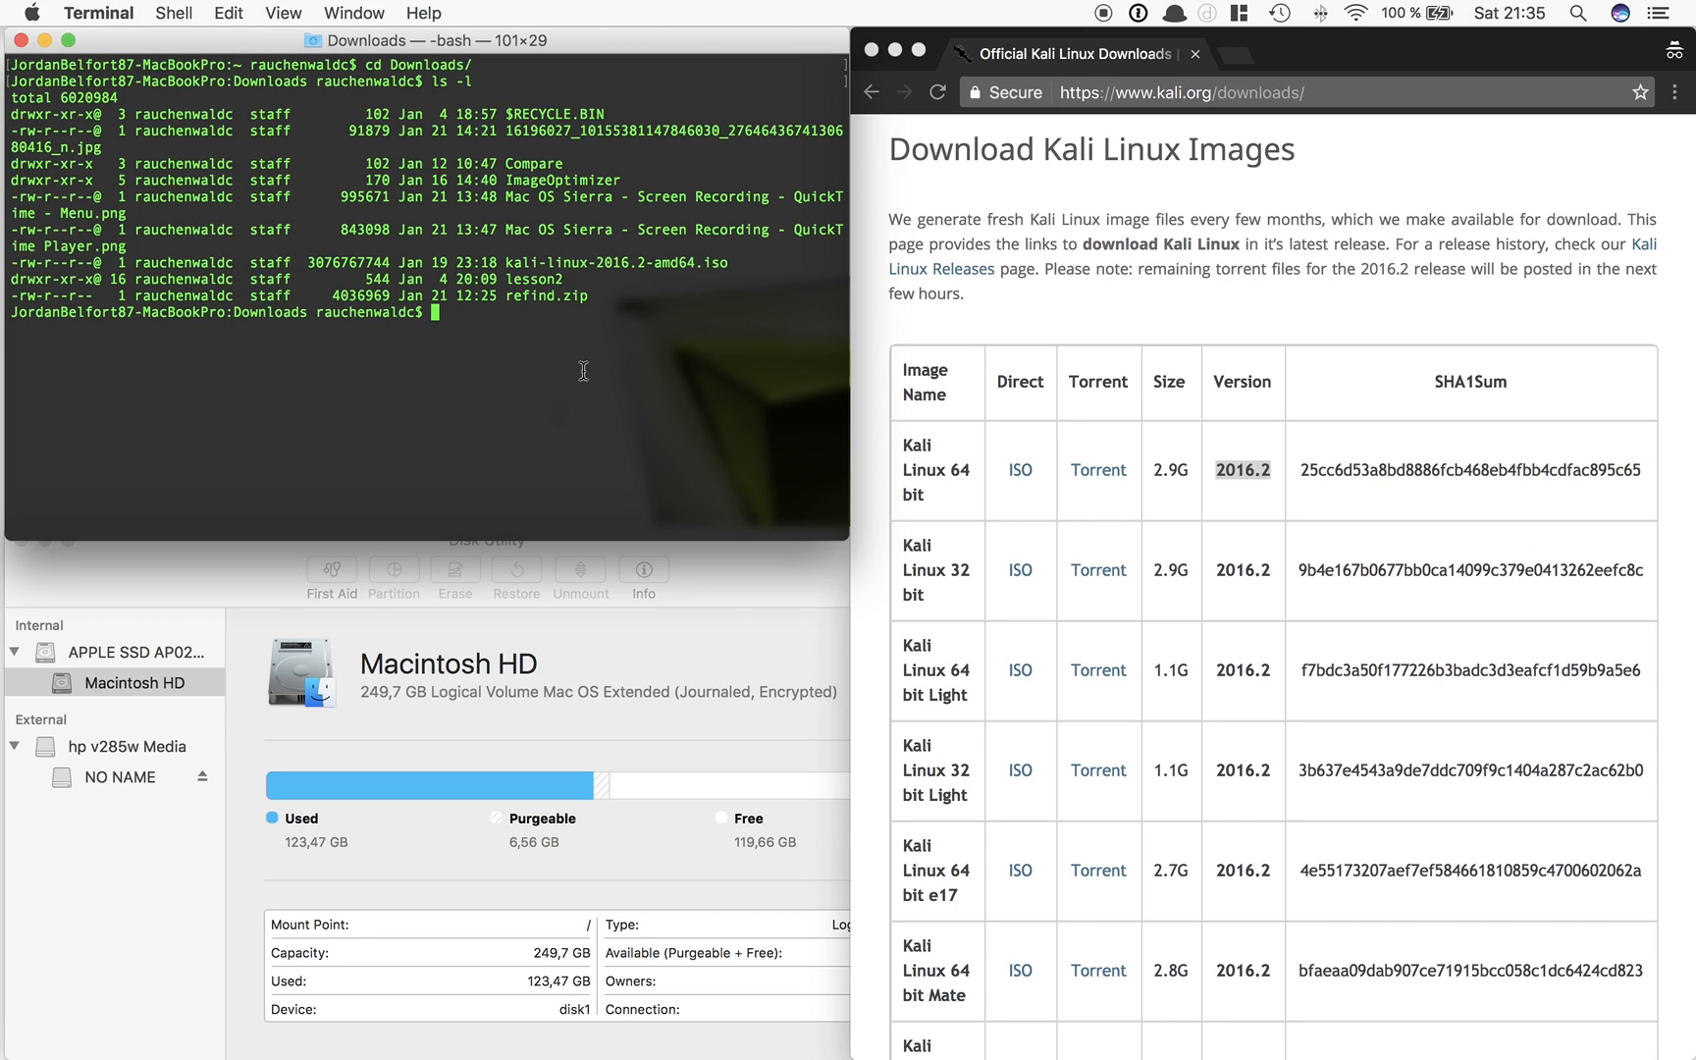
mouse_move(121, 793)
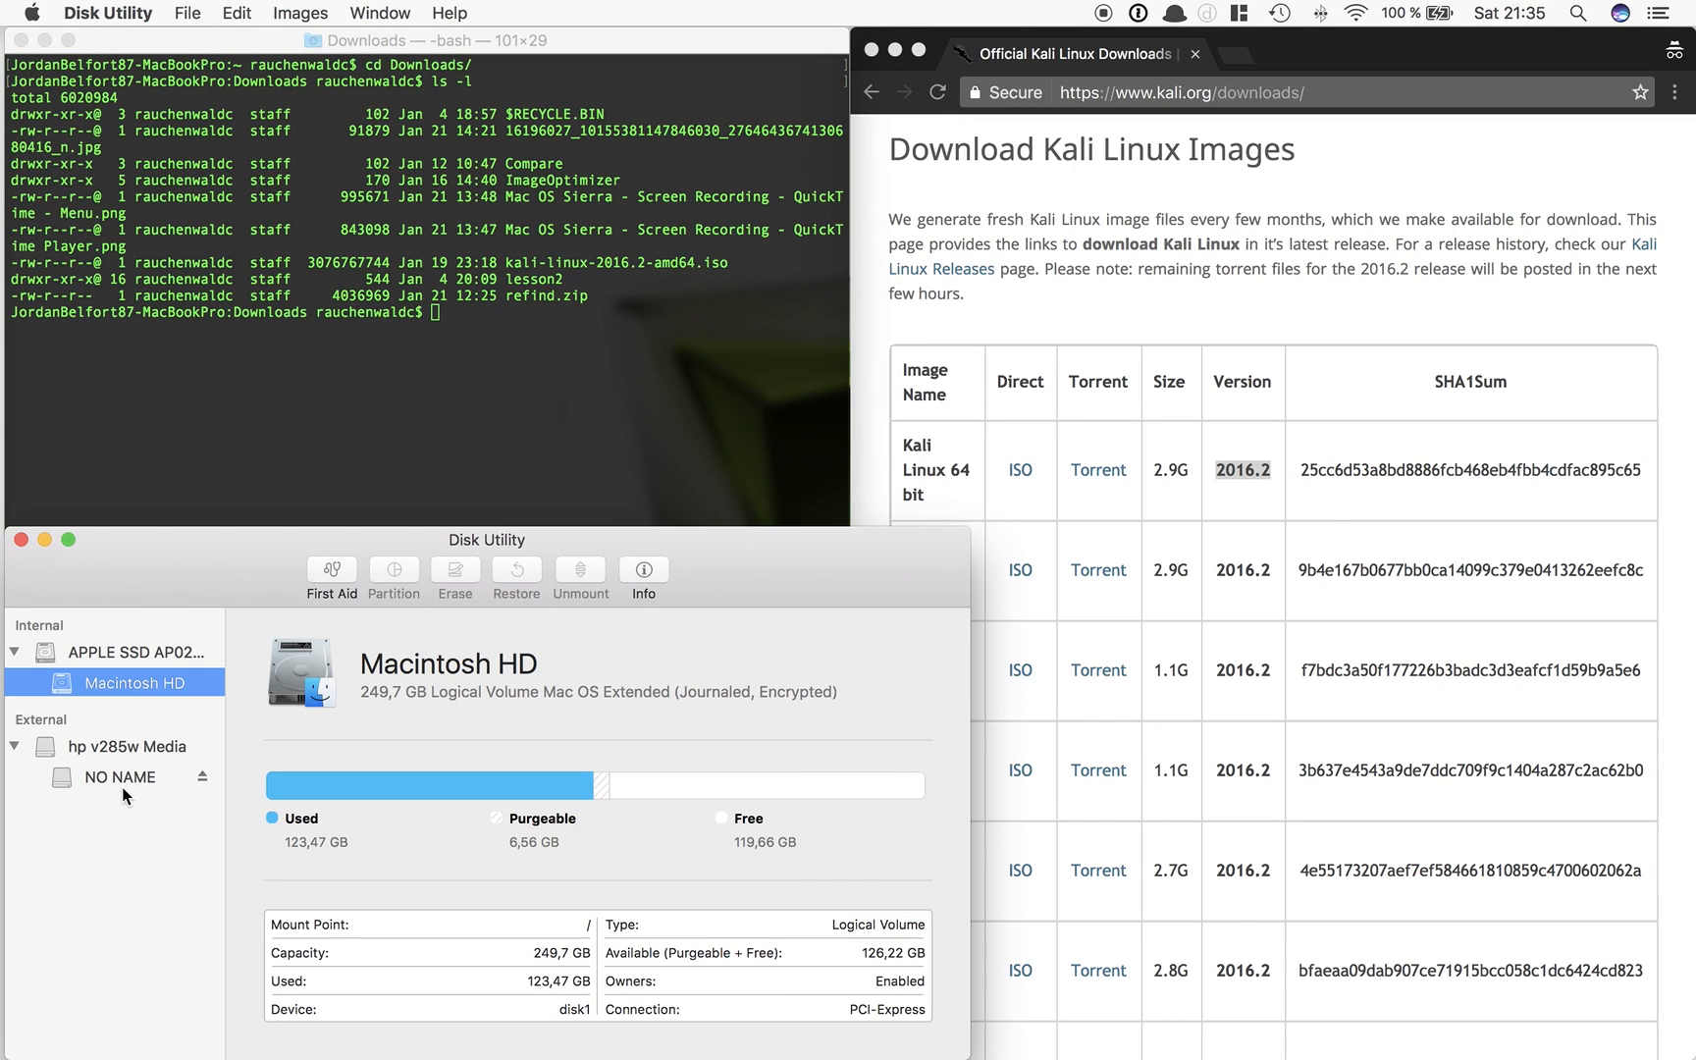
mouse_move(155, 750)
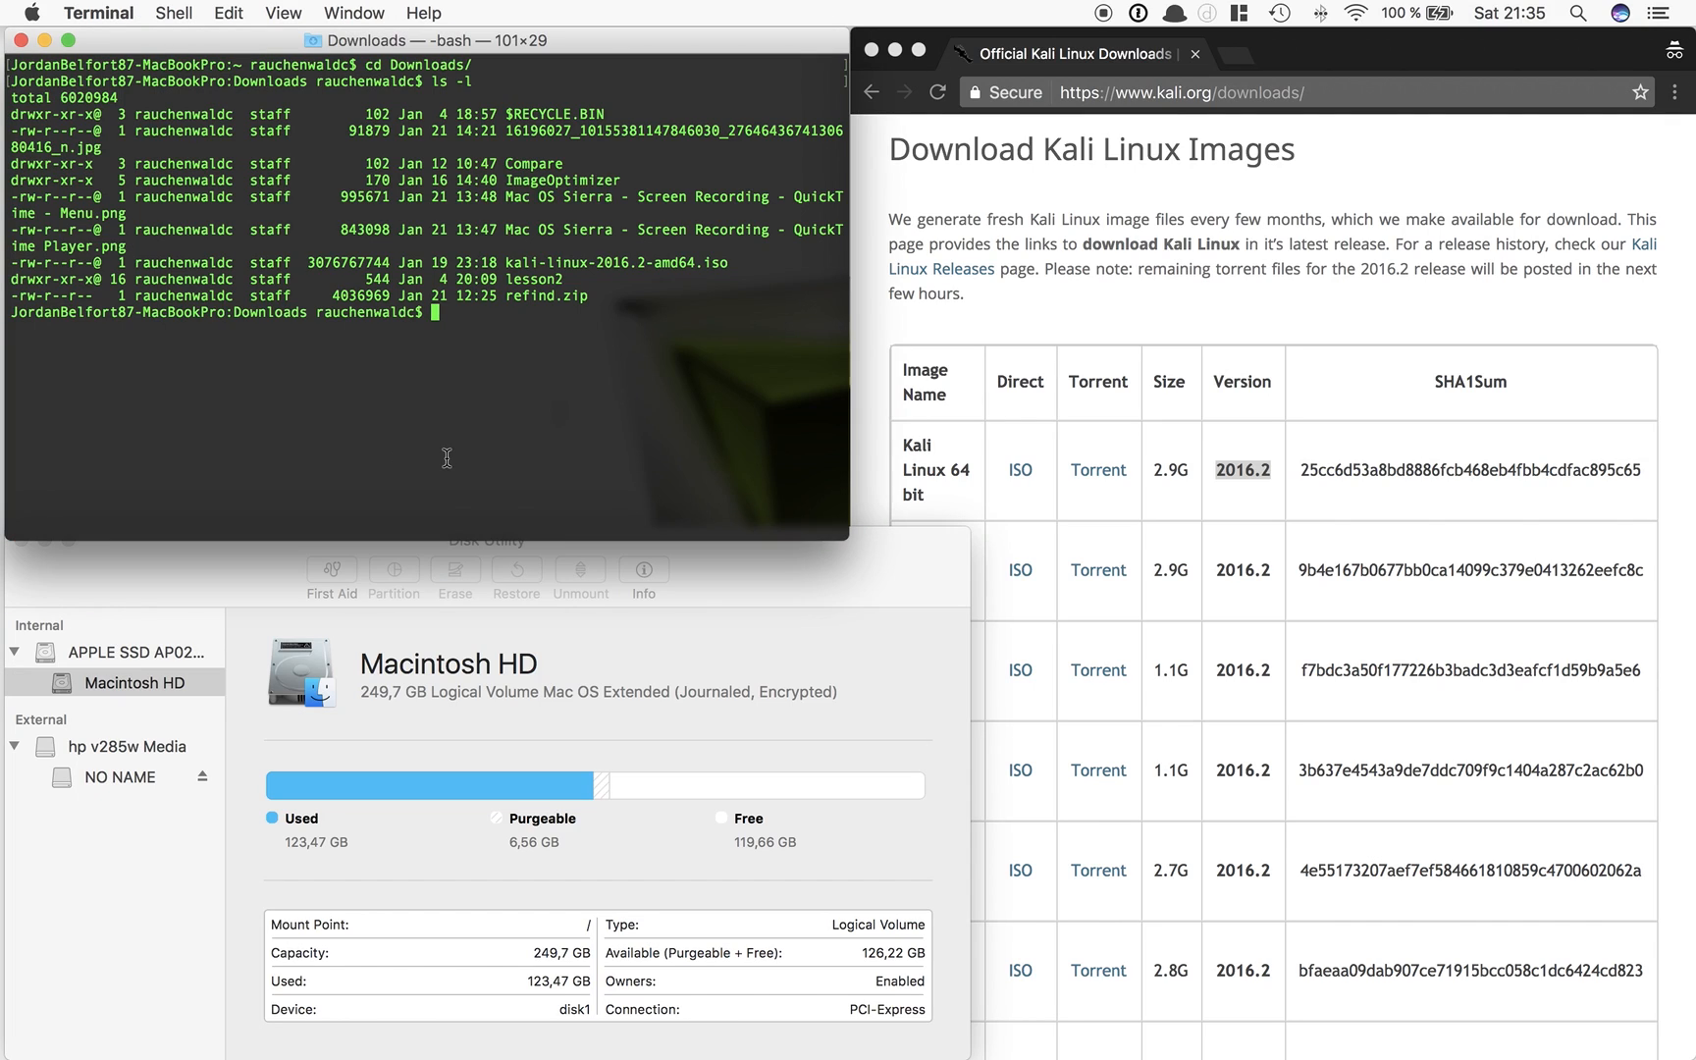
mouse_move(465, 443)
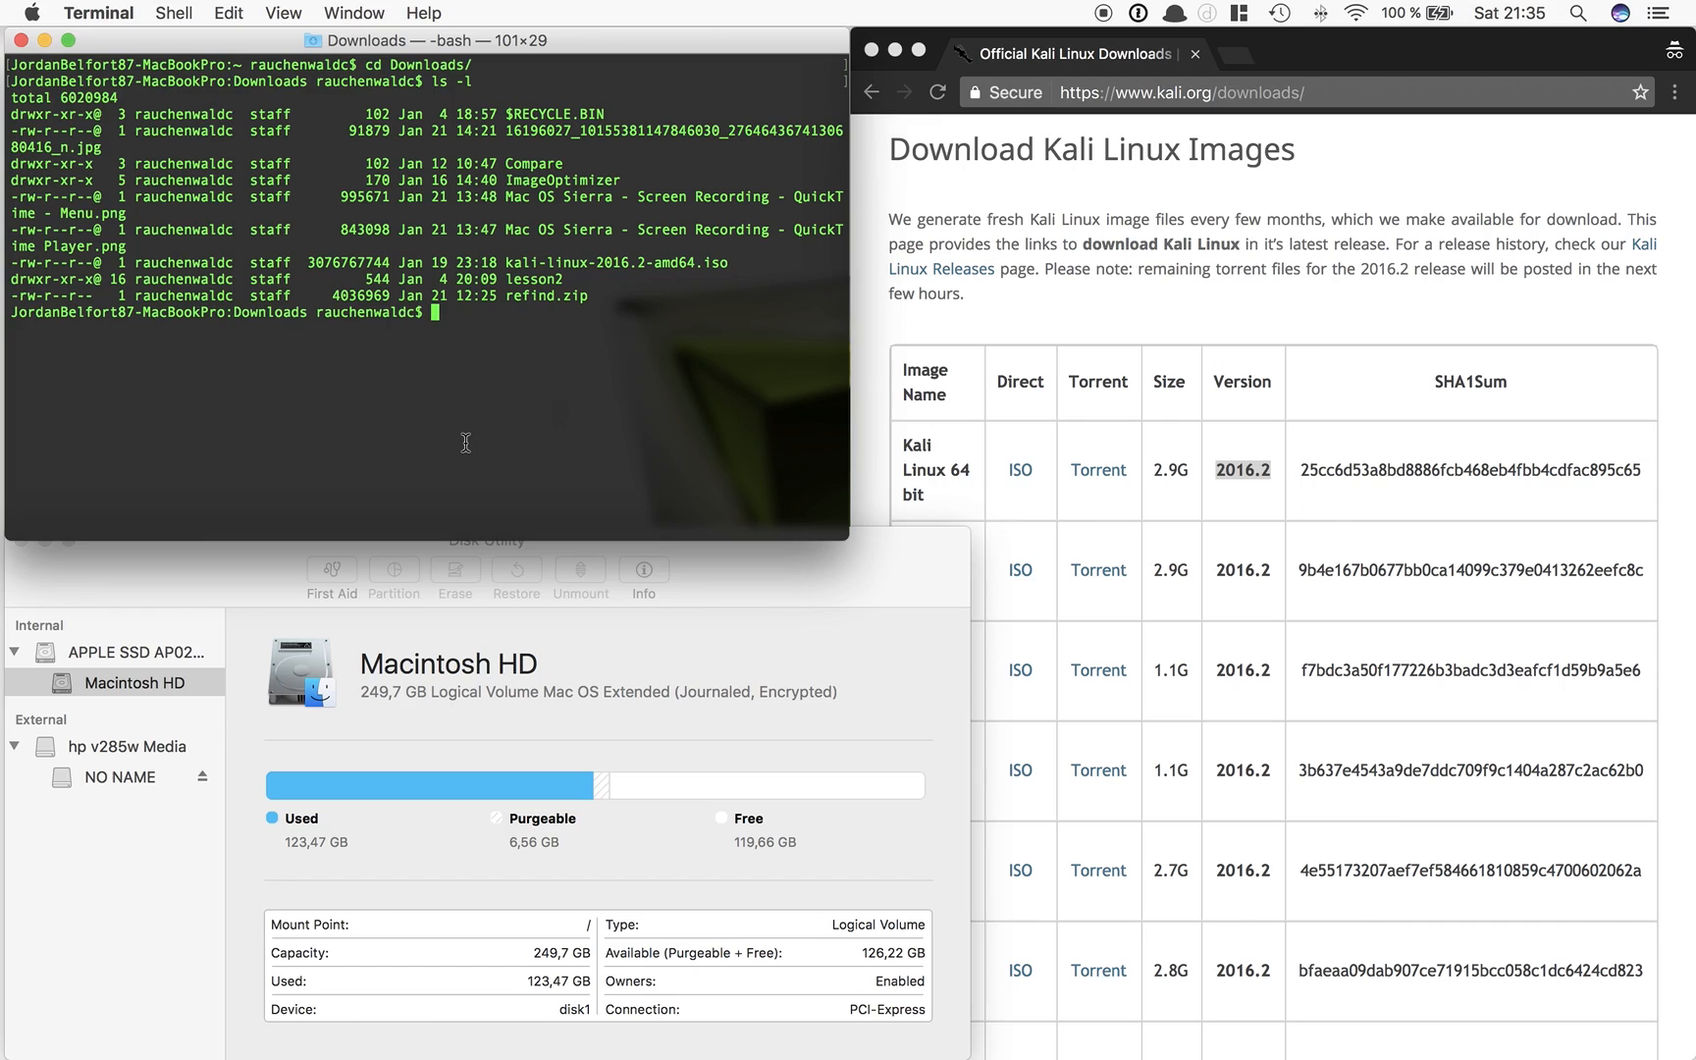
Show the hp v285w Media USB drive's details in Disk Utility, identifying it as disk2
text(di)
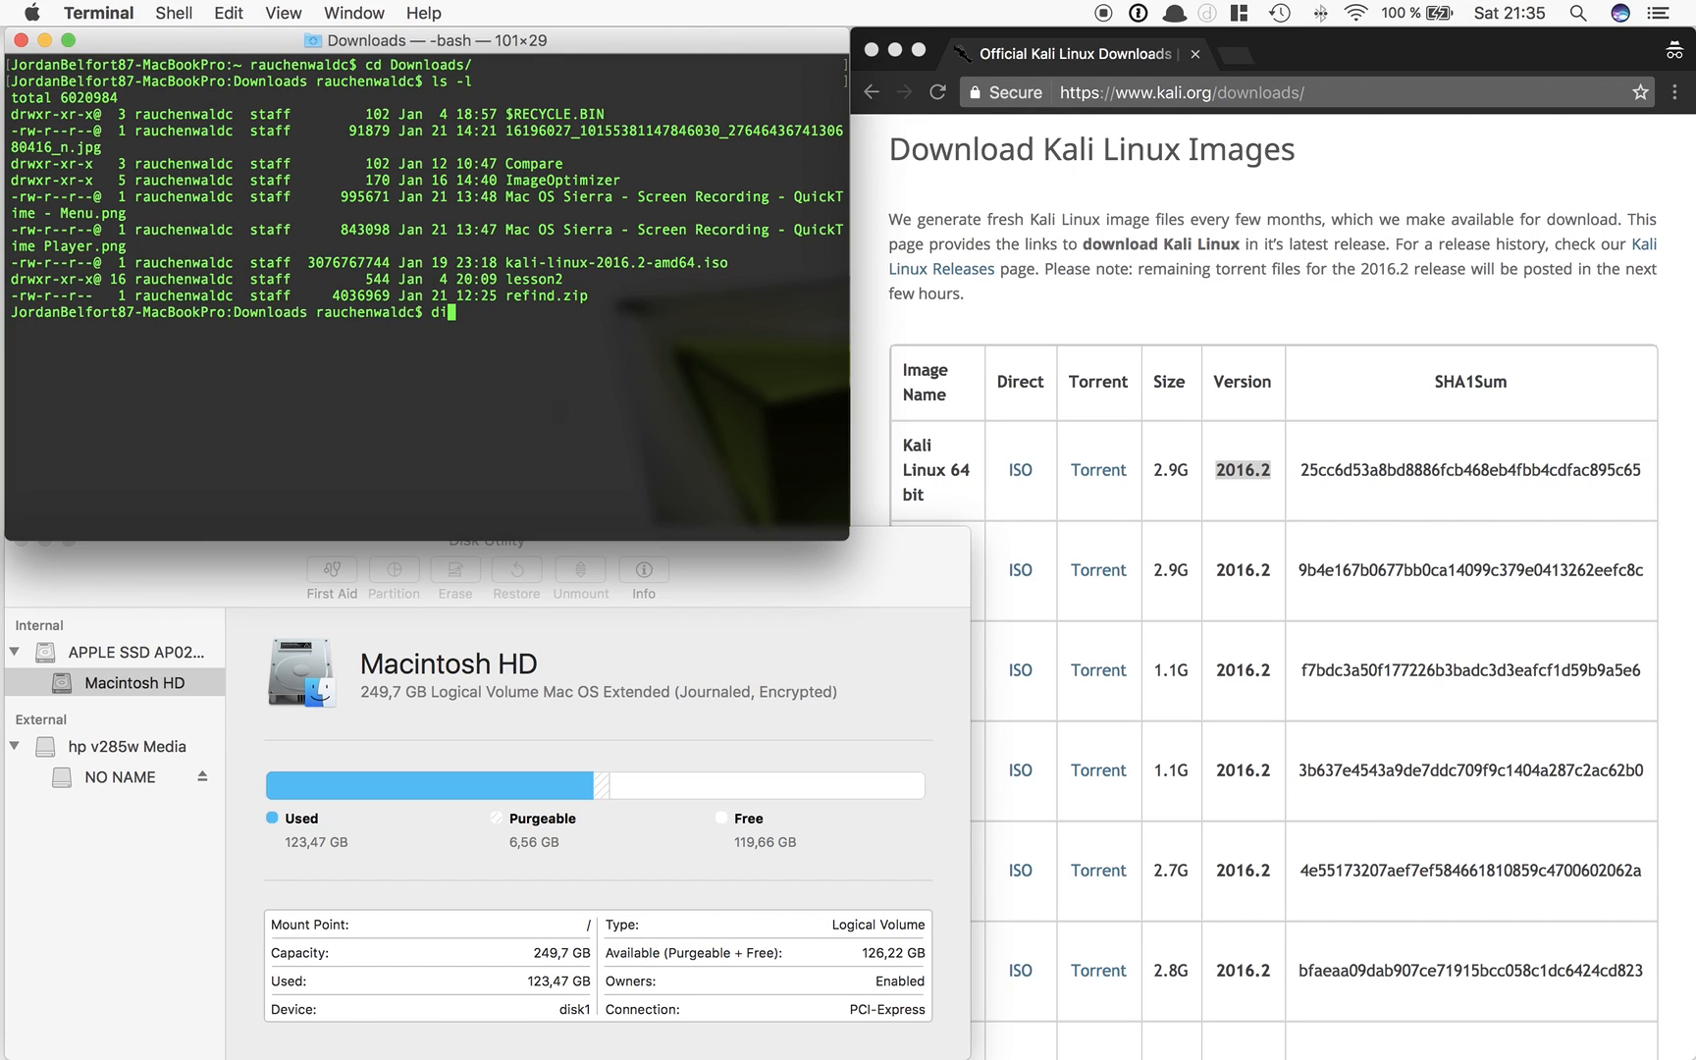
text(sk)
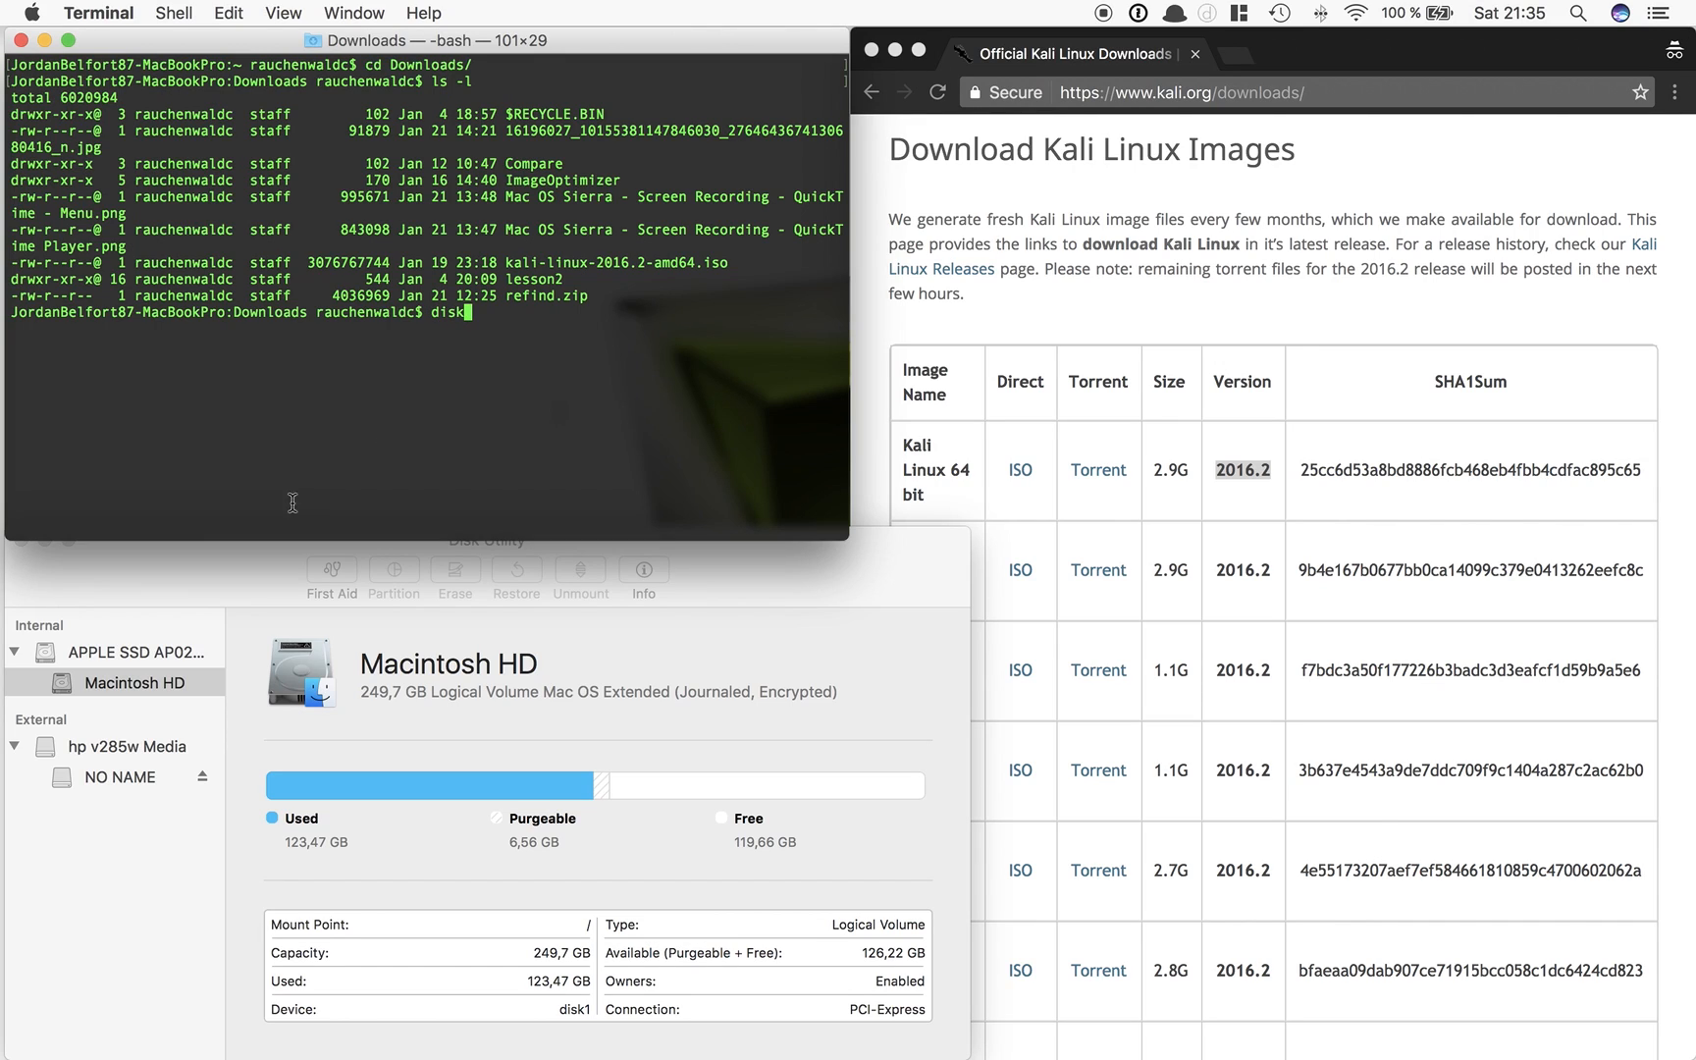
mouse_move(138, 752)
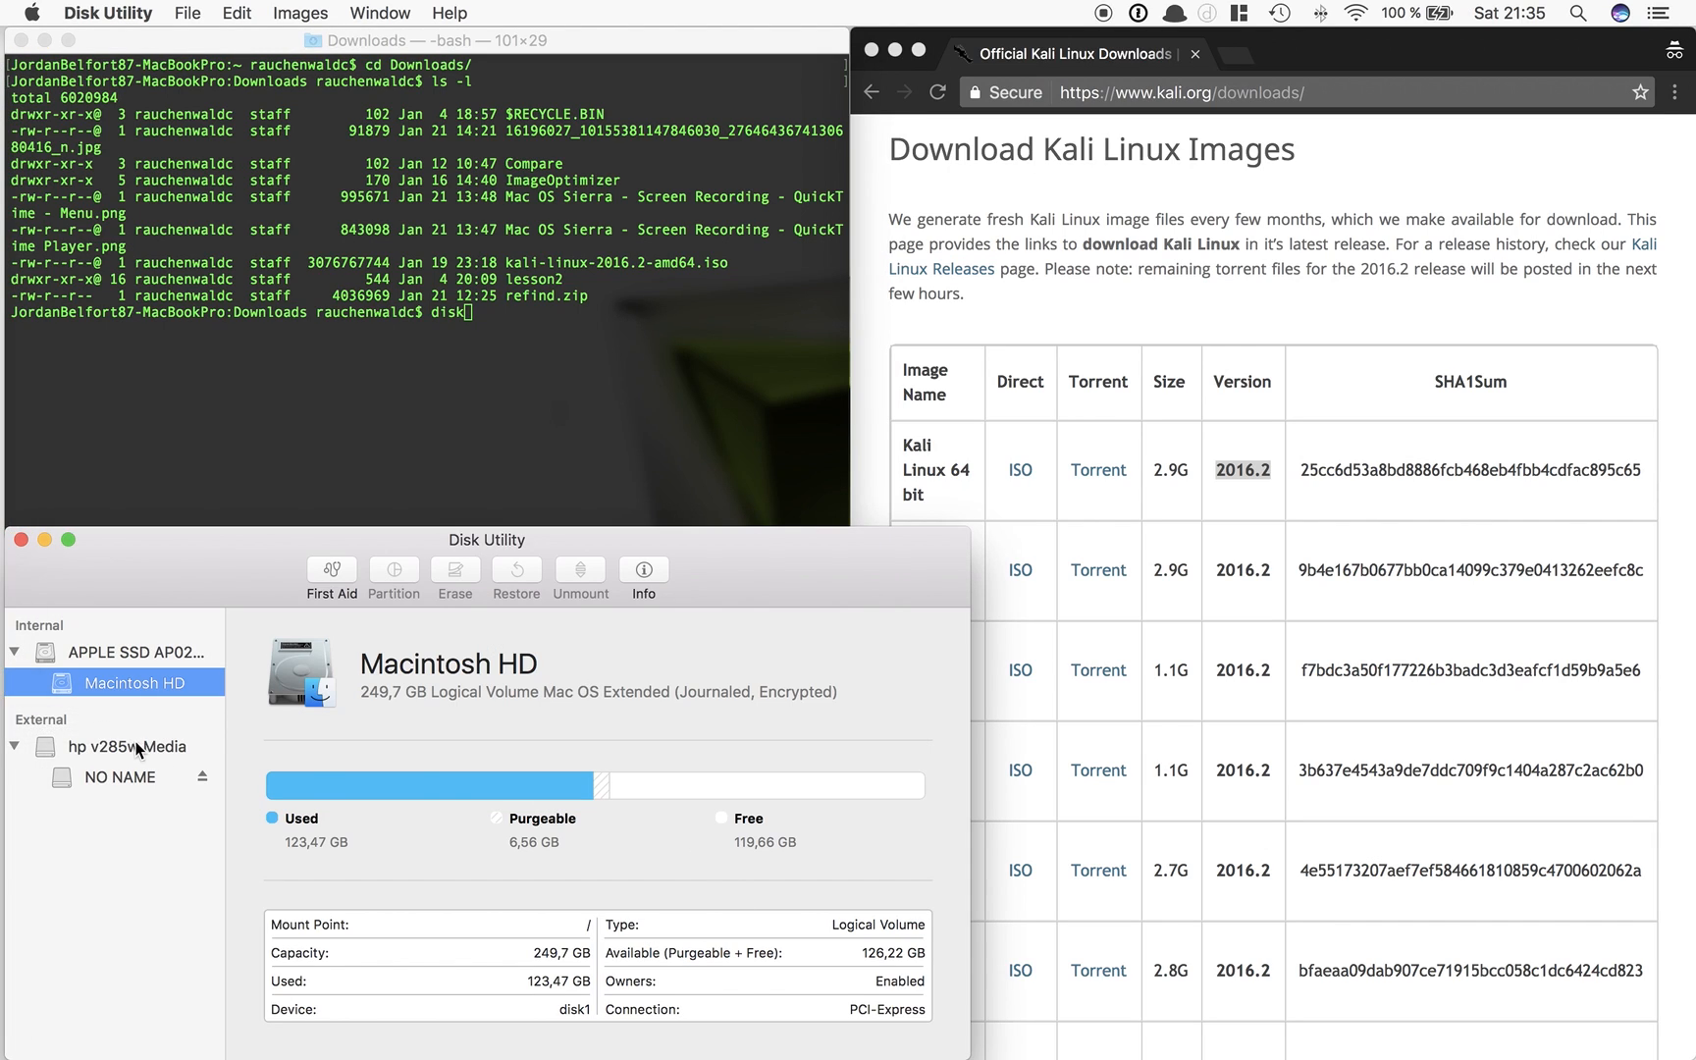
click(126, 746)
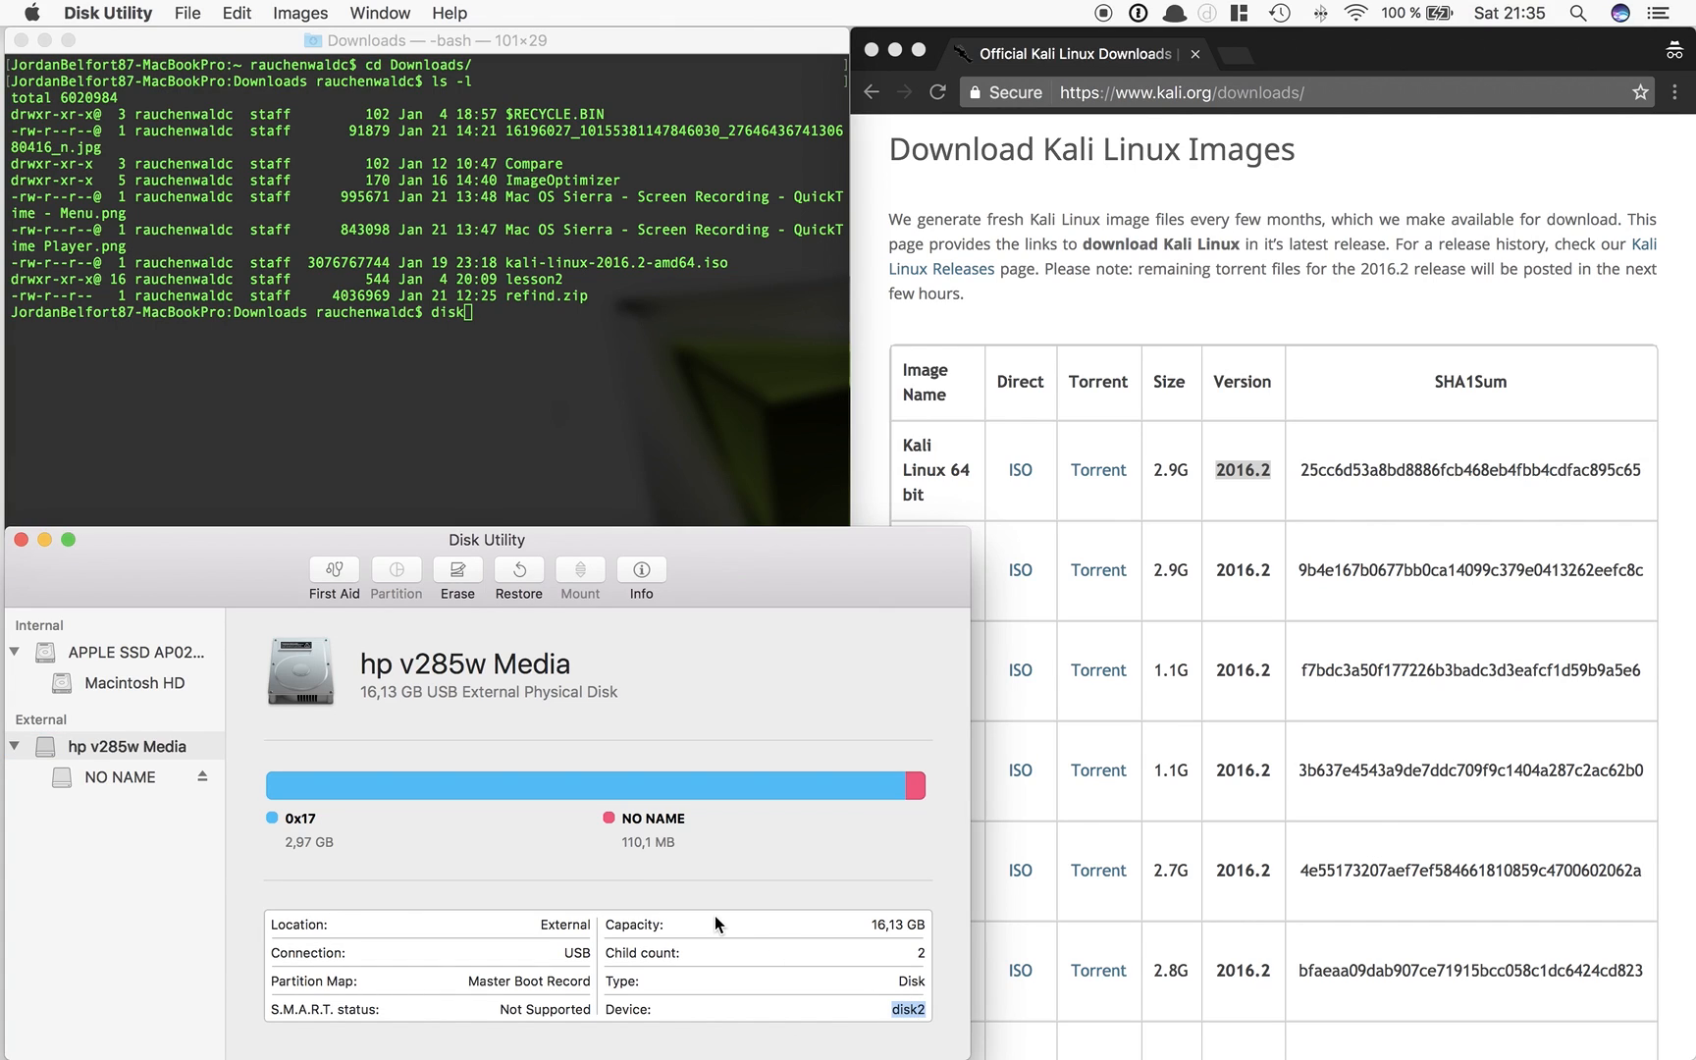
mouse_move(163, 697)
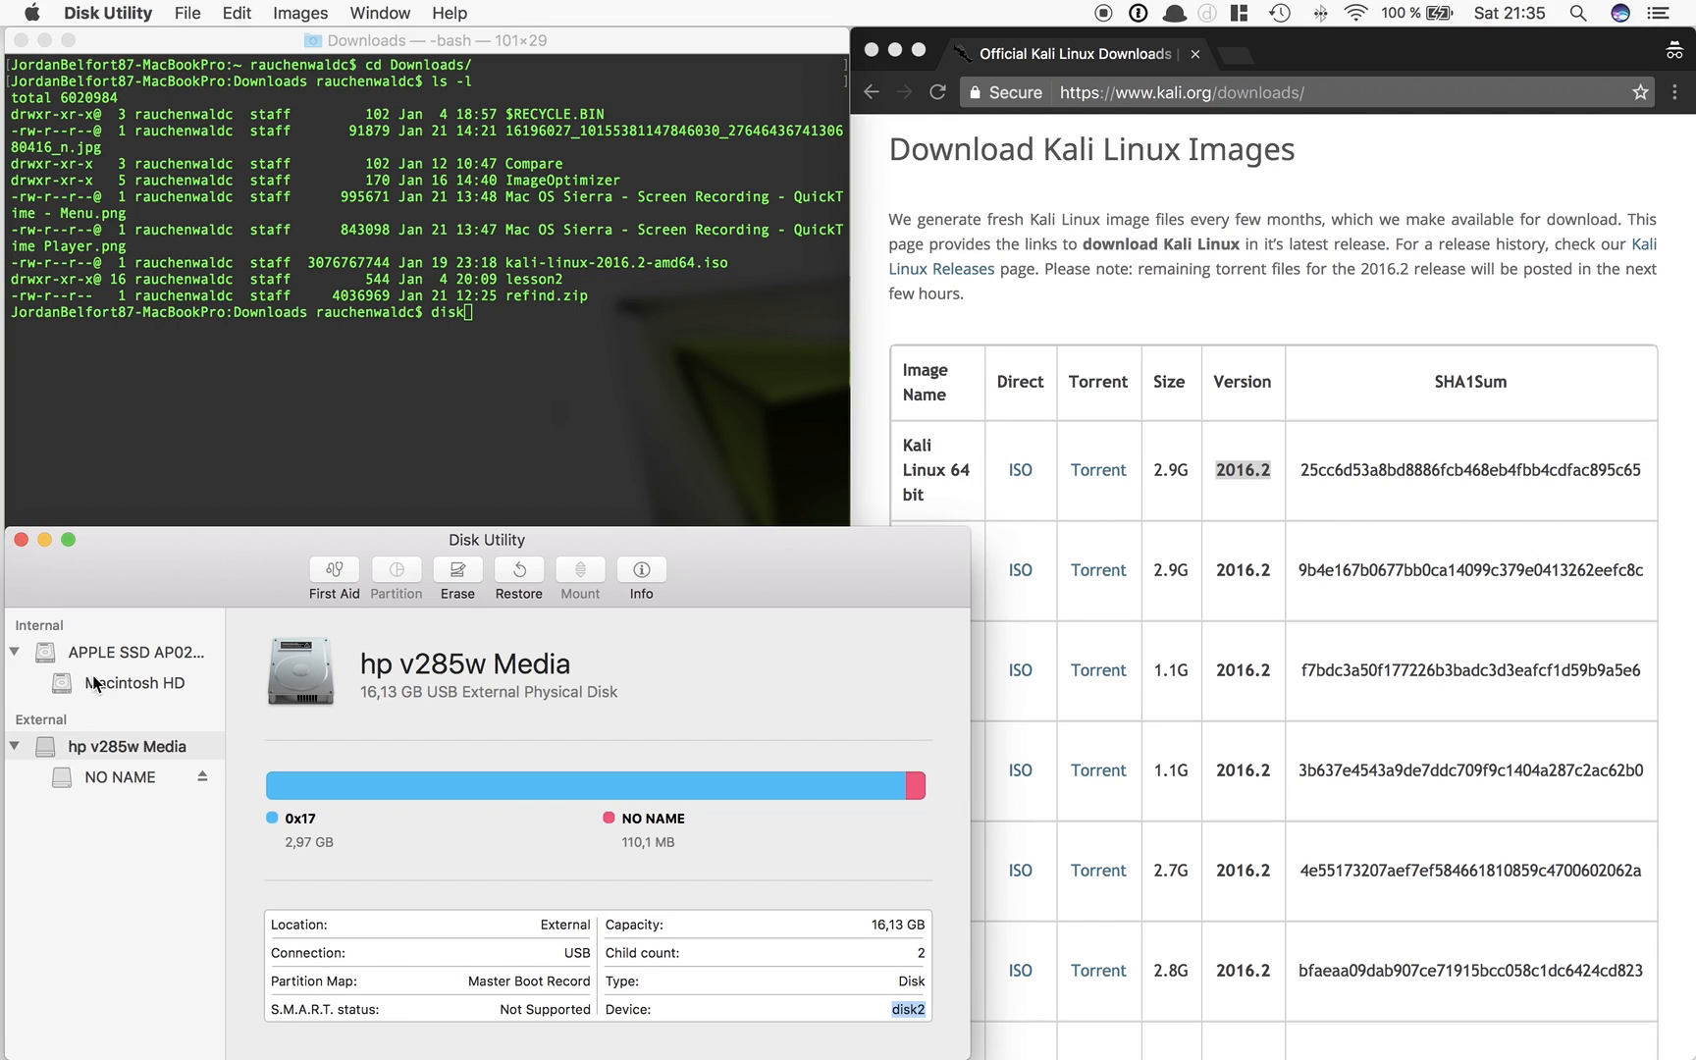
mouse_move(177, 636)
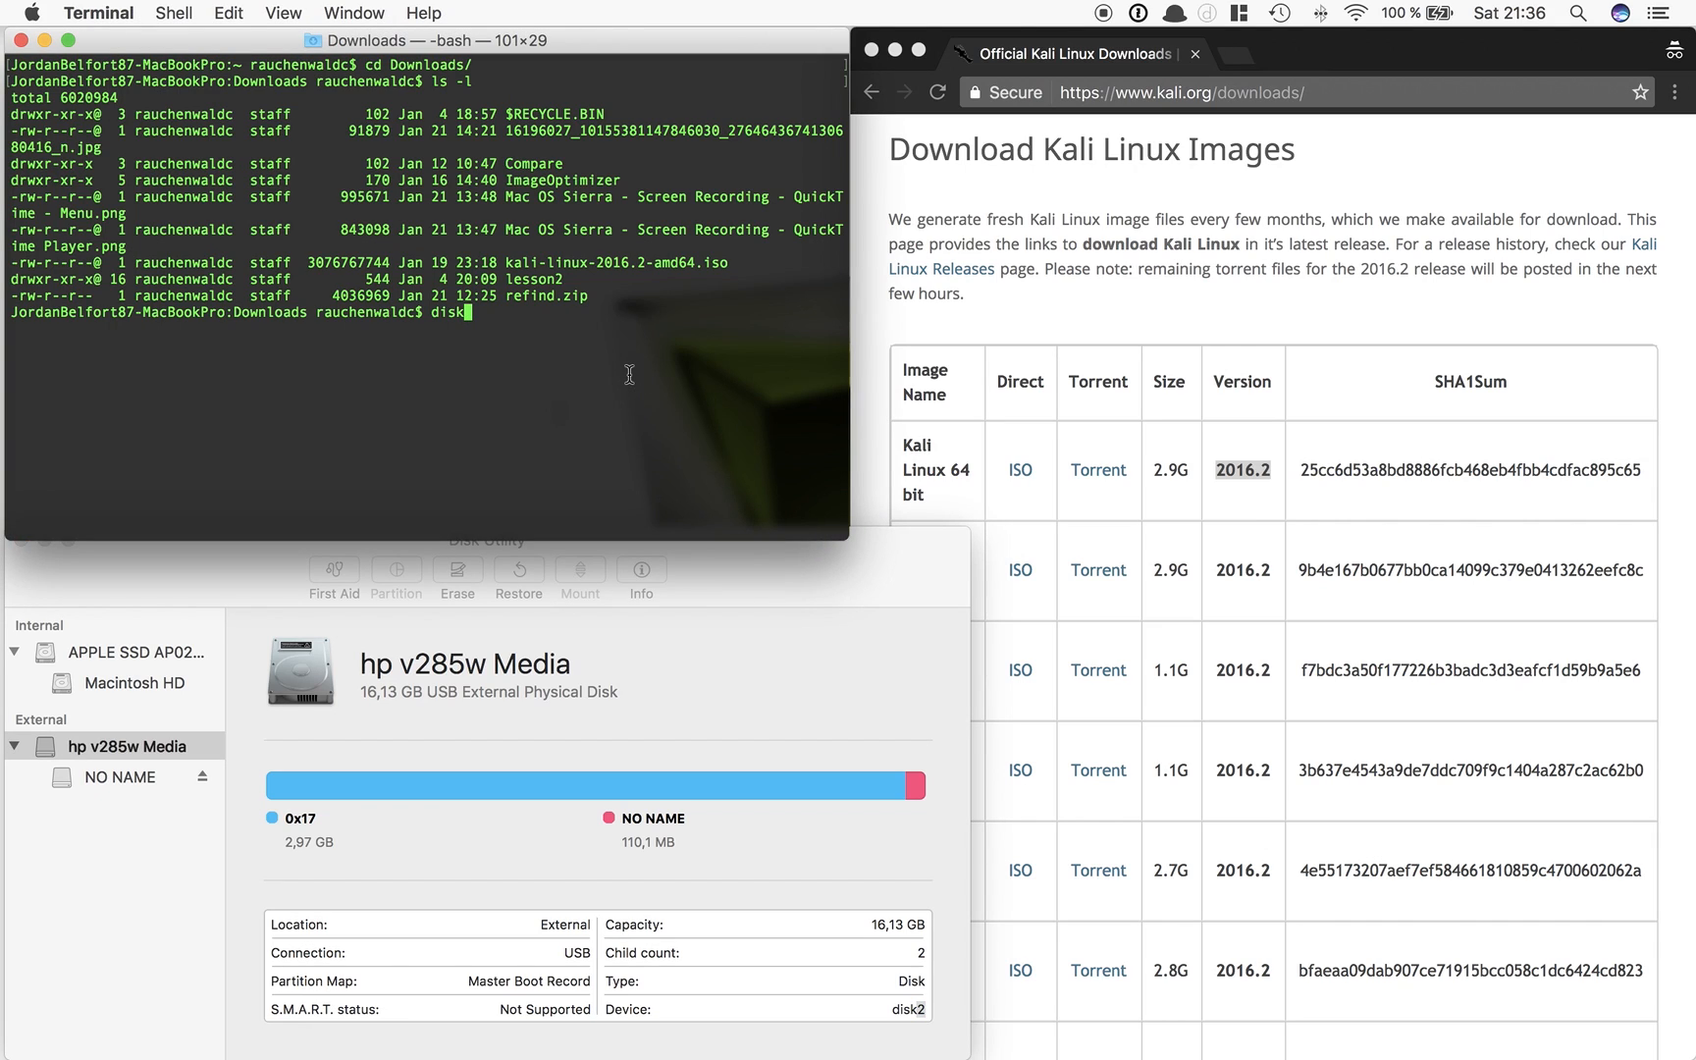
Run diskutil list, pick out disk2, and attempt diskutil unmount /dev/disk2
text(util list)
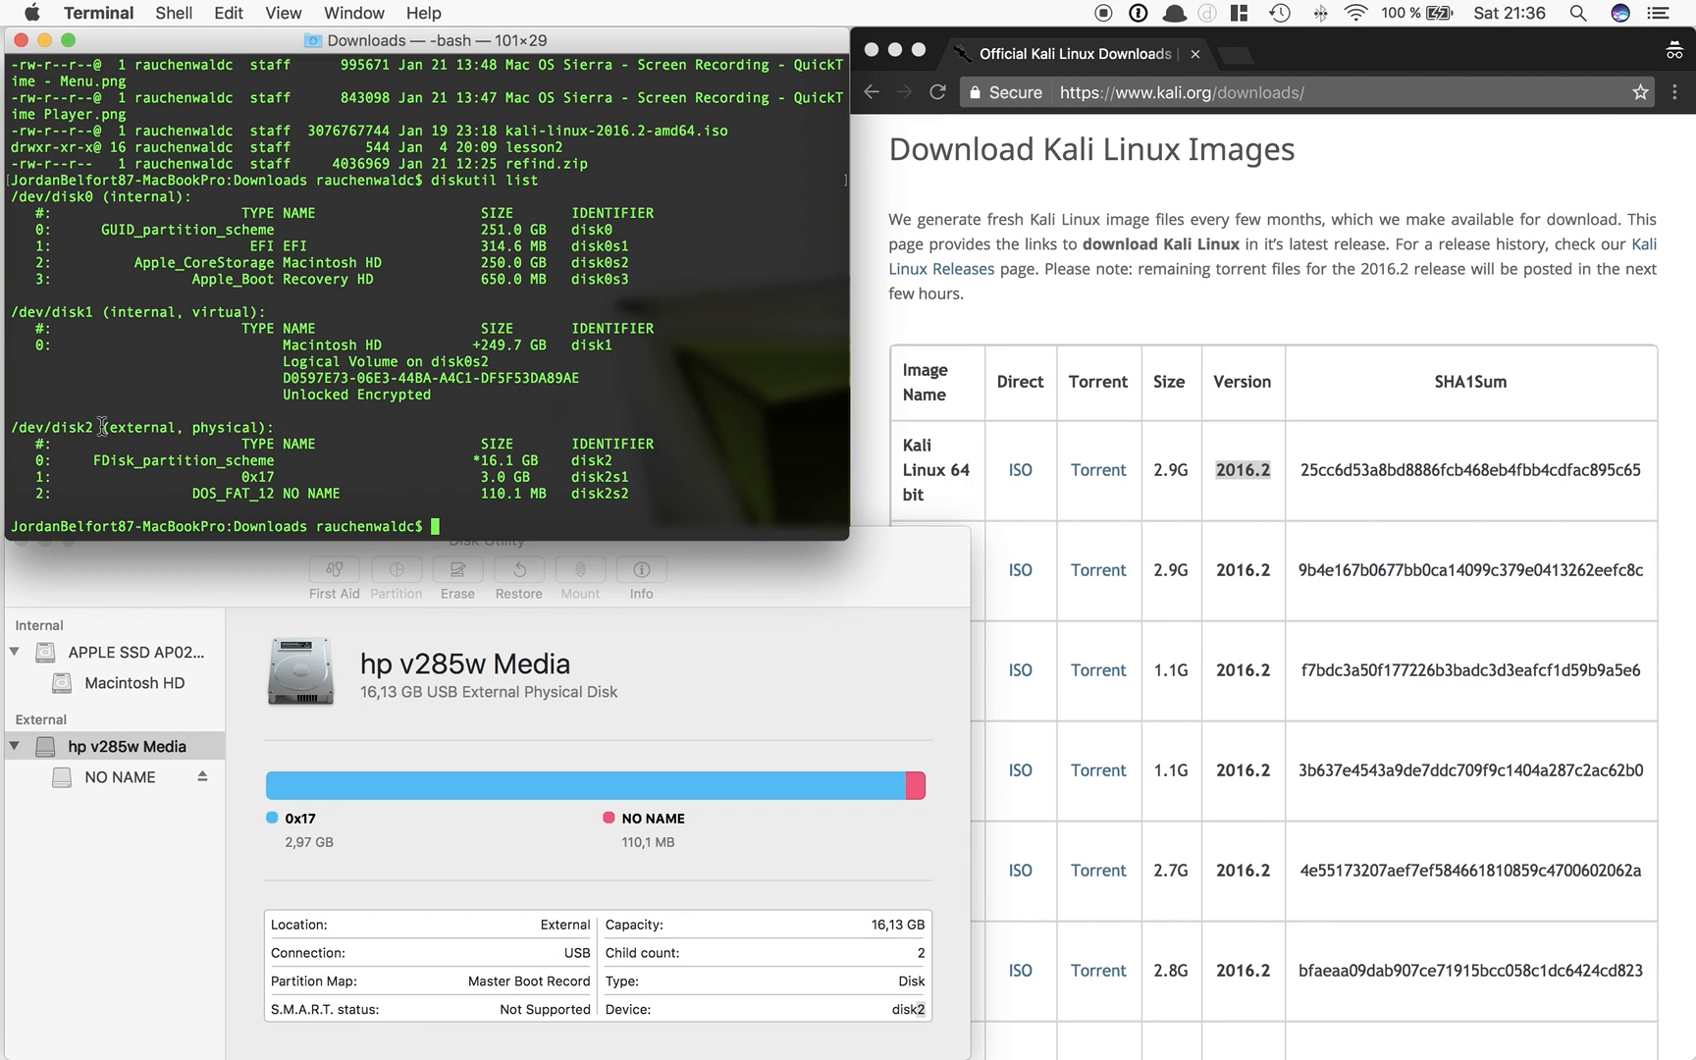
double_click(147, 428)
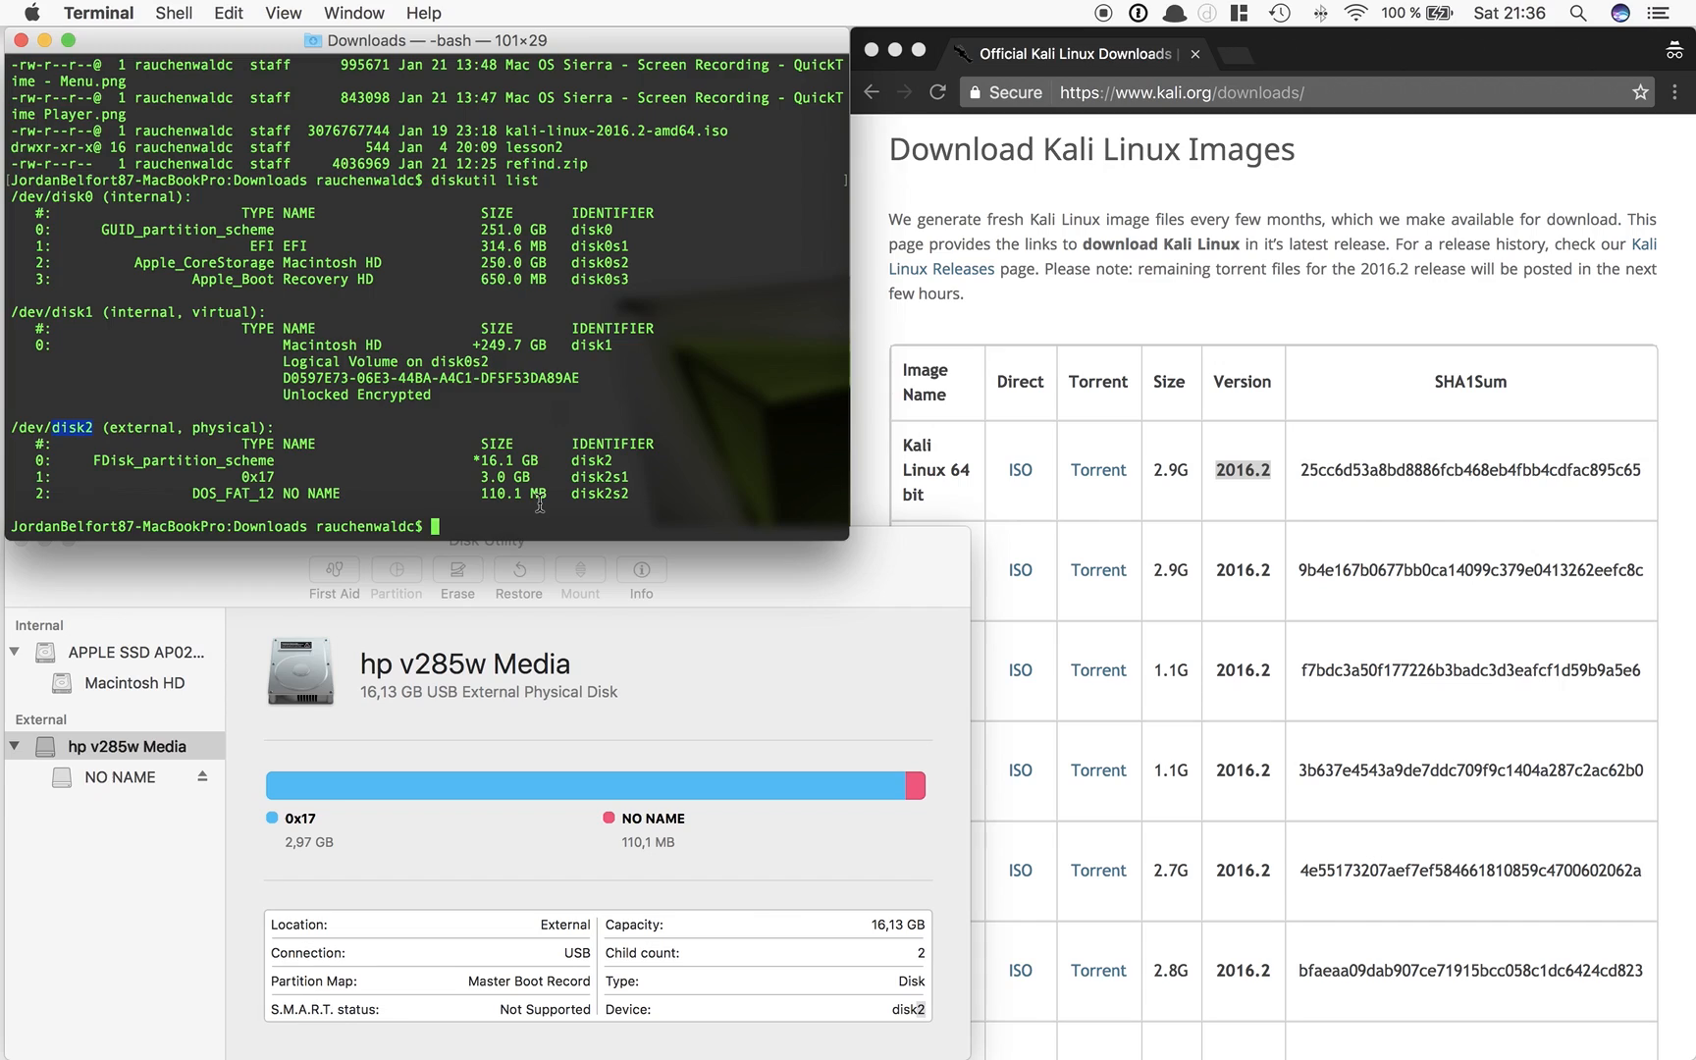
text(di)
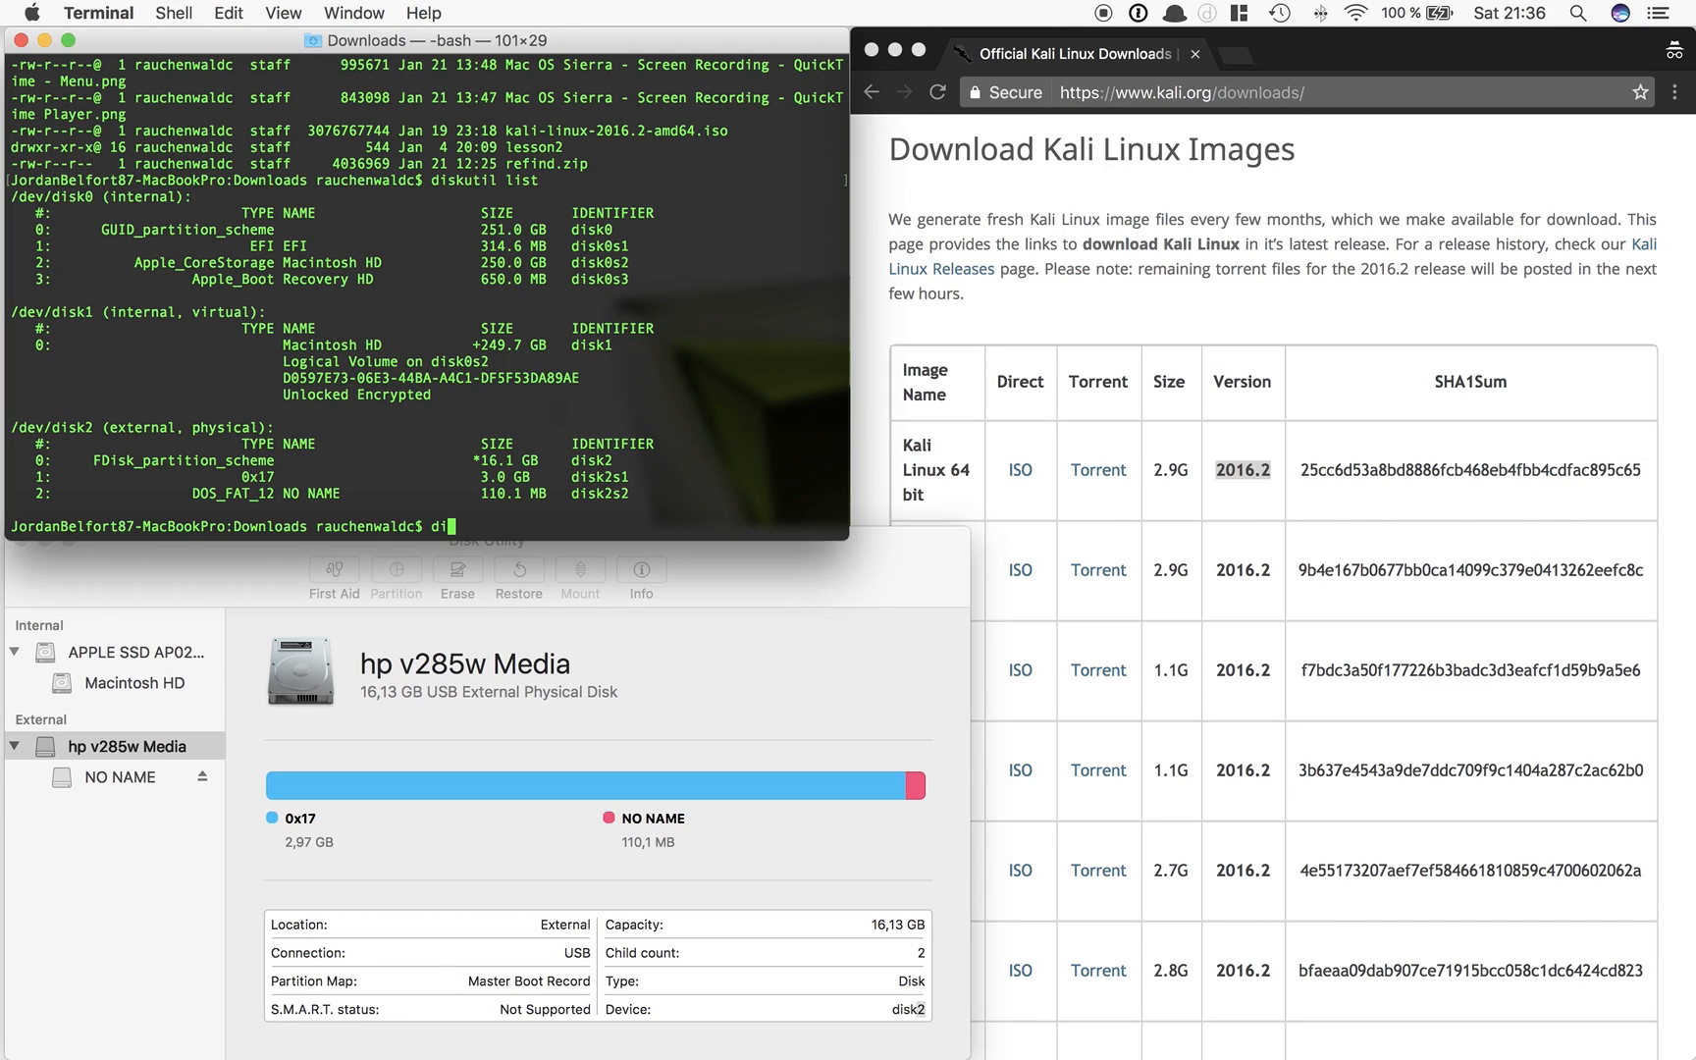
text(sku)
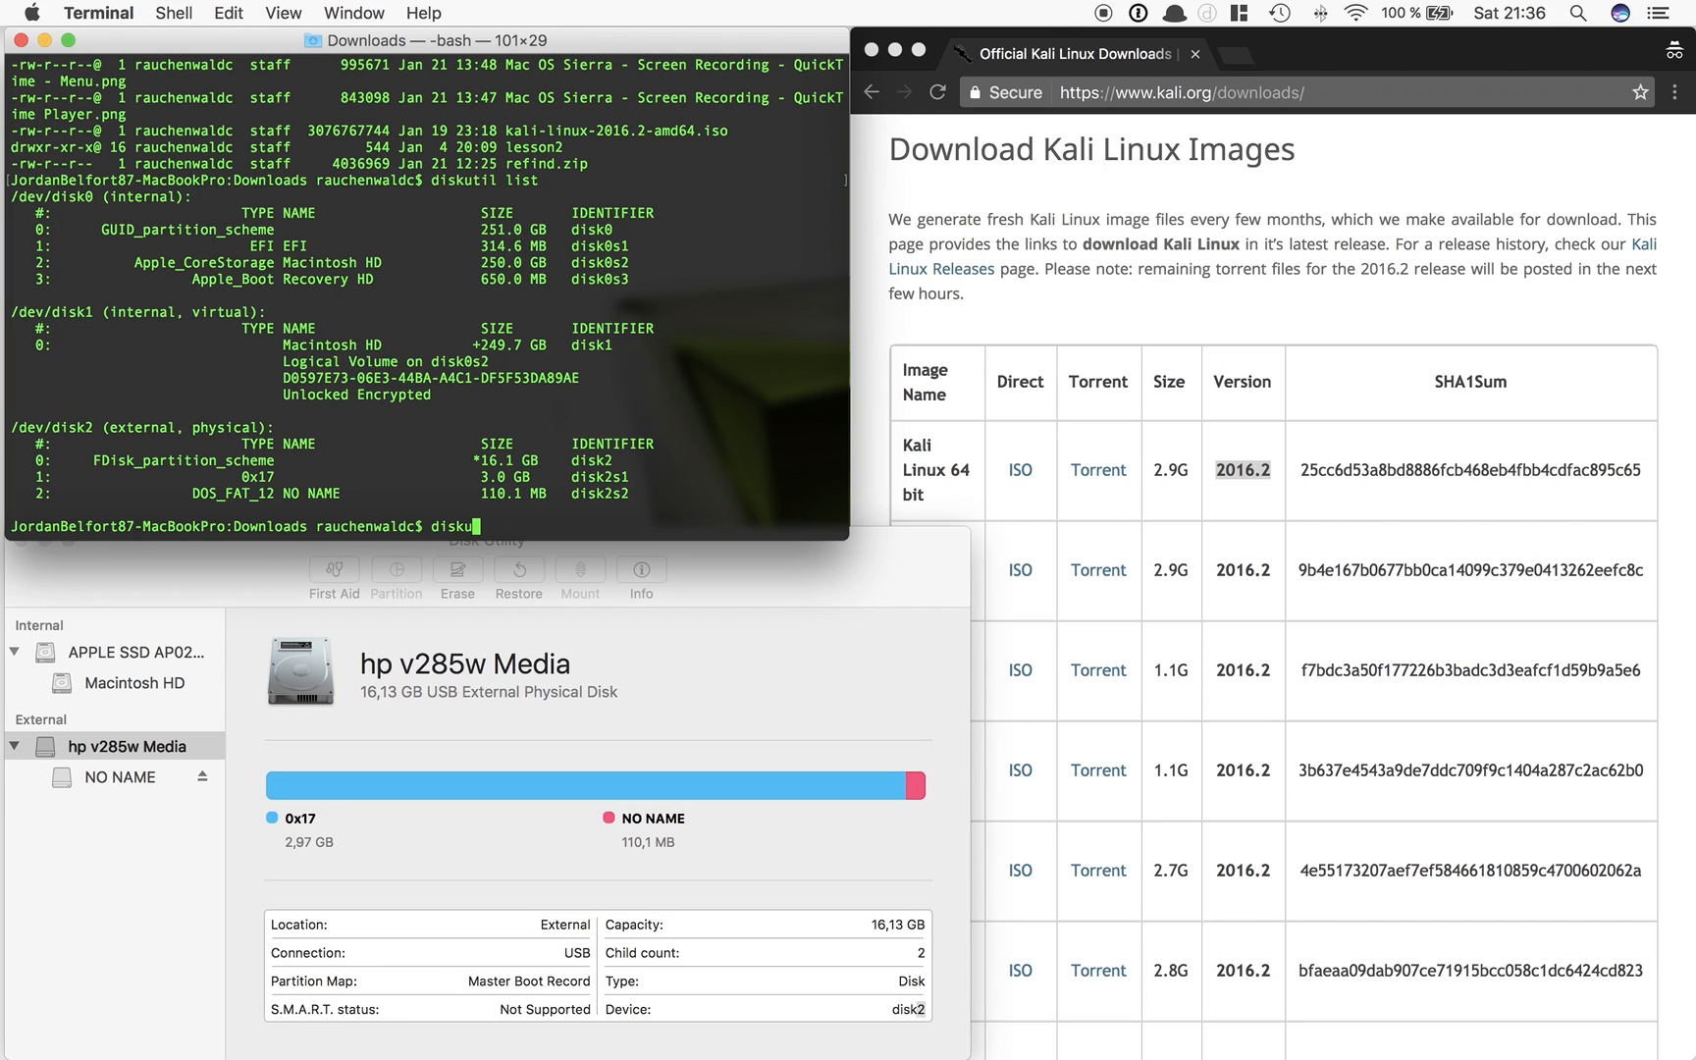
text(til)
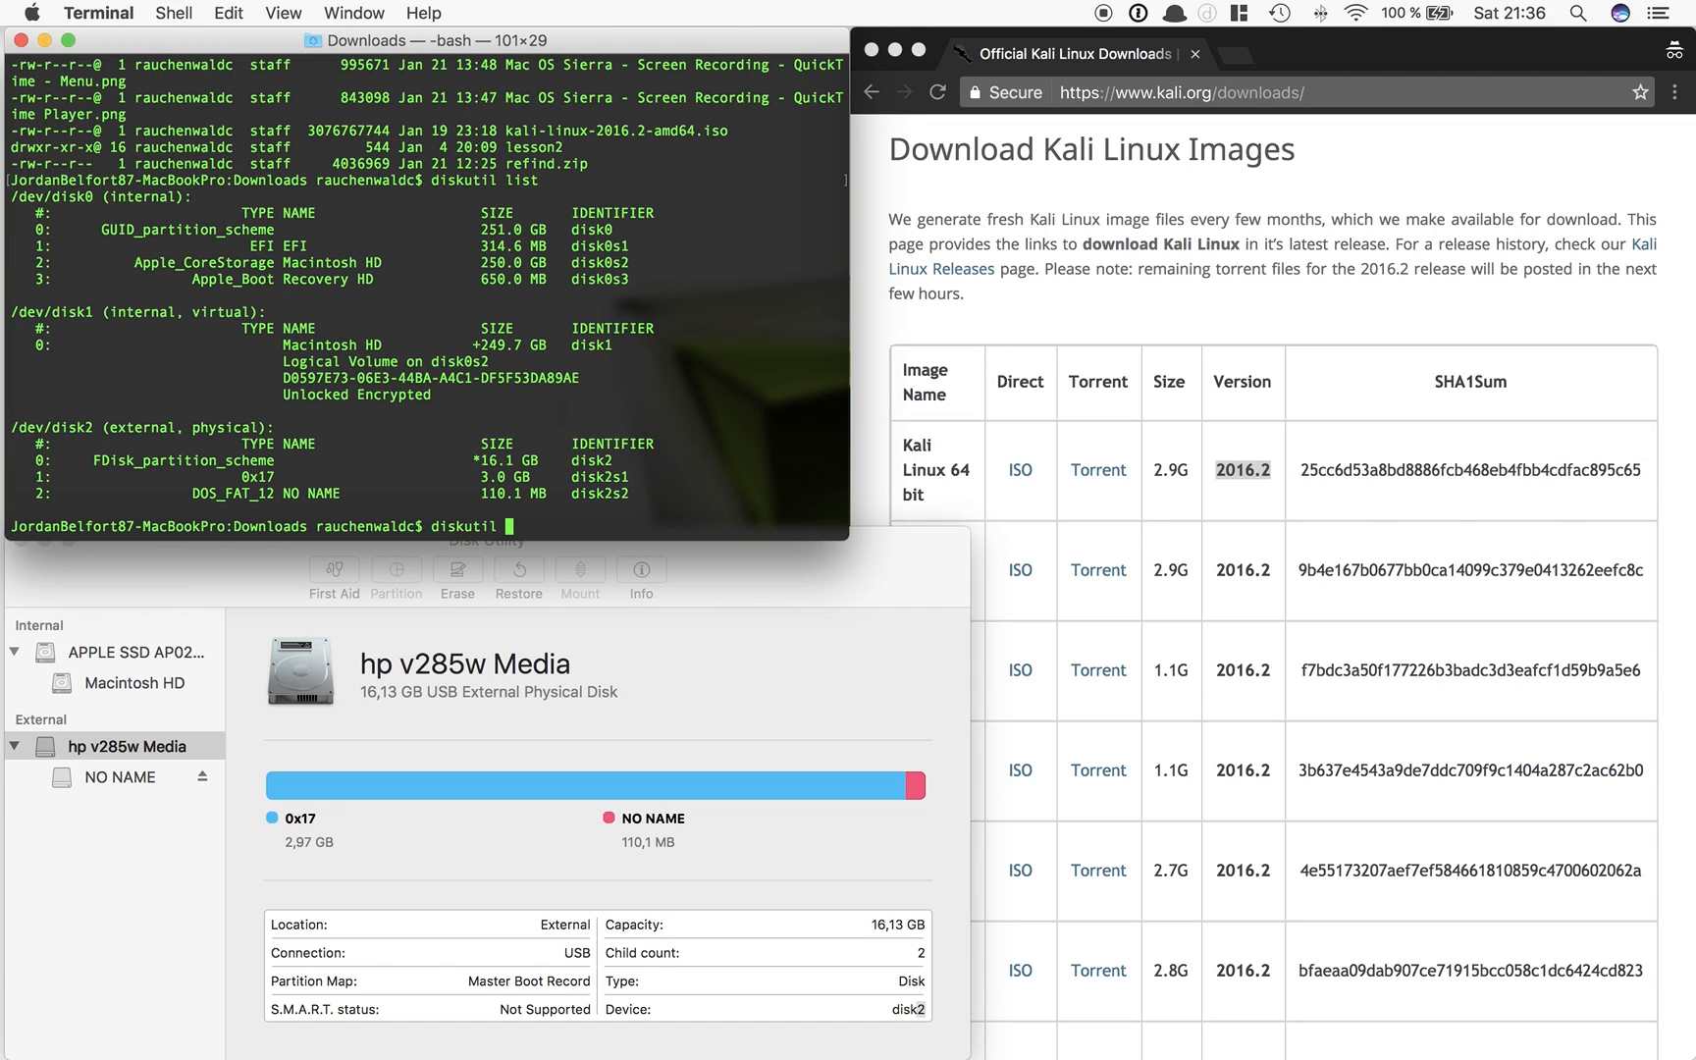
text(un)
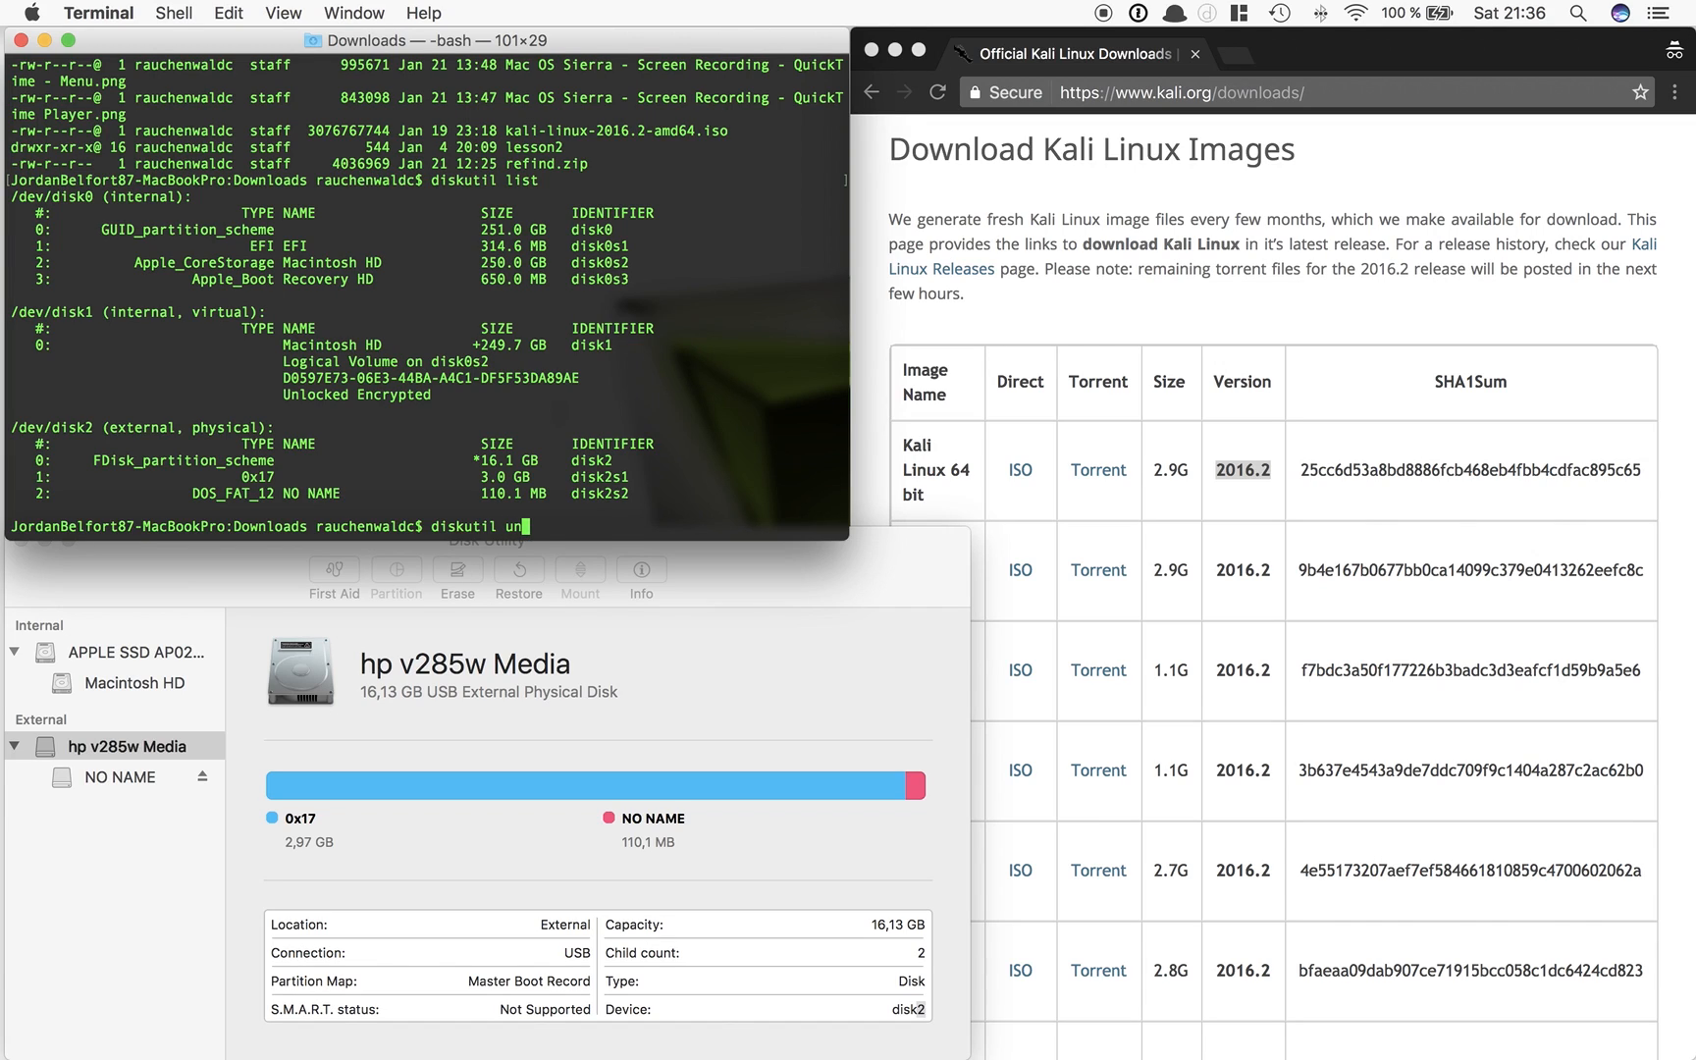
text(mount)
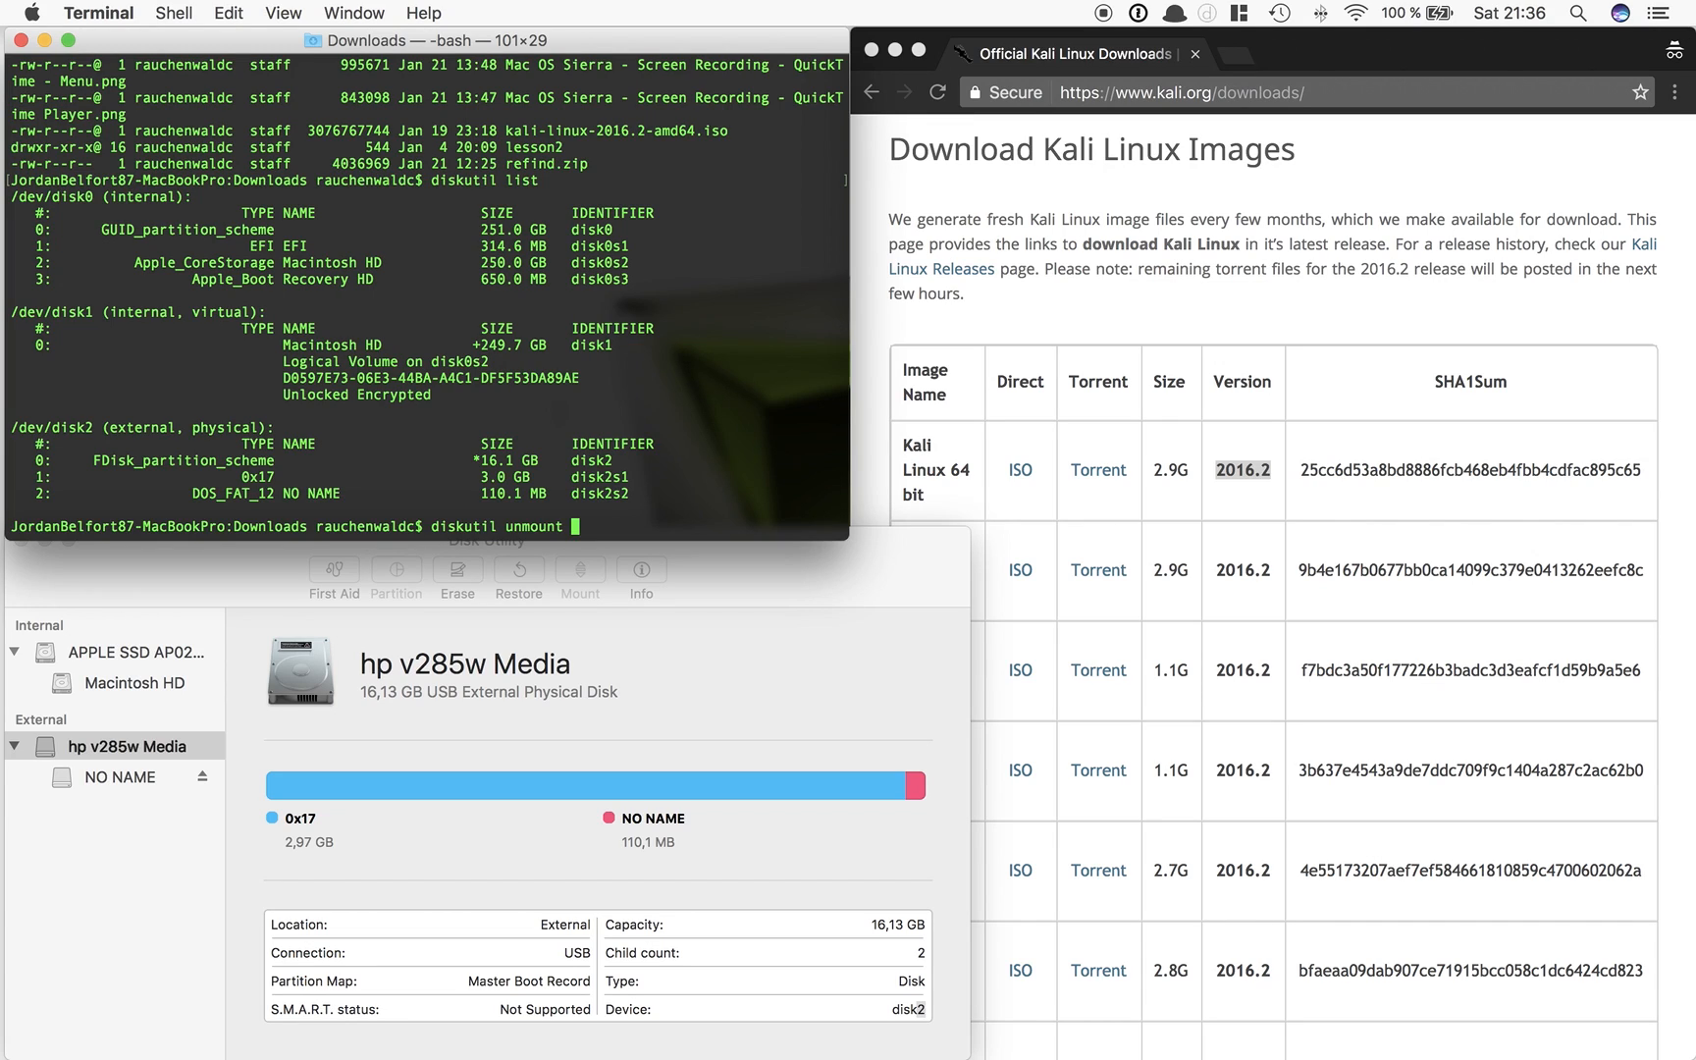
text(/dev/disk)
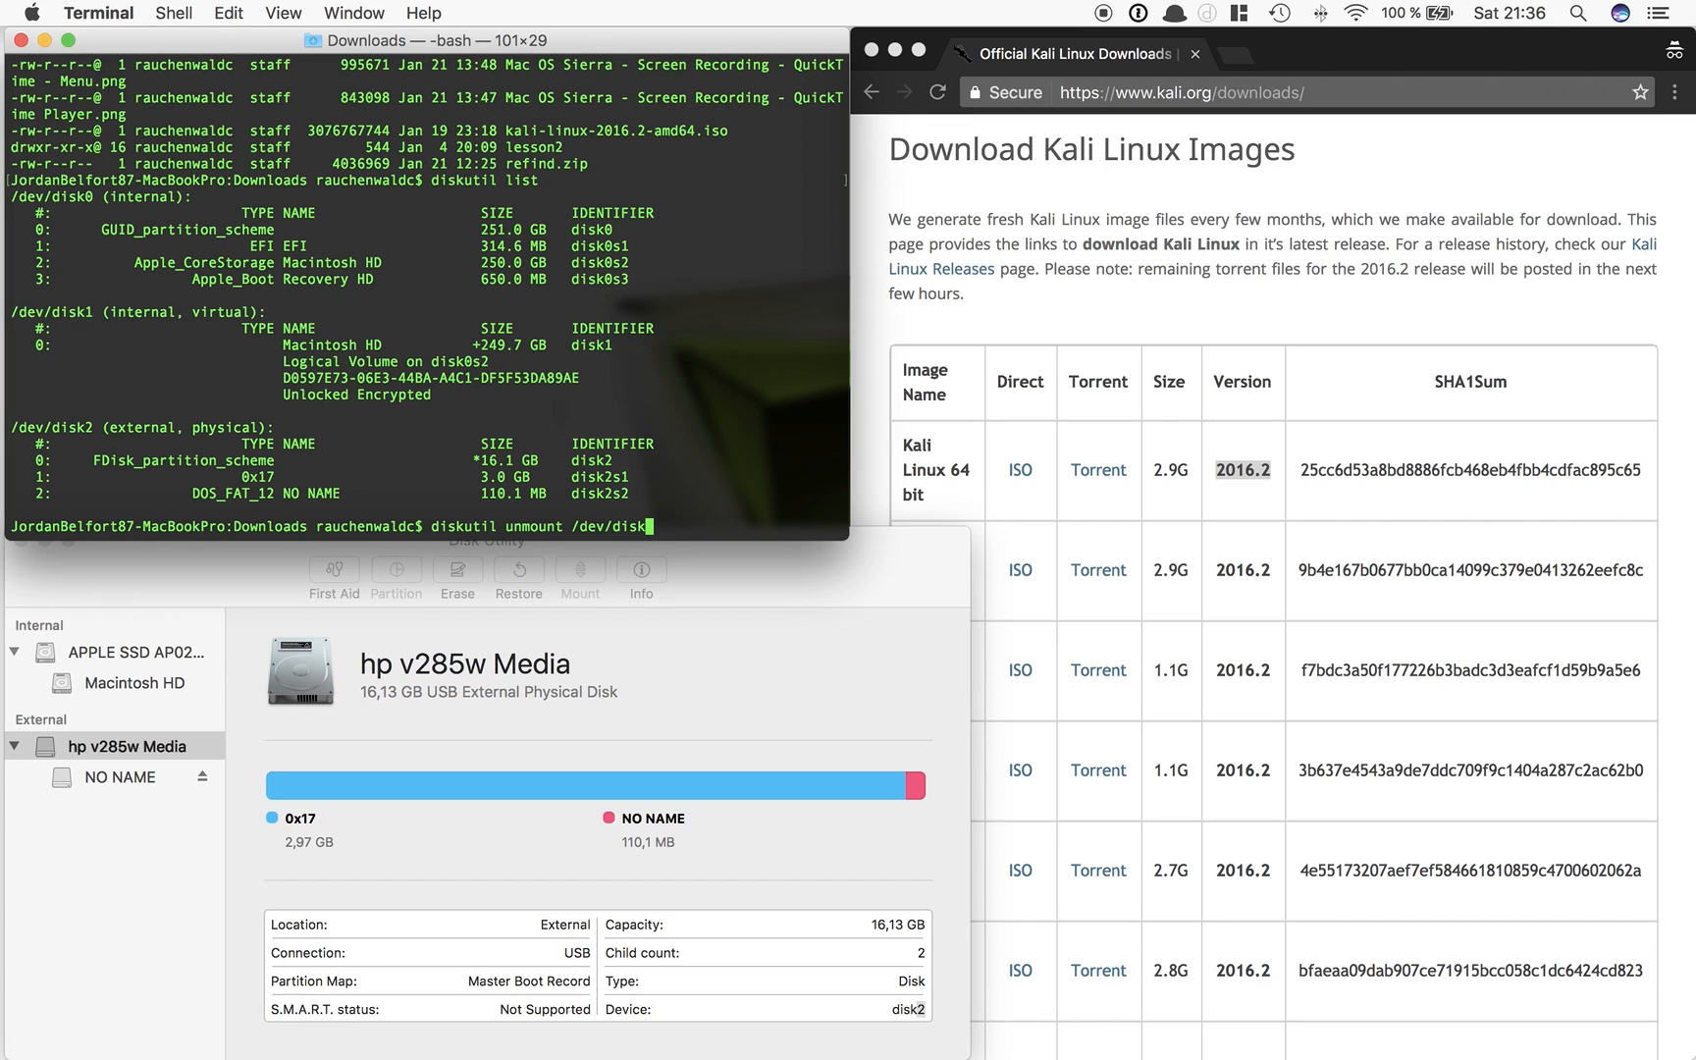
text(2)
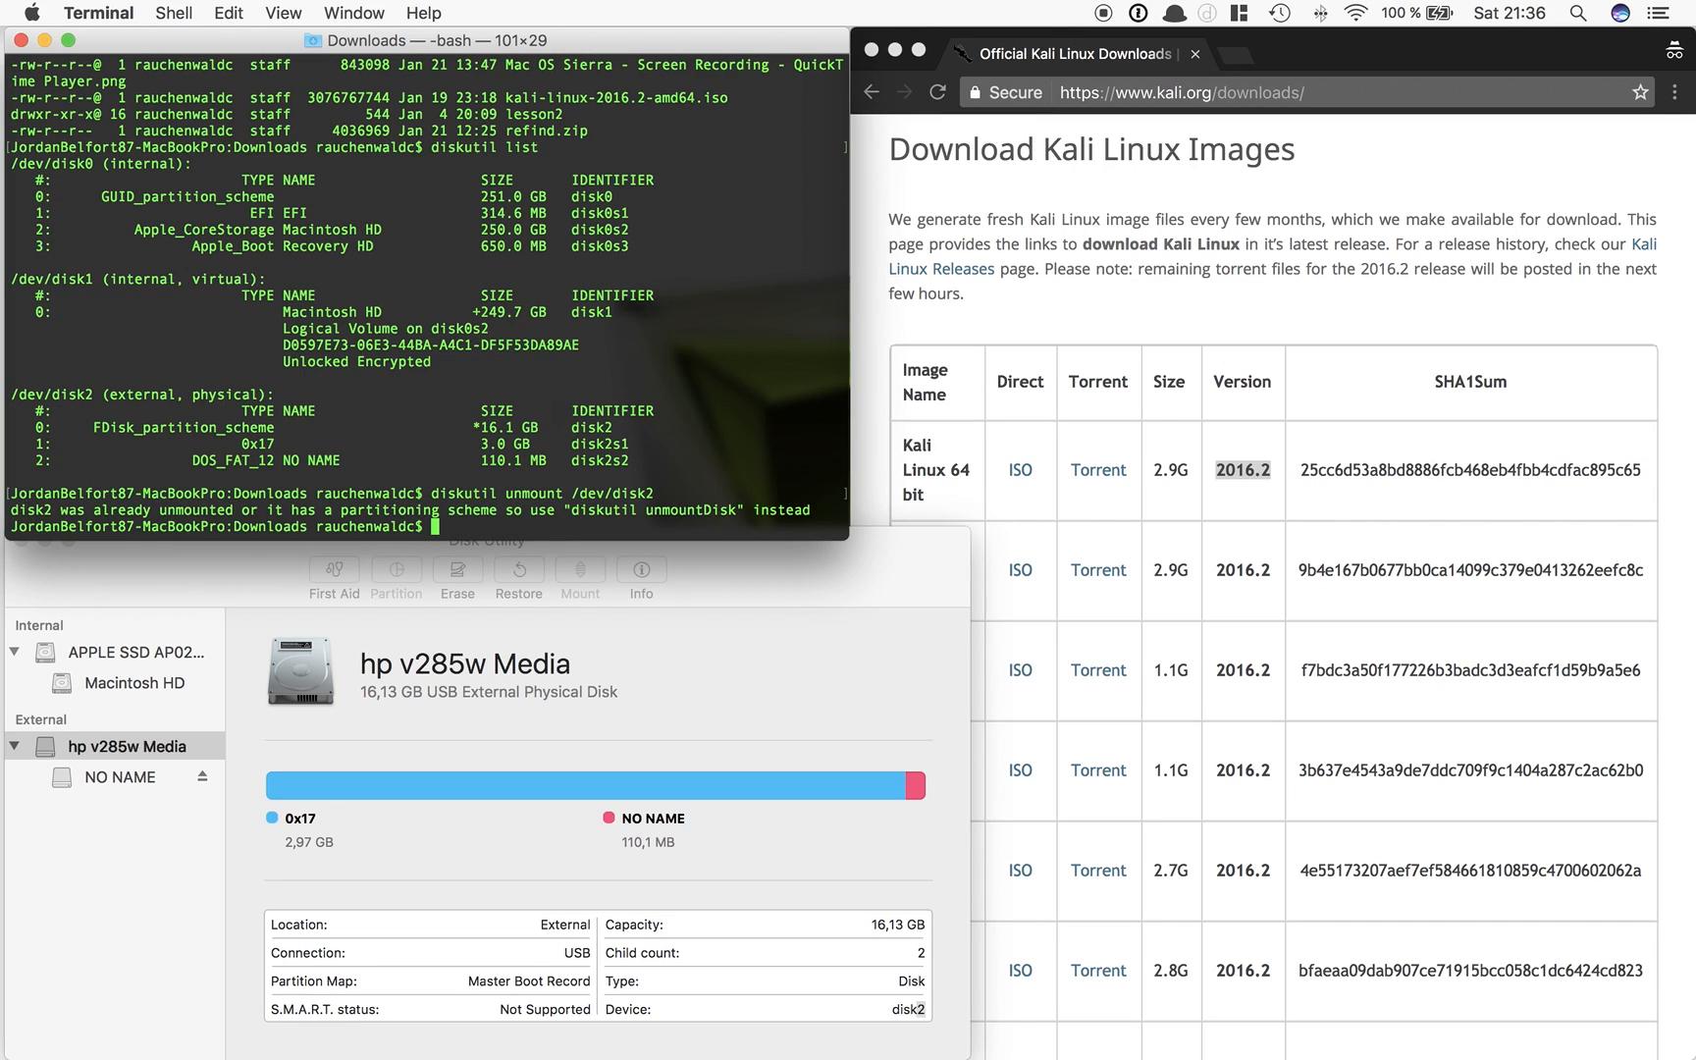
After the rejected attempts, enter the corrected diskutil unmountDisk /dev/disk2 command
text(d)
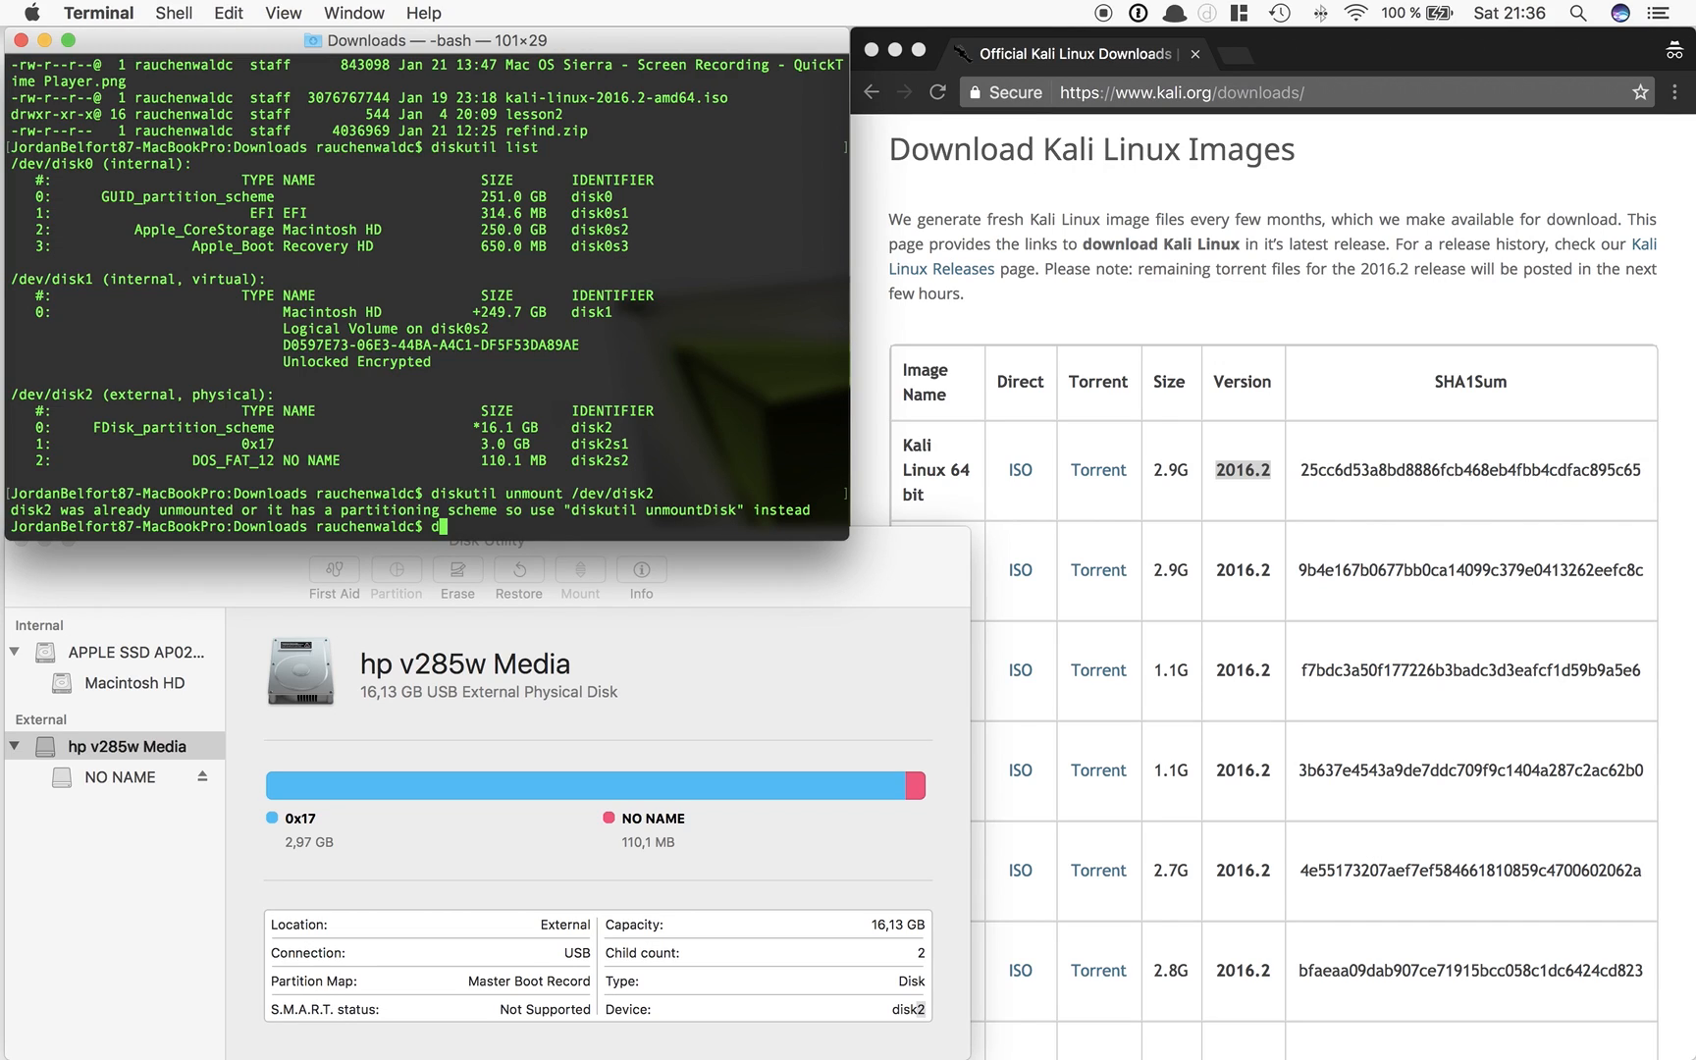
text(iskutil unmiount)
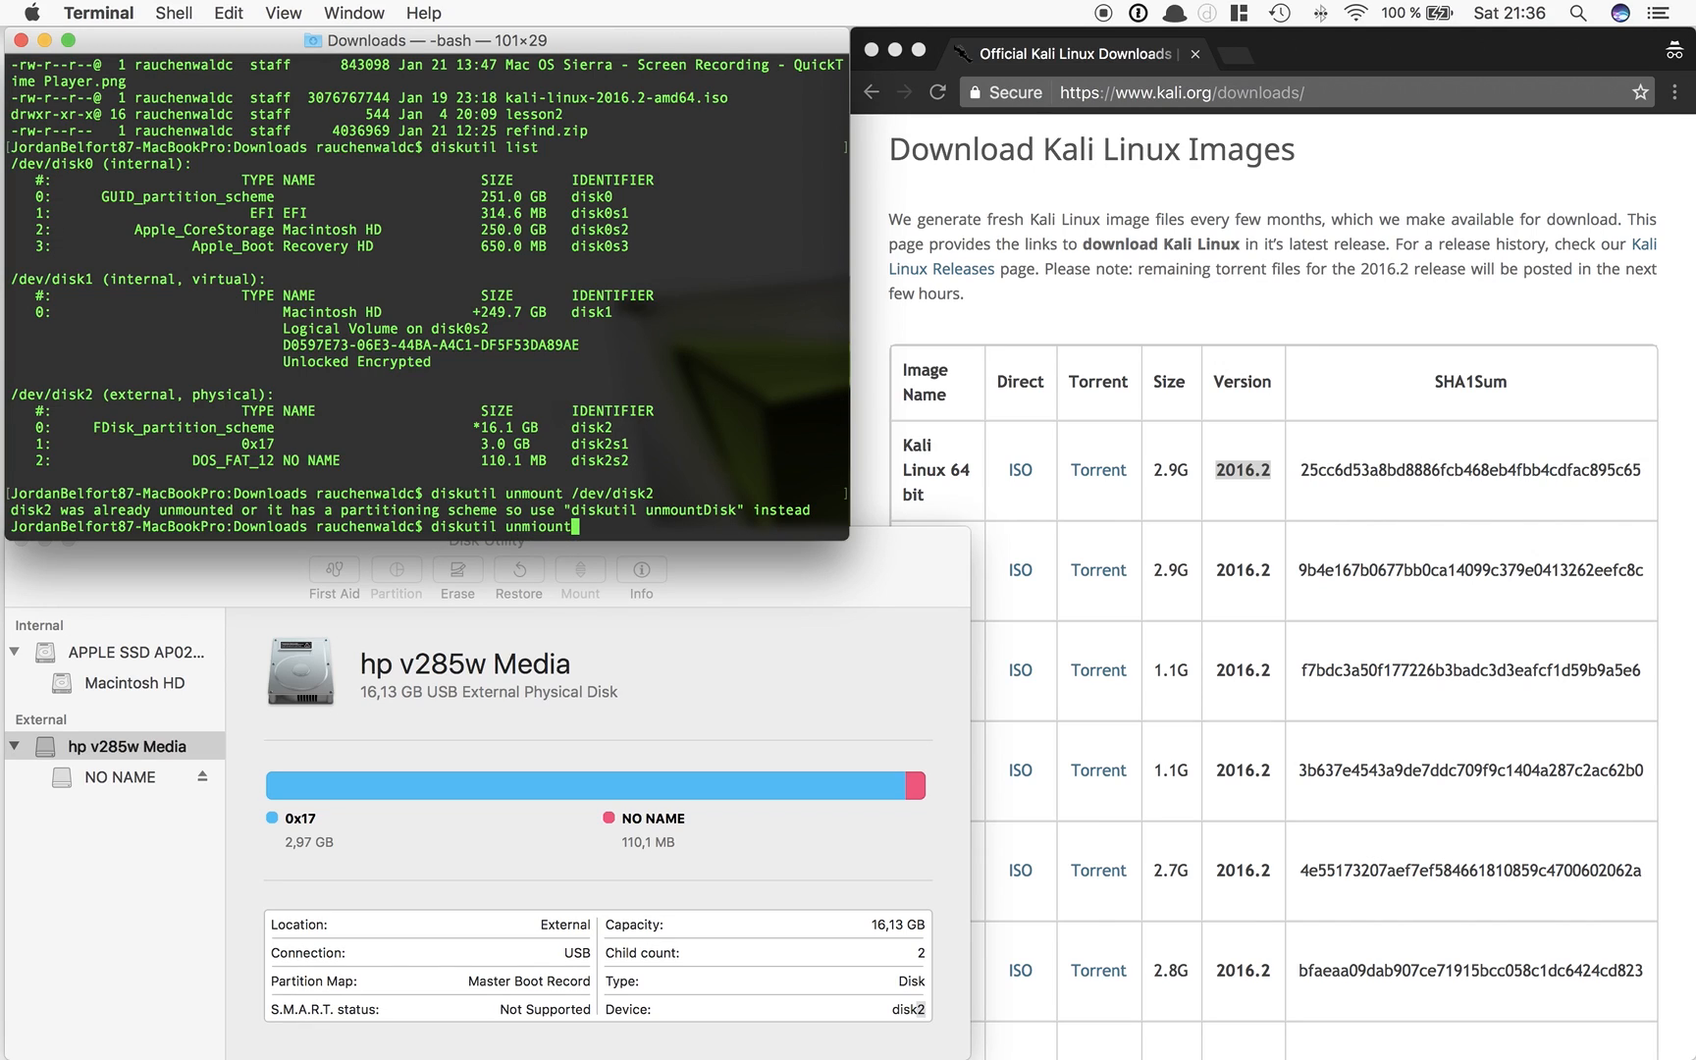
text(m)
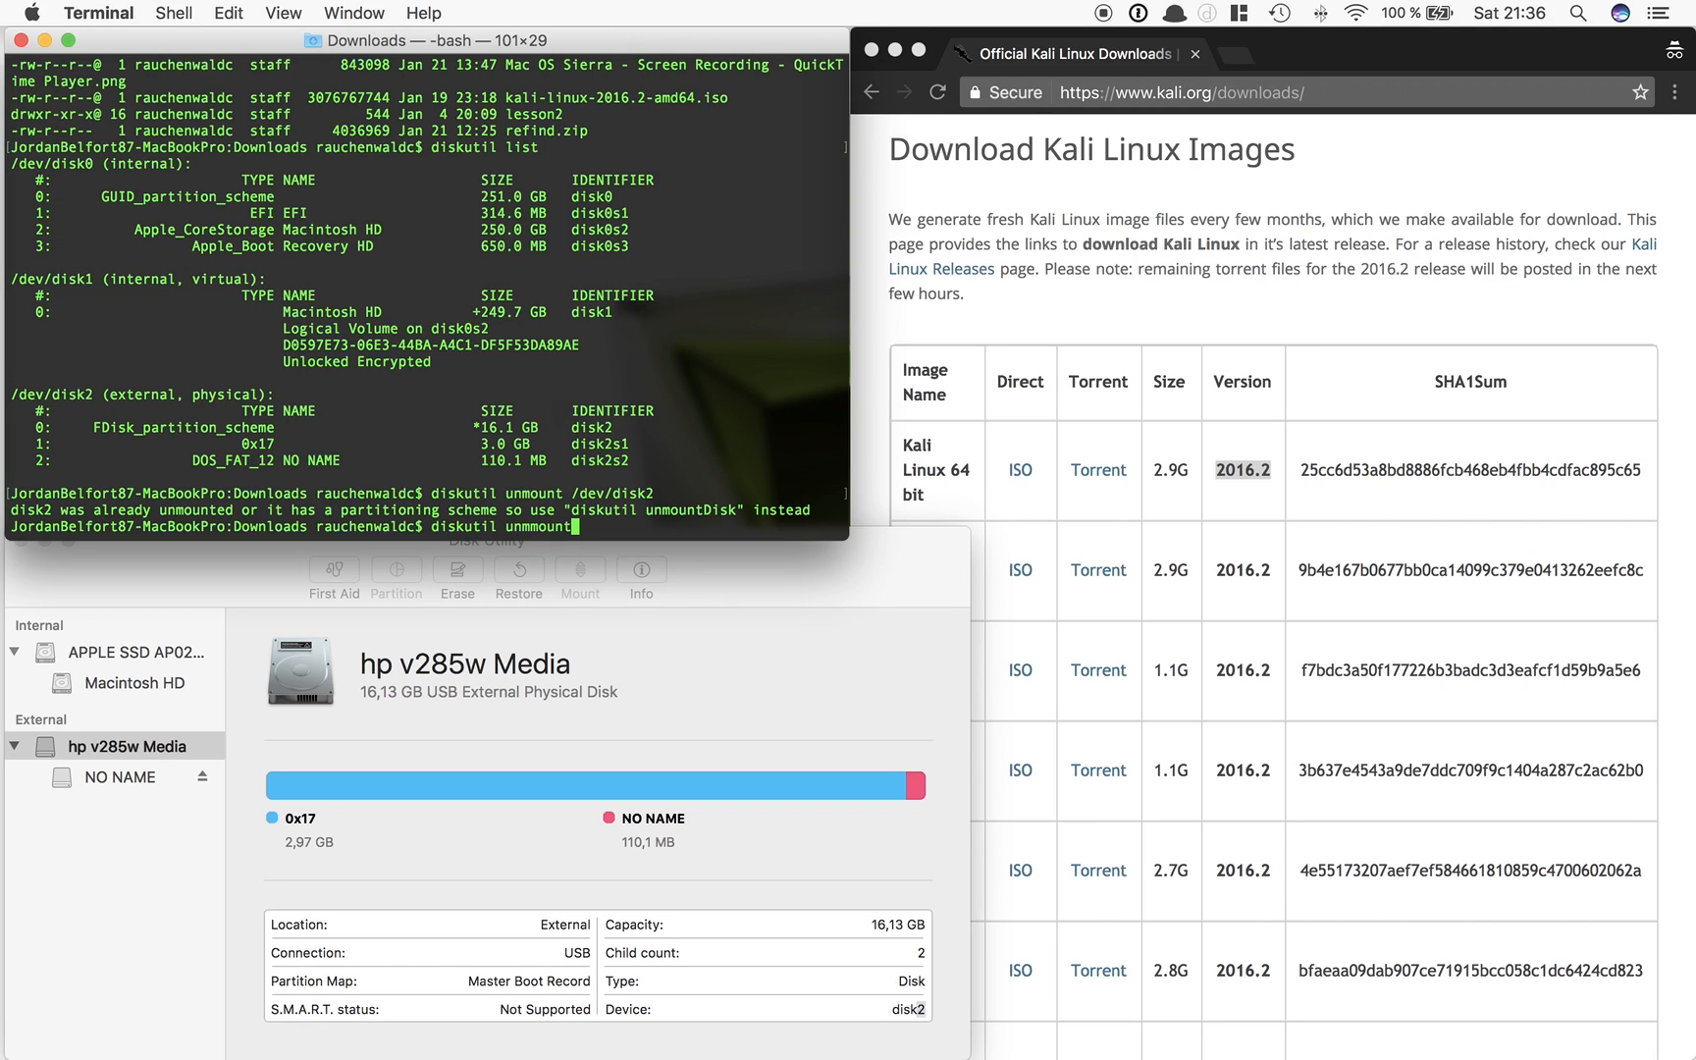
text(Disk /dev/disk2)
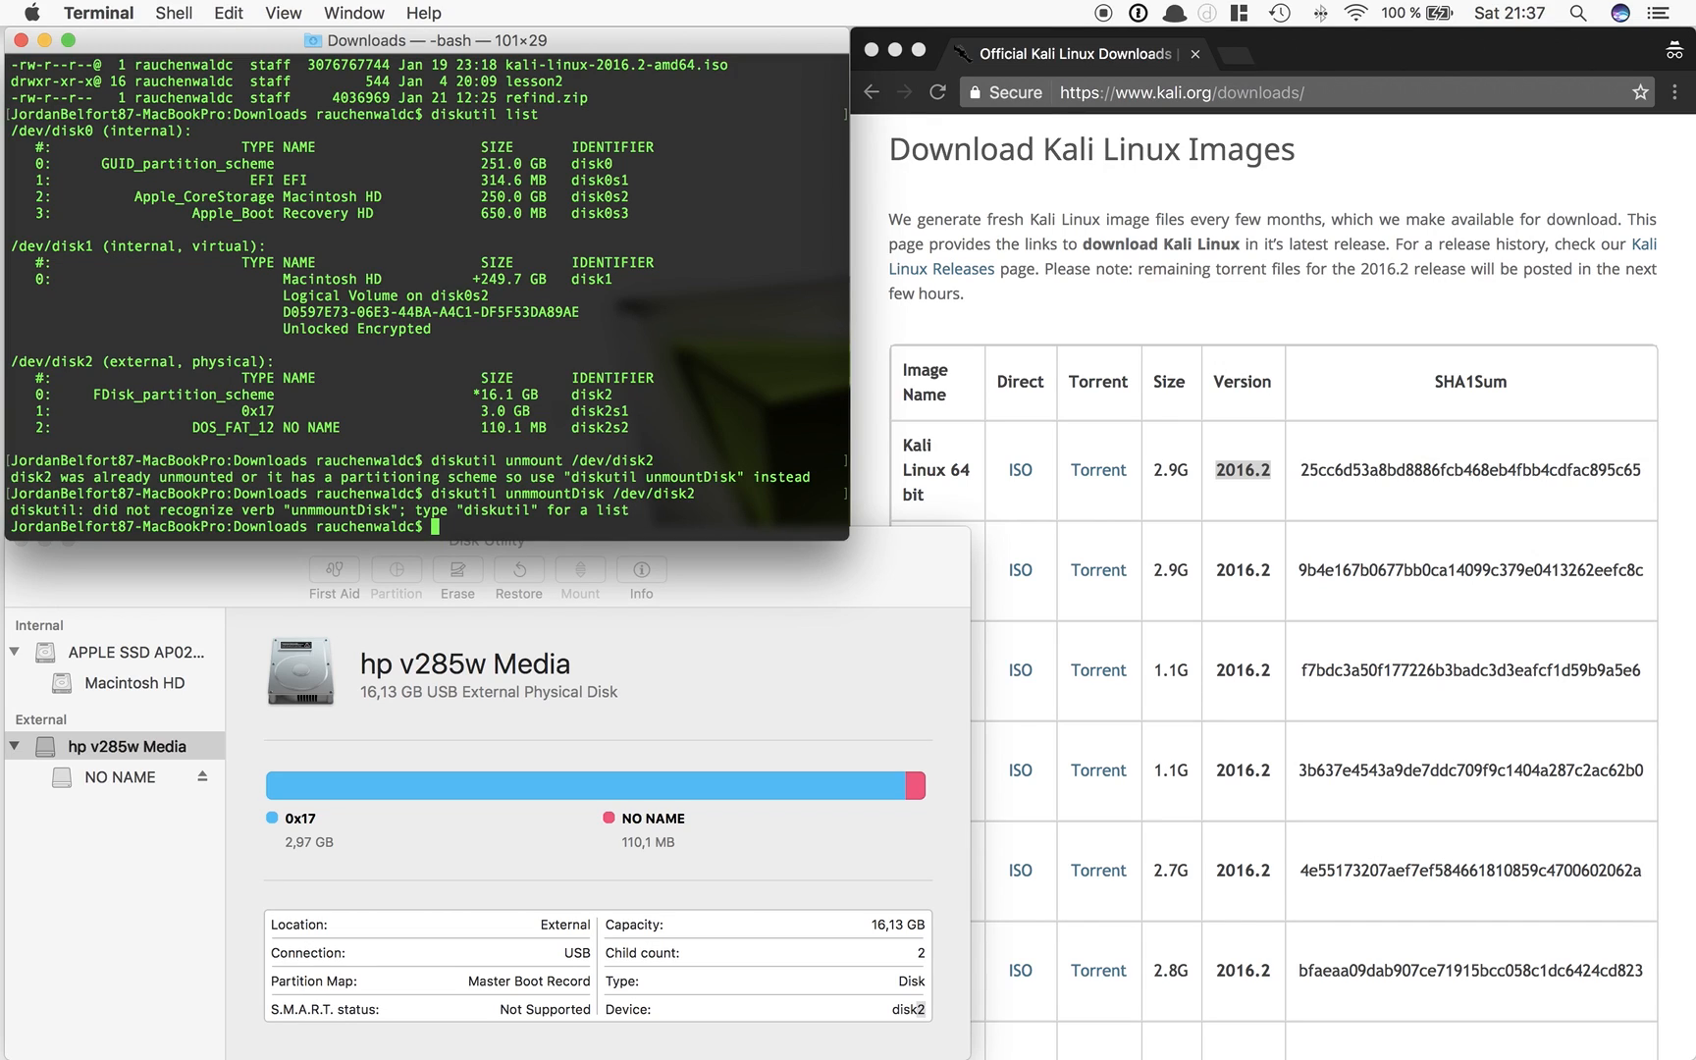
text(diskutil unmoi)
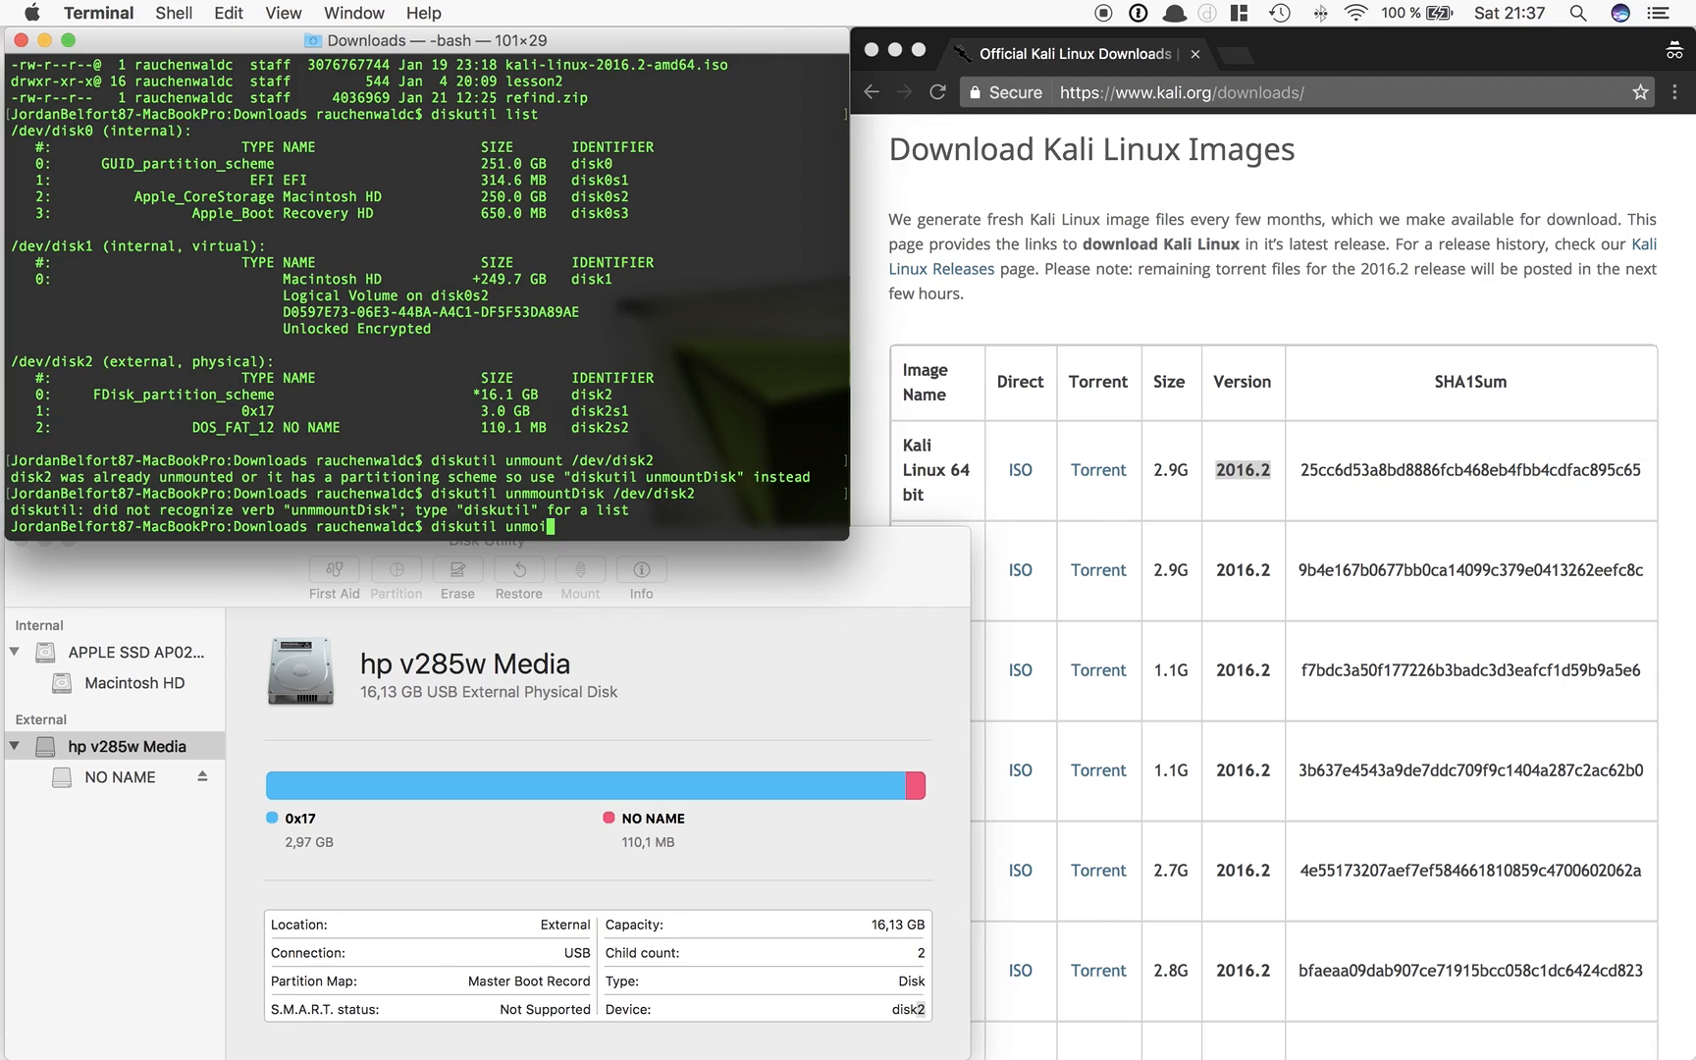
text(und)
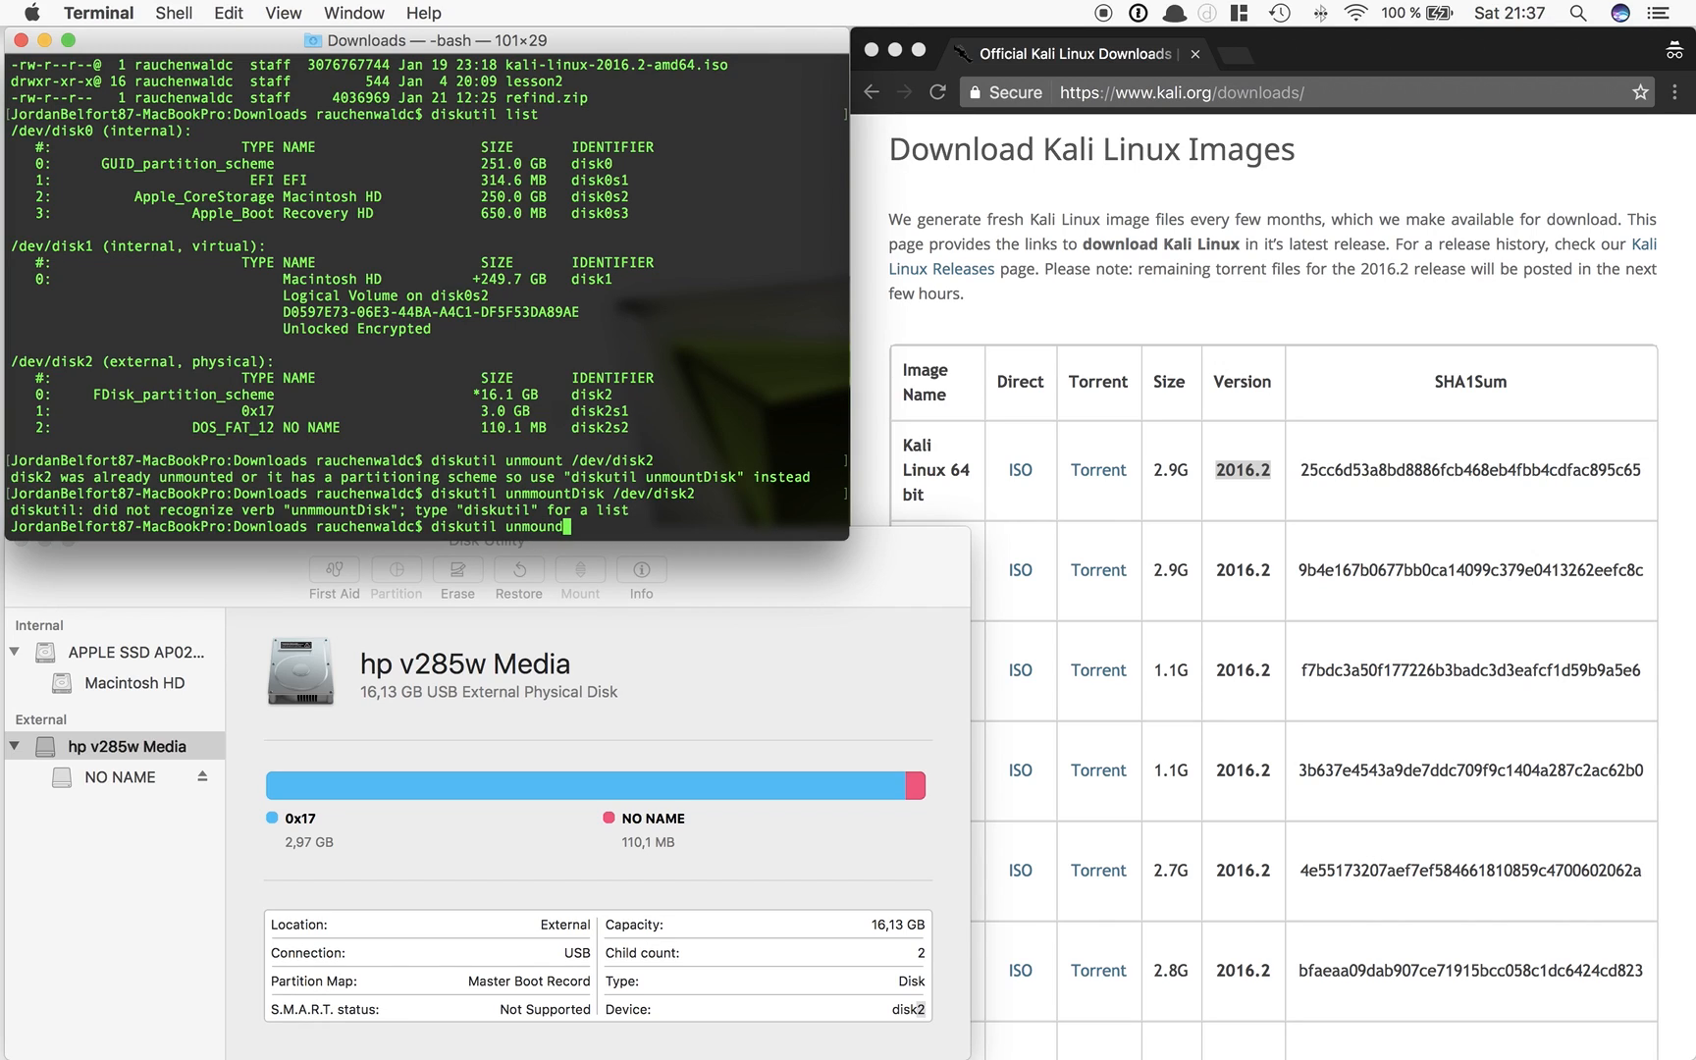
text(Disk)
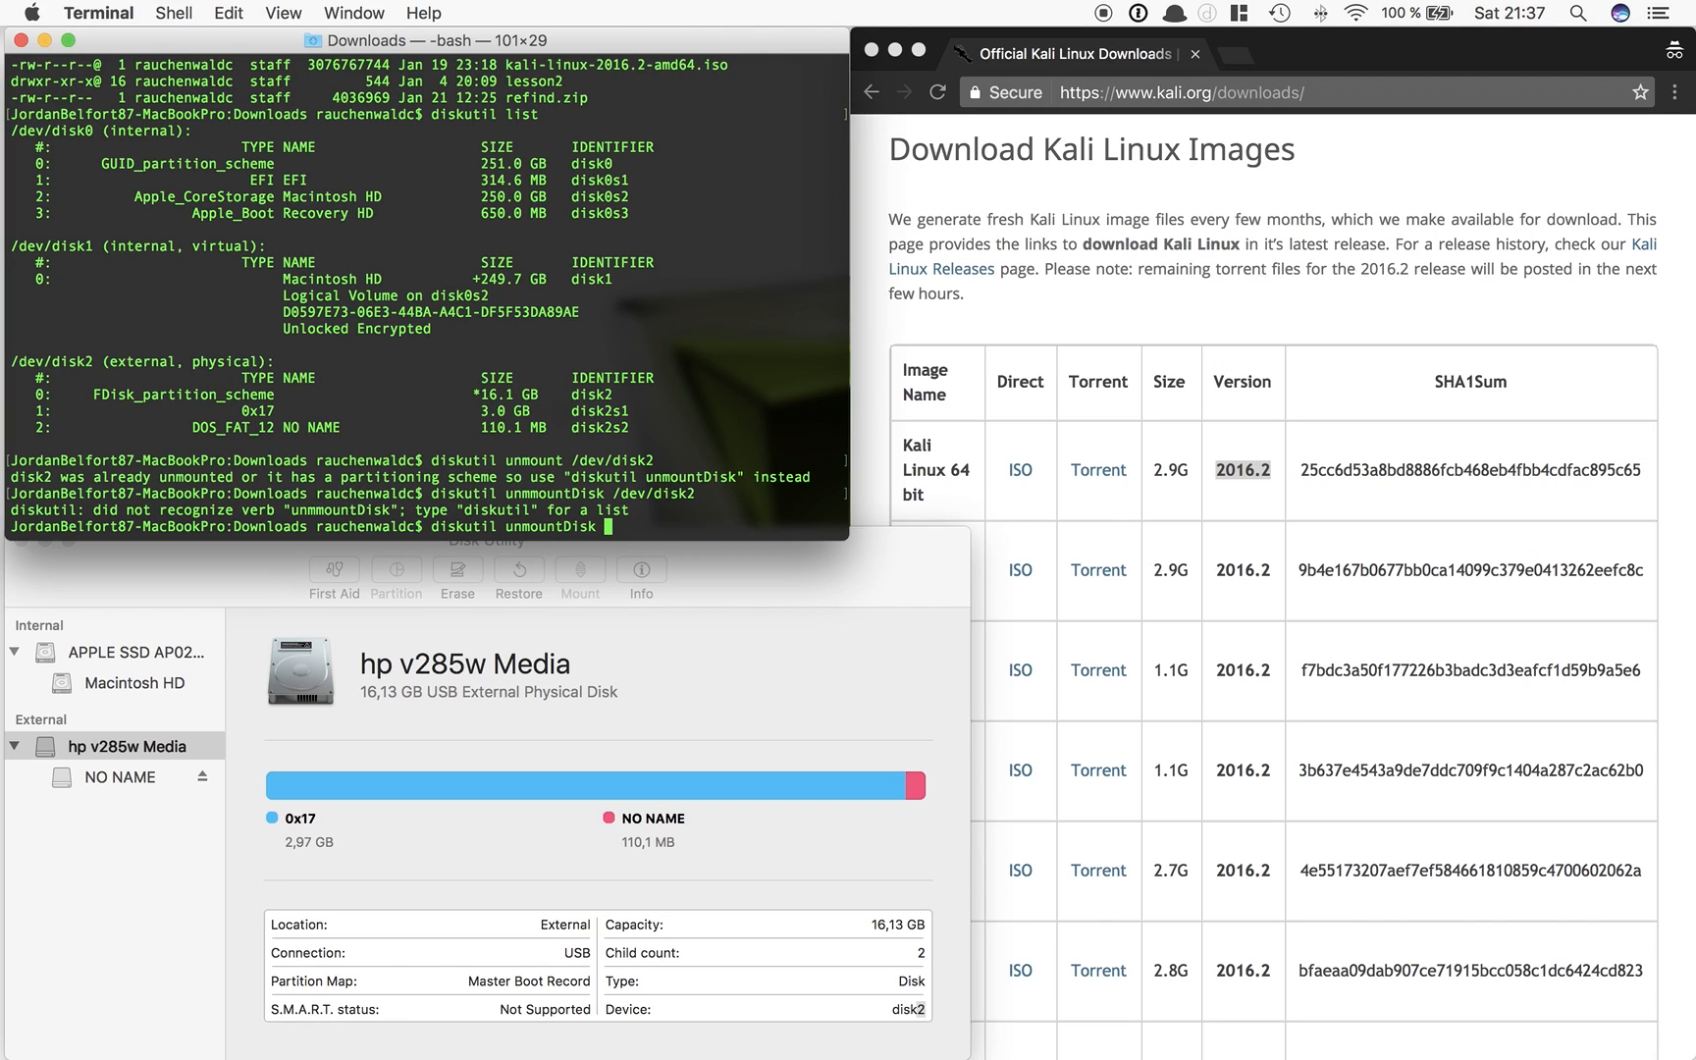
text(/dev/disk2)
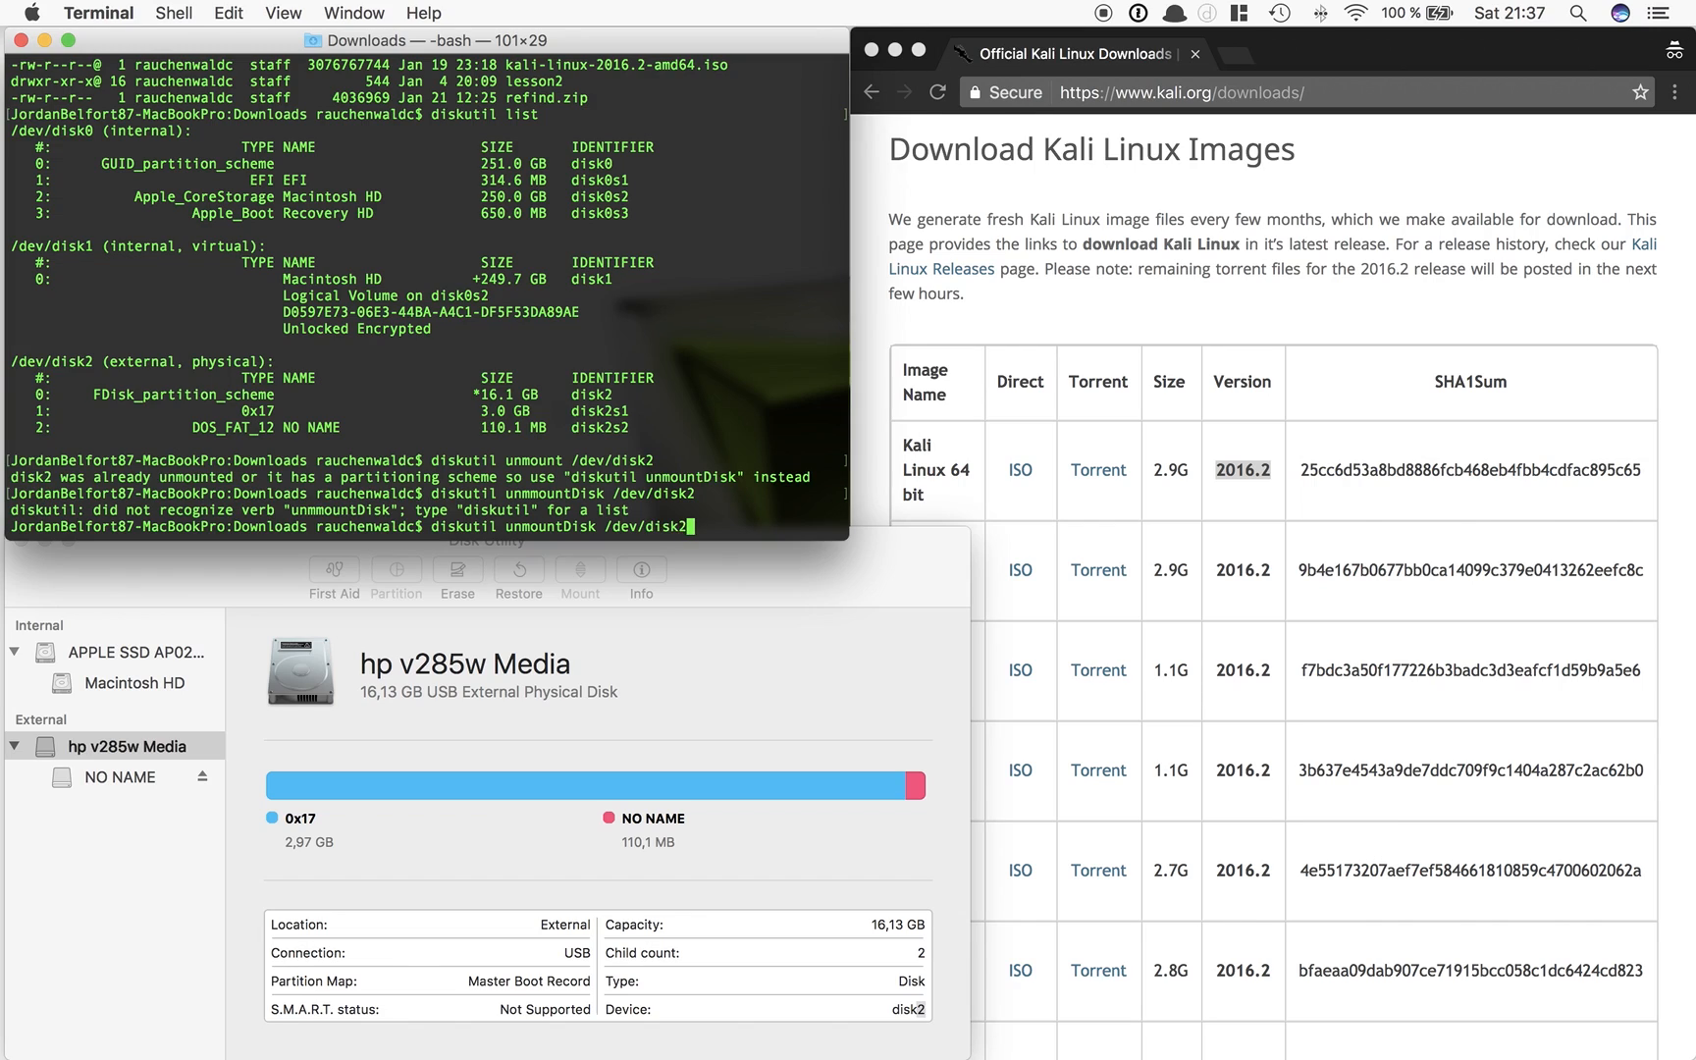
Run diskutil unmountDisk /dev/disk2 so all volumes on disk2 are unmounted
key(Return)
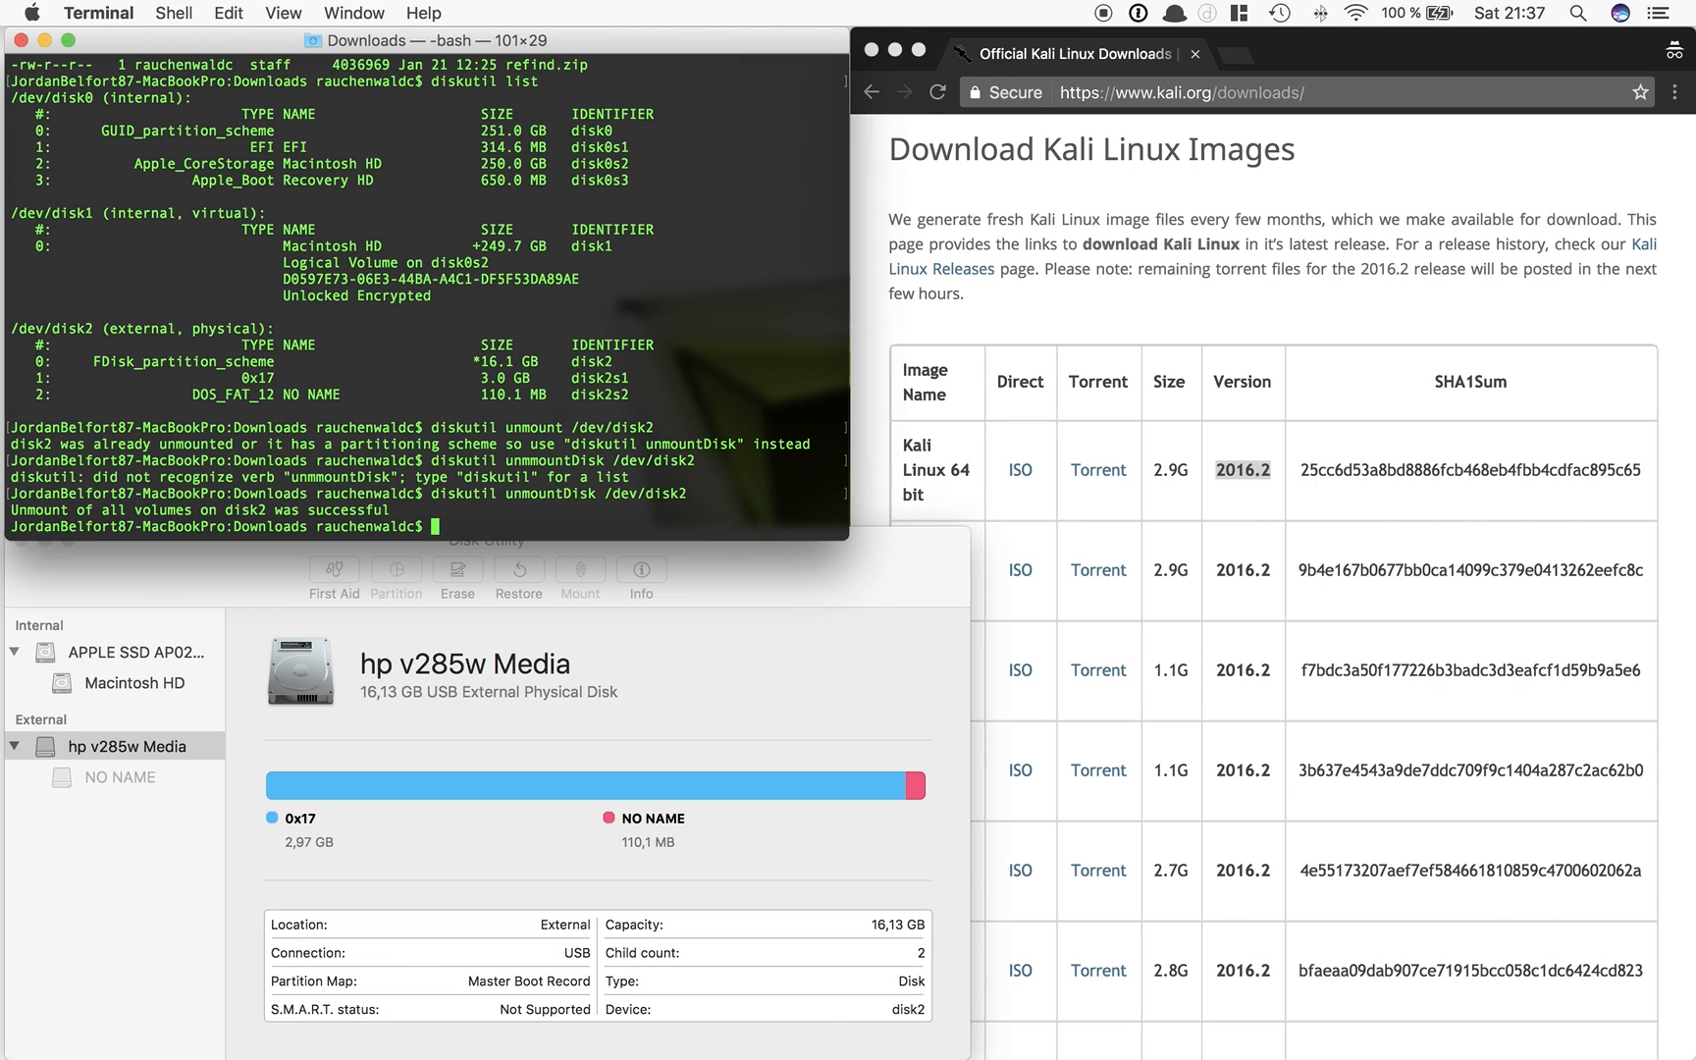
mouse_move(683, 509)
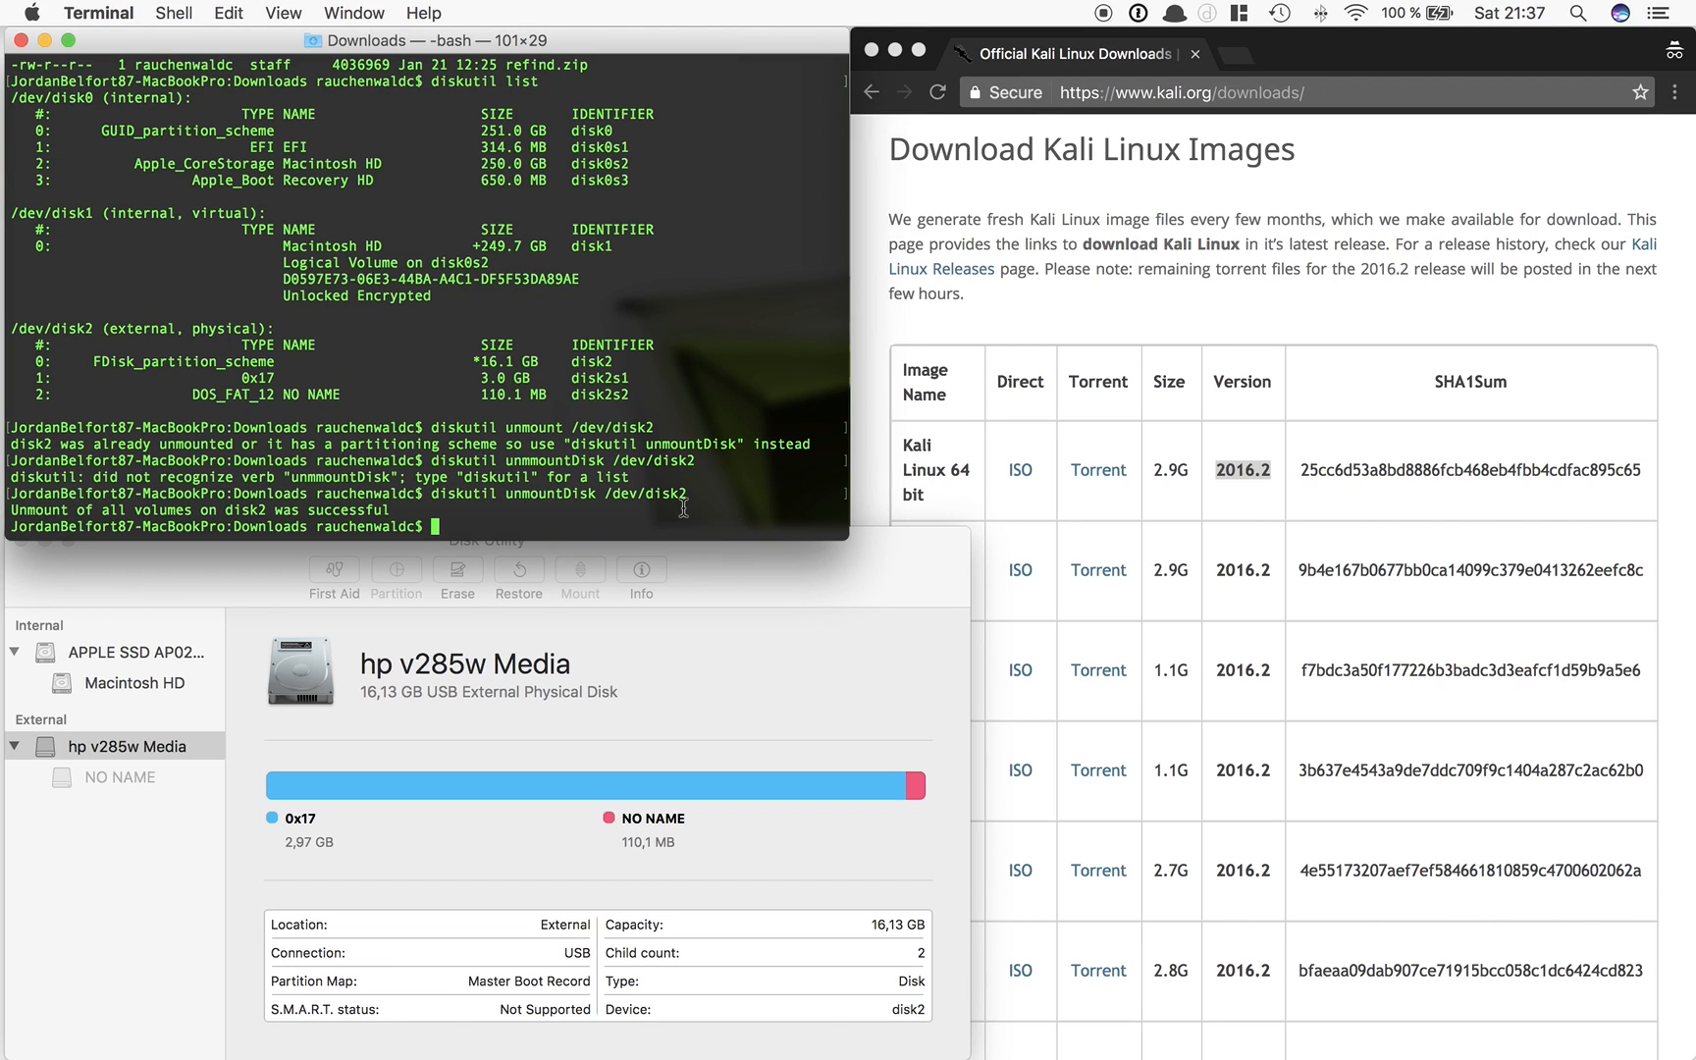
mouse_move(683, 524)
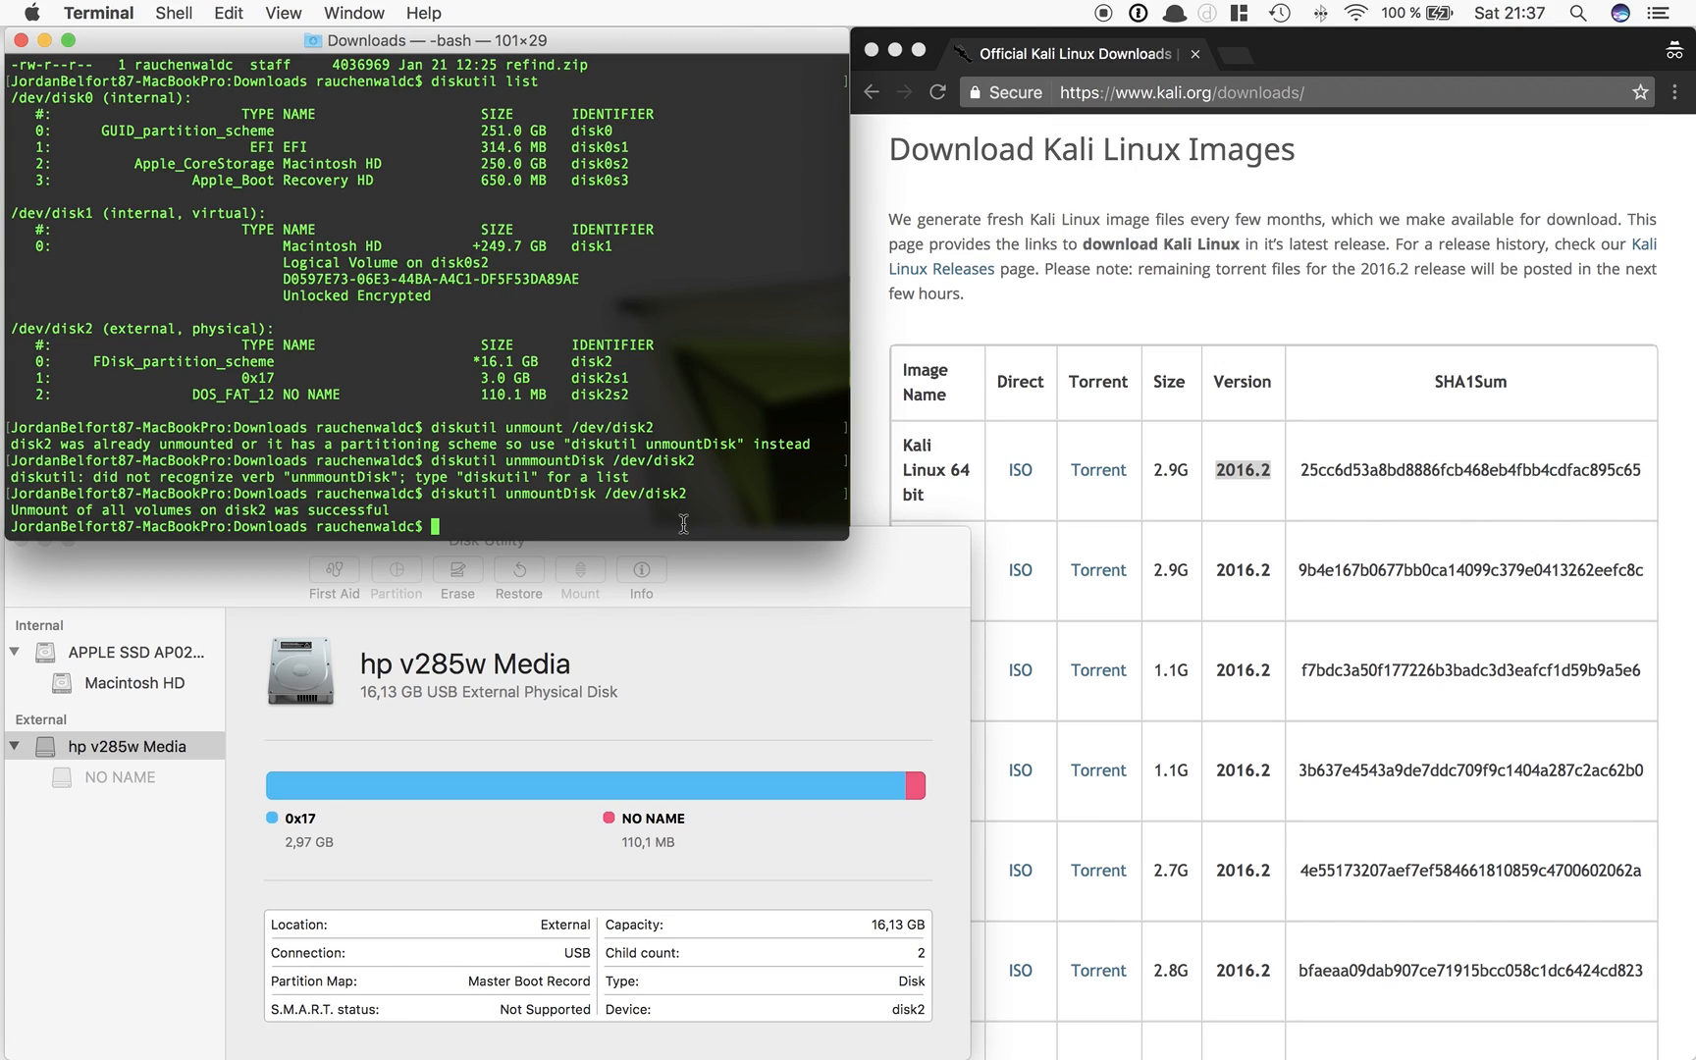
mouse_move(693, 515)
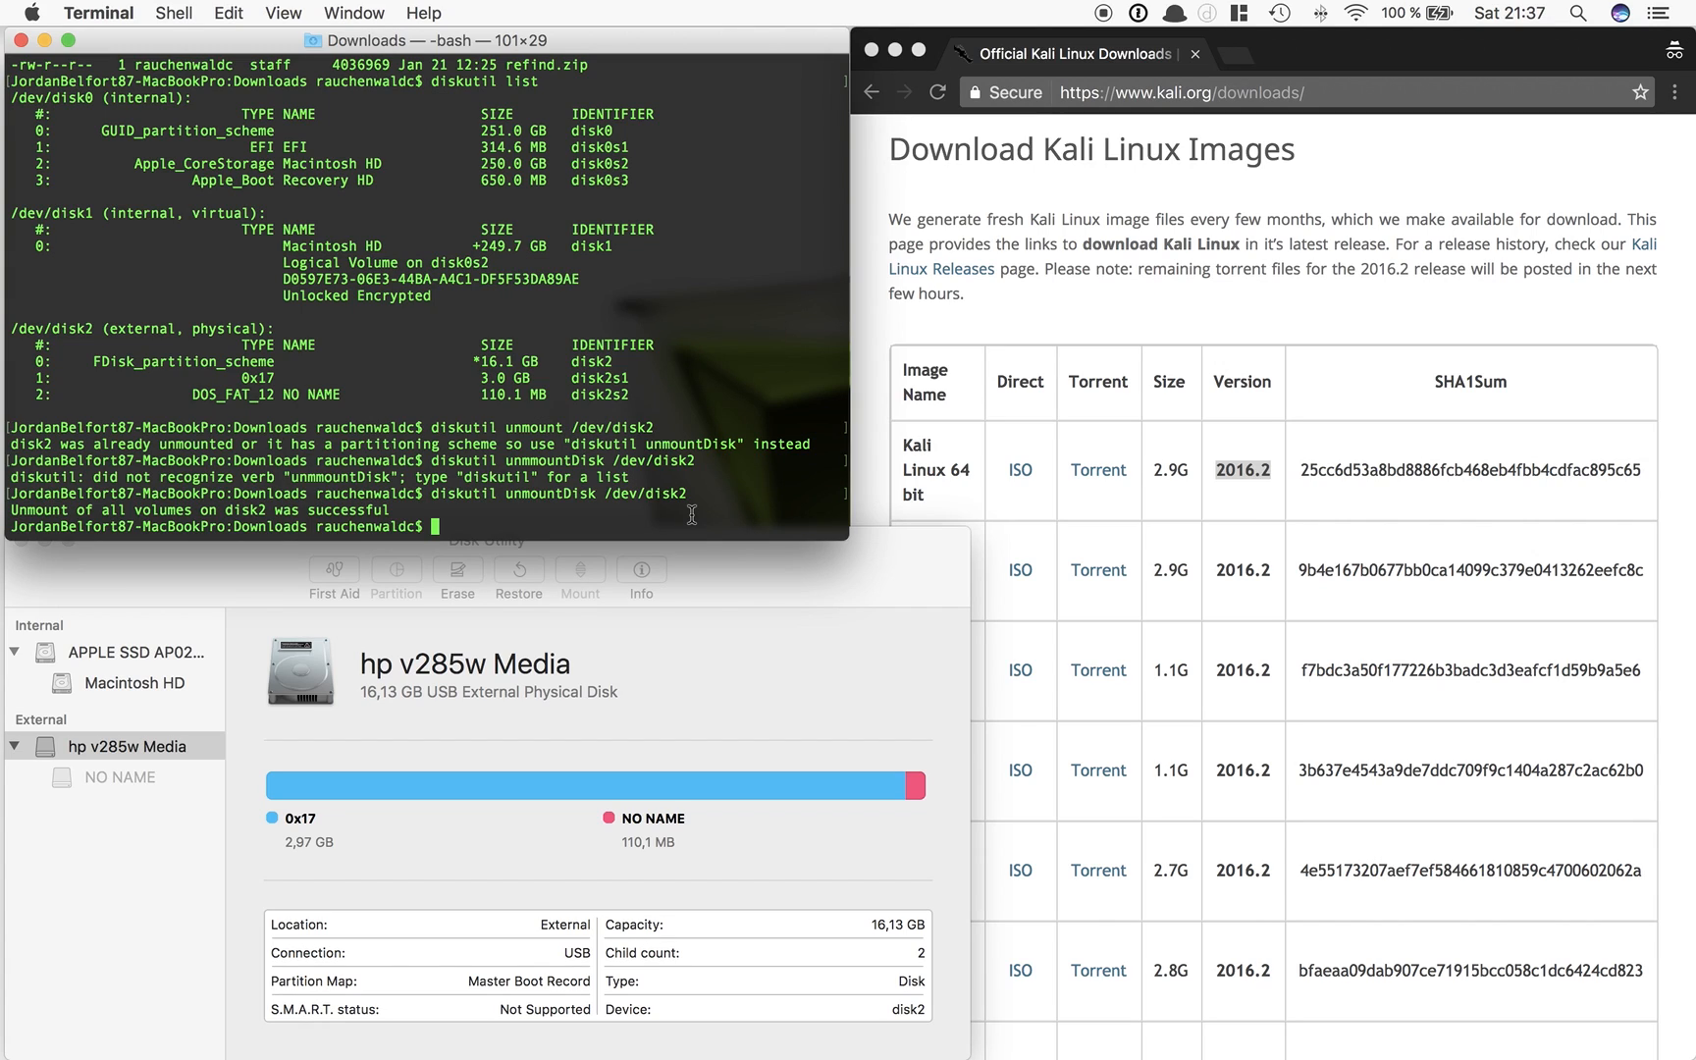
Enter sudo dd if=kali-linux-2016.2-amd64.iso of=/dev/disk2 bs=1m at the prompt
text(sudo dd if)
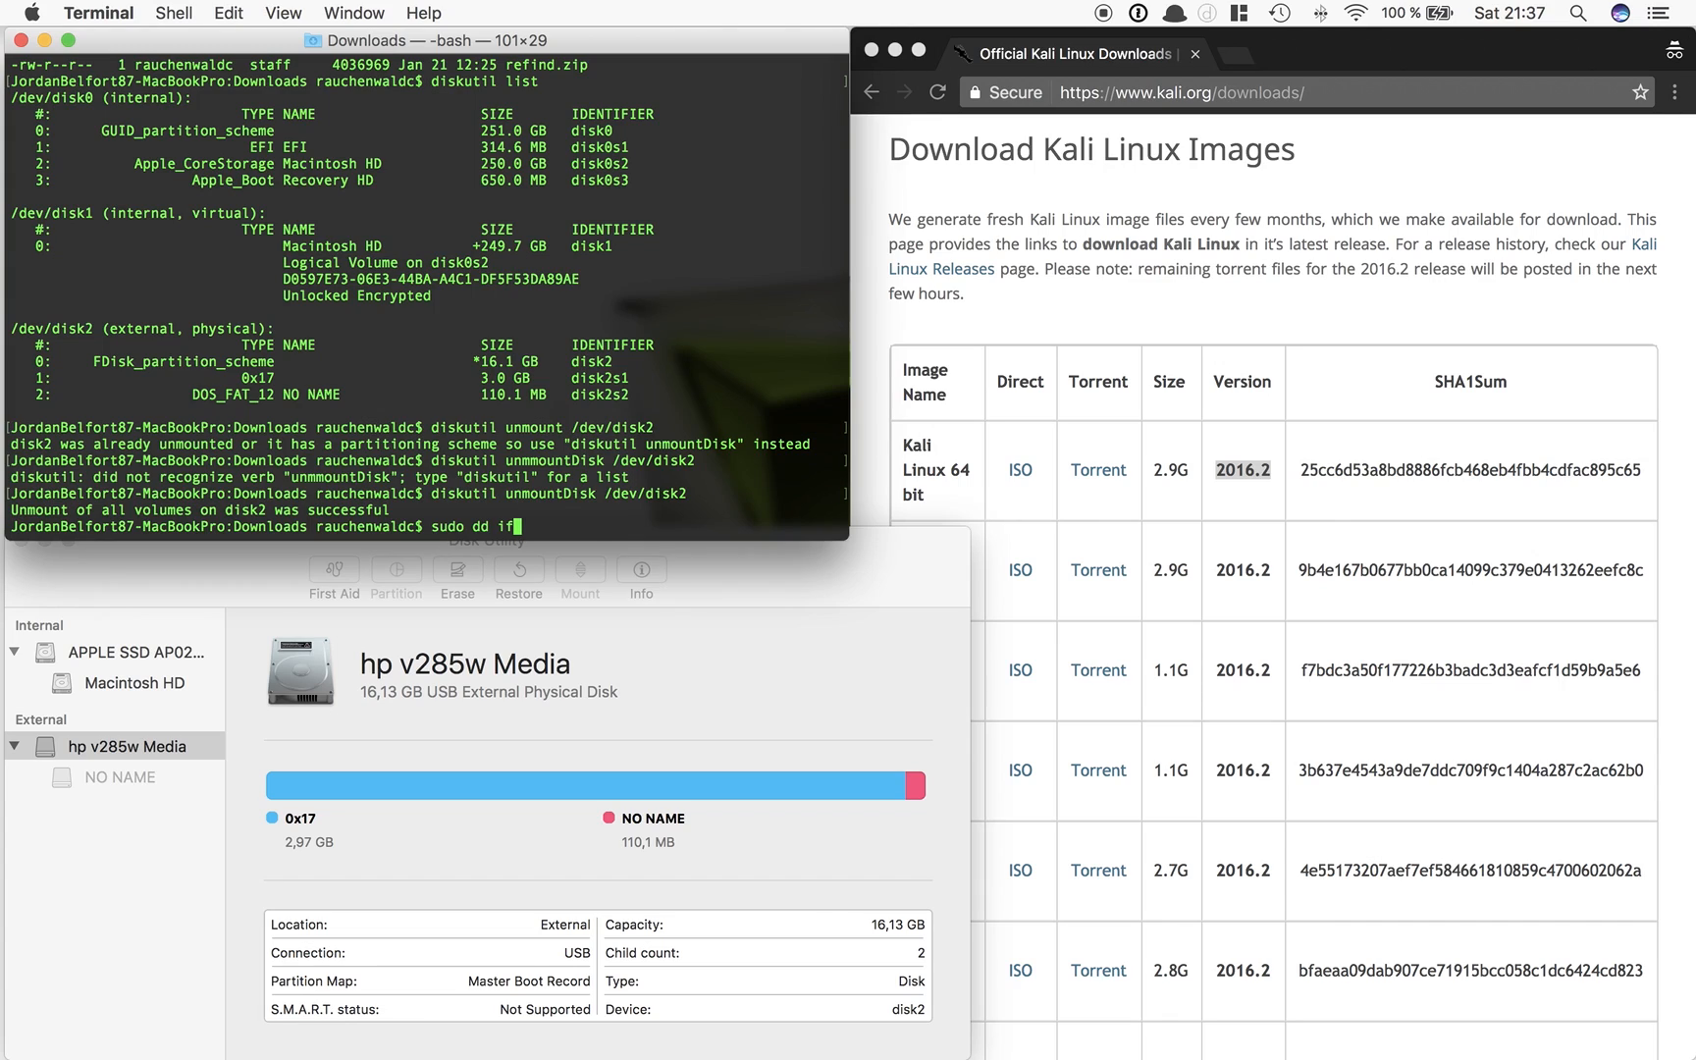
text(kal)
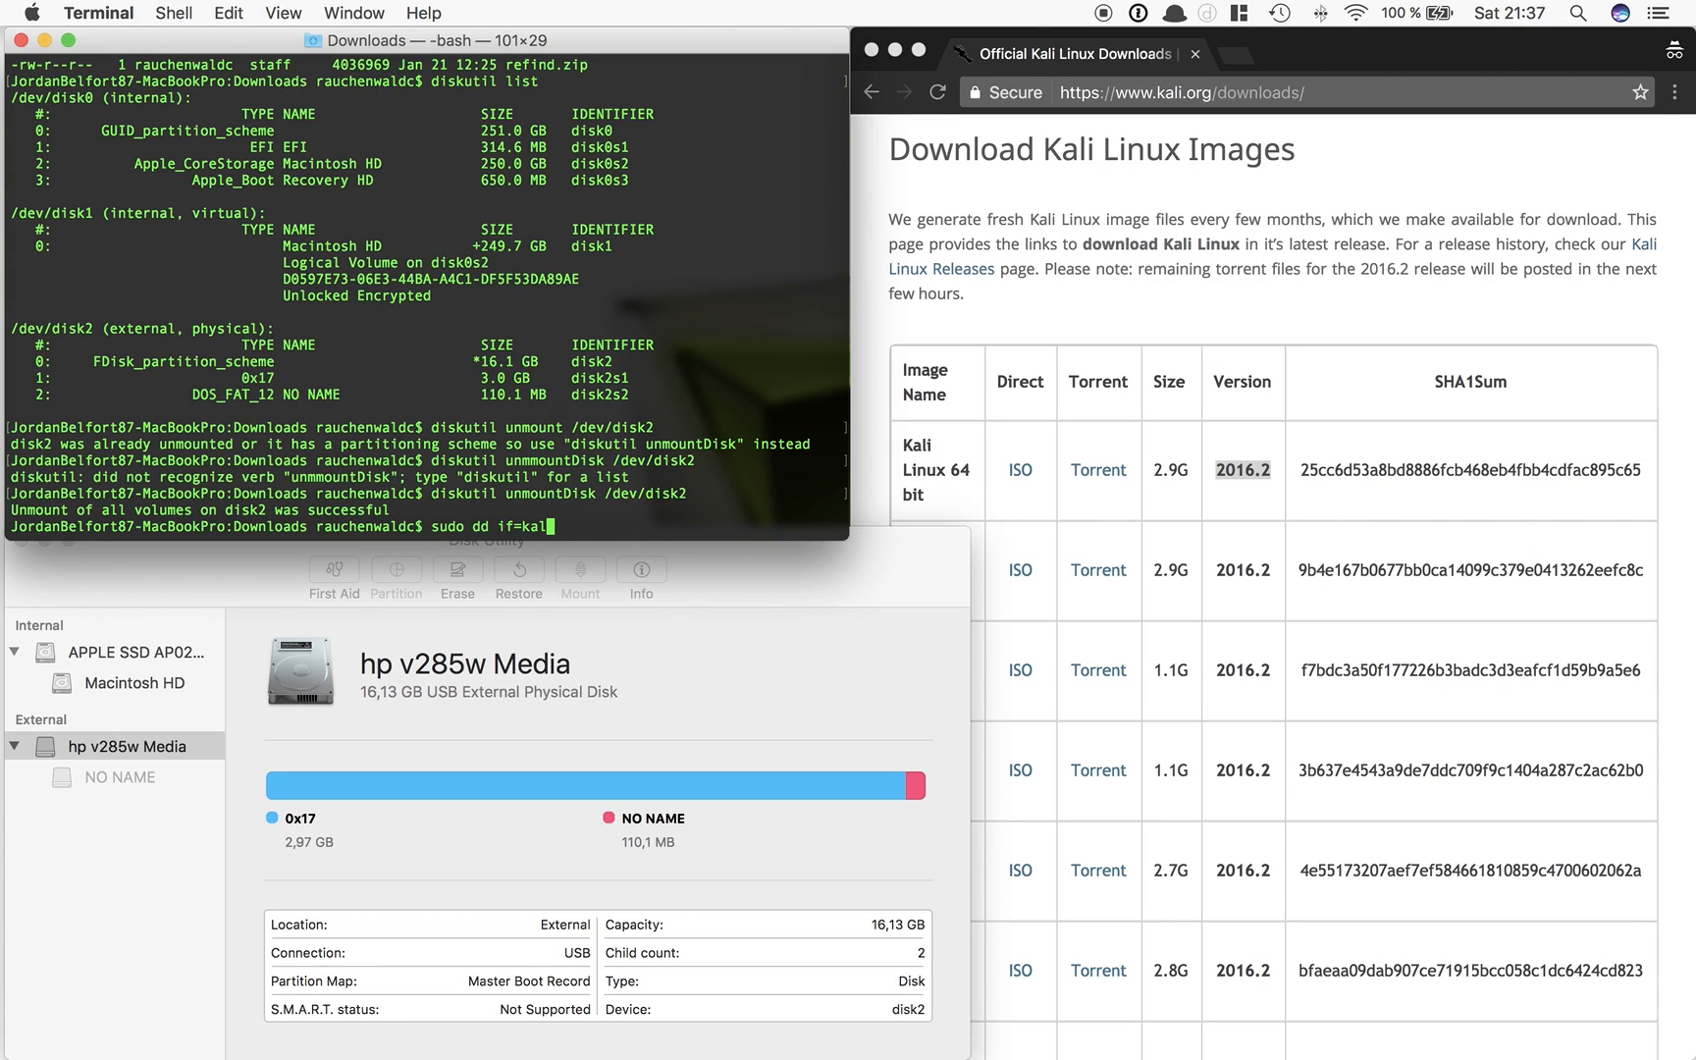
text(i-linux-2016.2-amd64.iso)
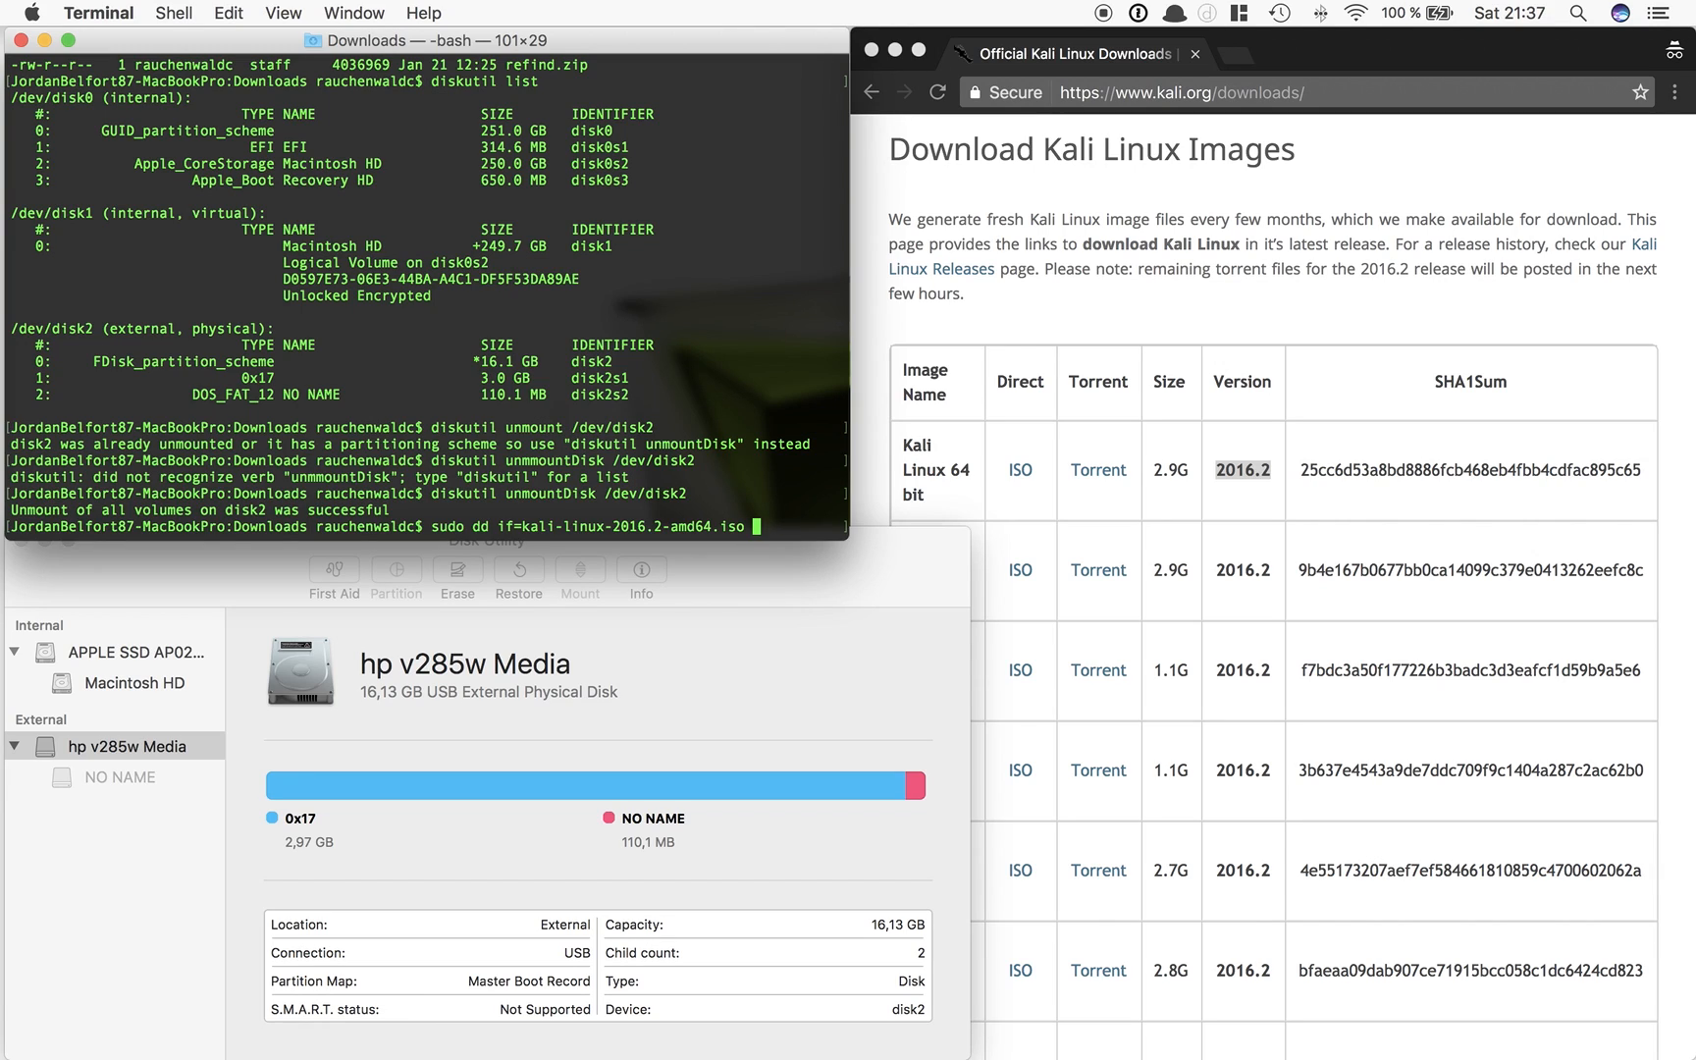
text(of=/)
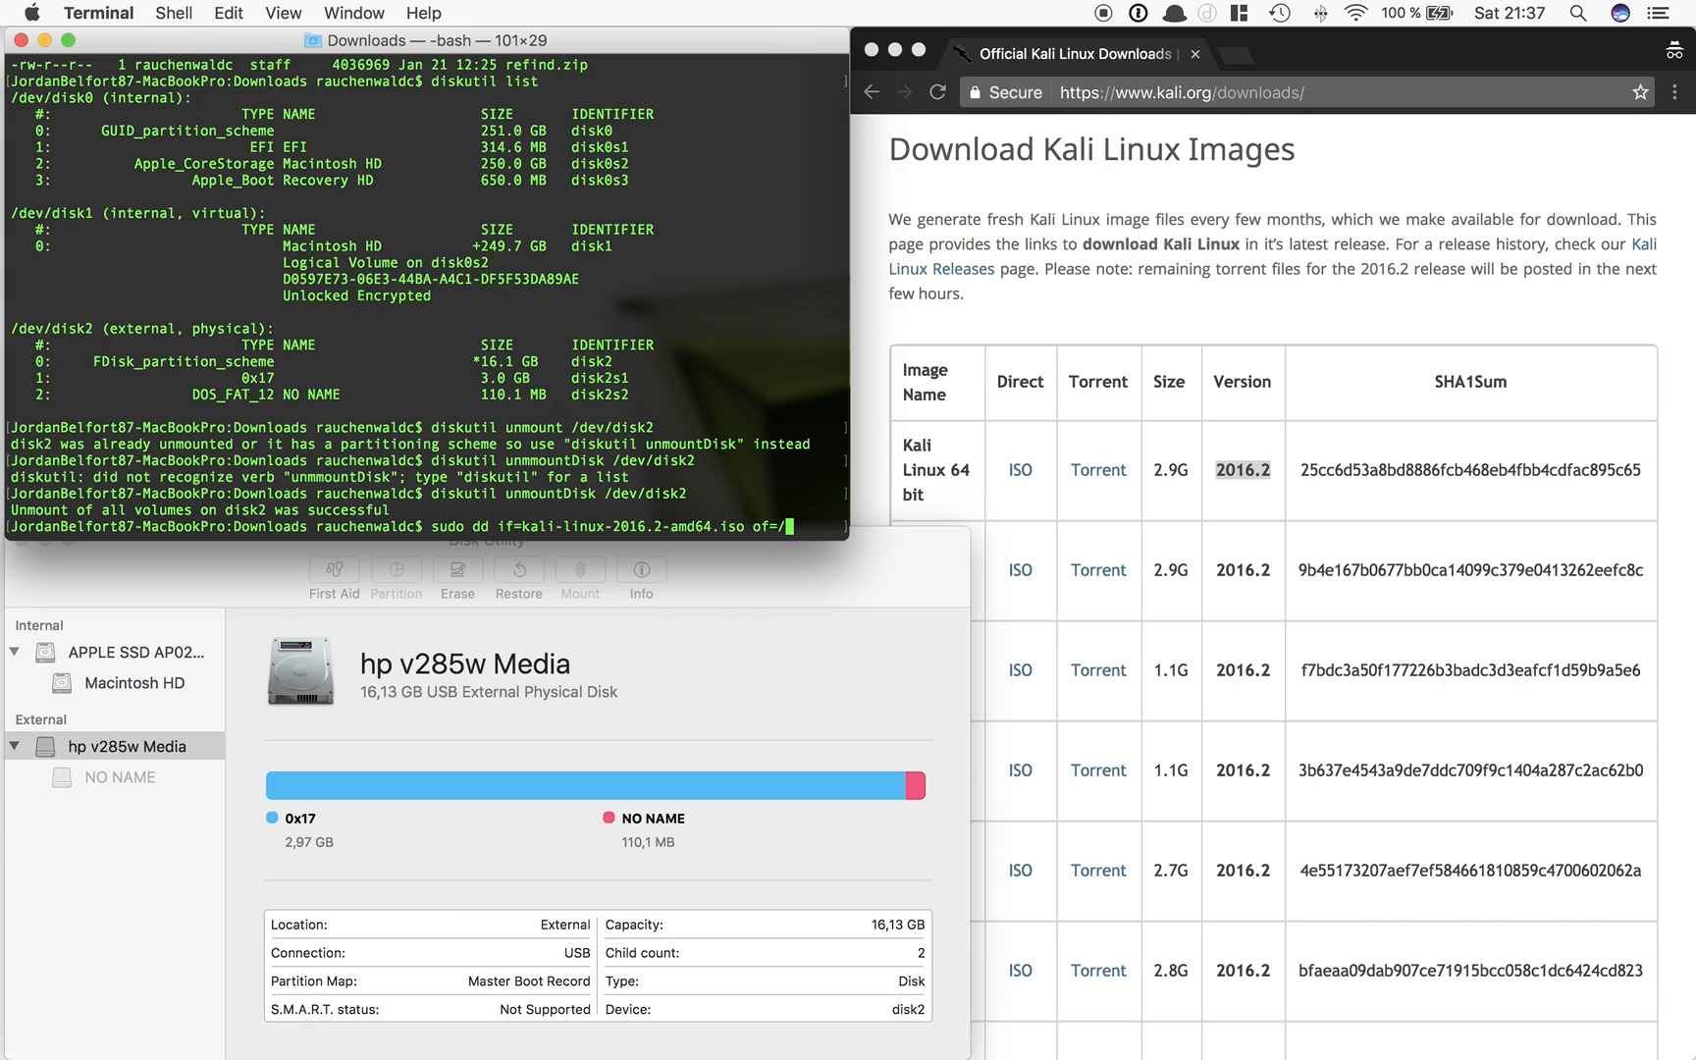
text(dev/disk2)
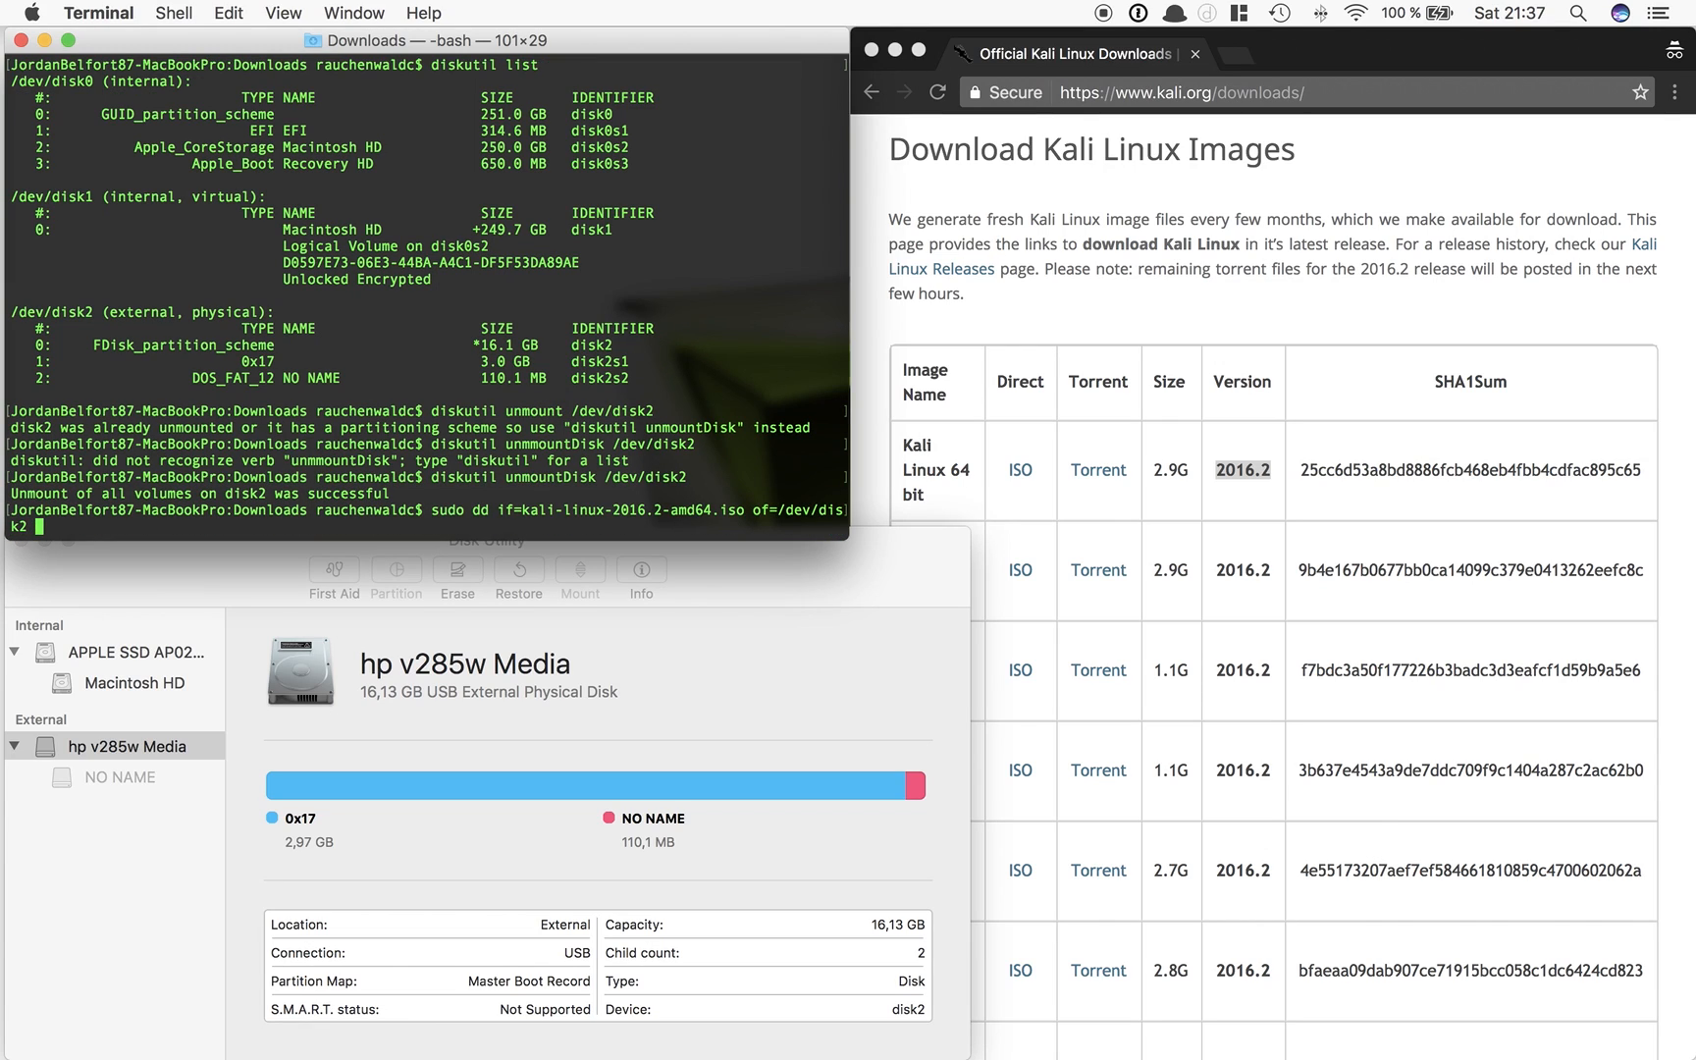
text(bs=)
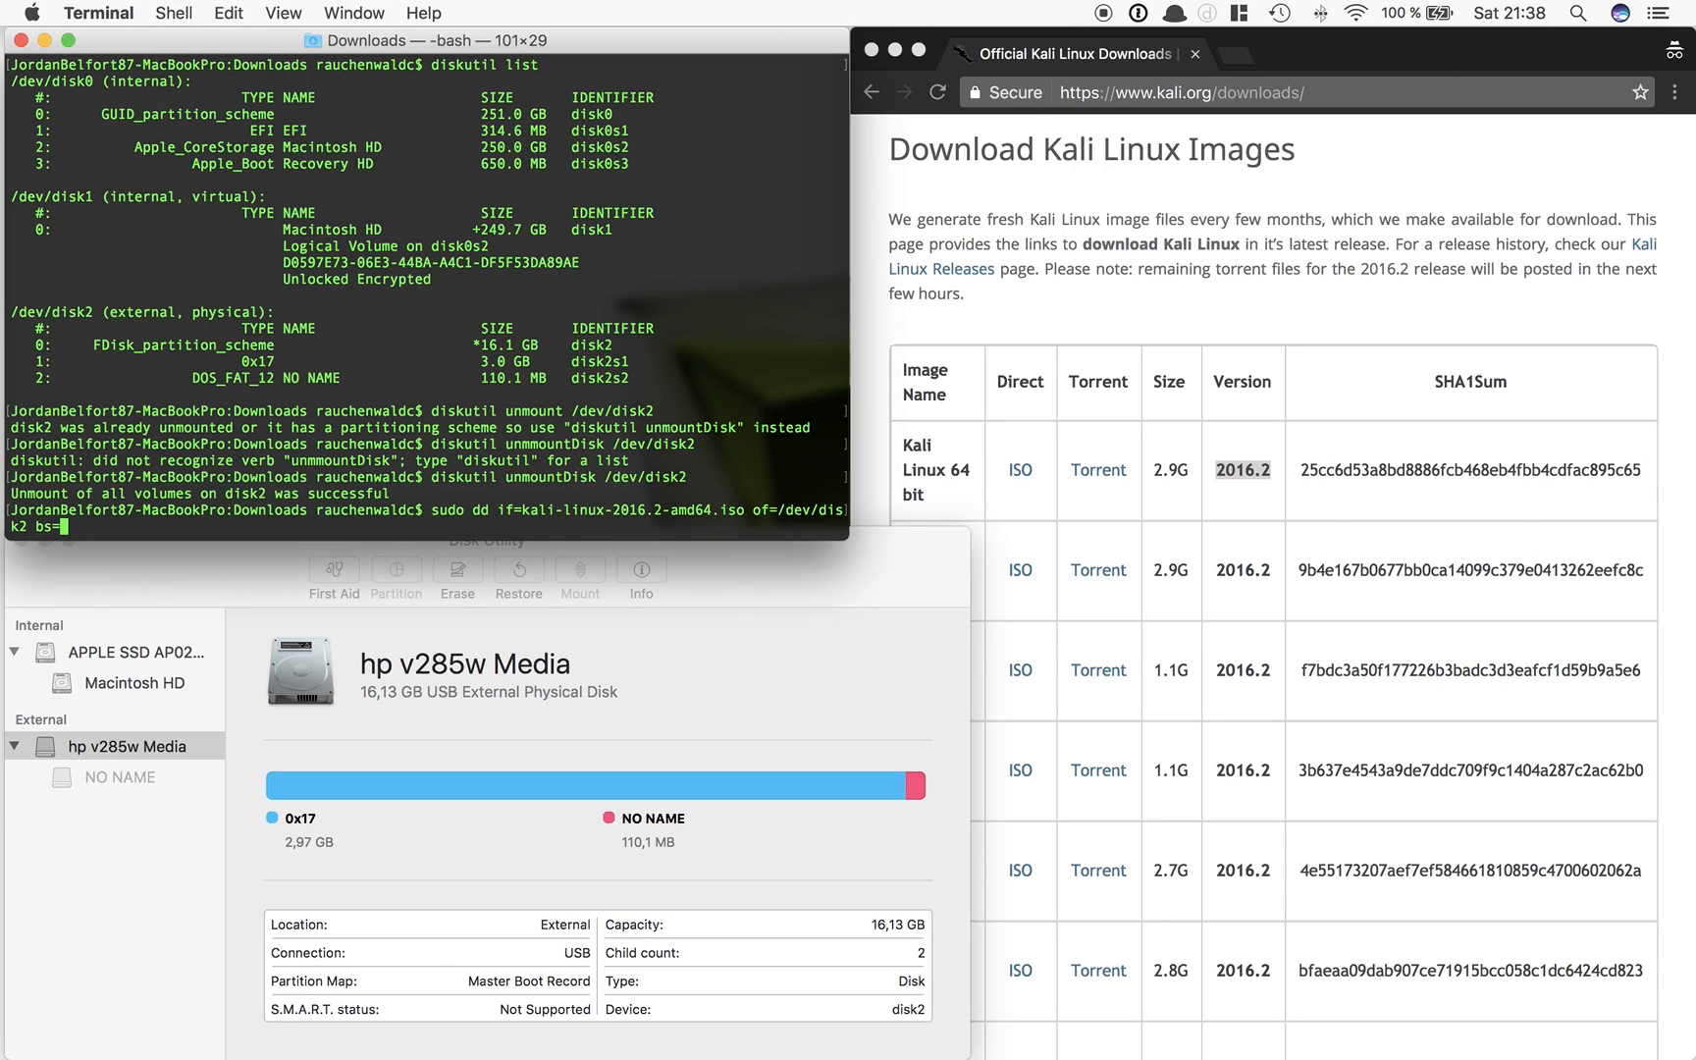
text(1m)
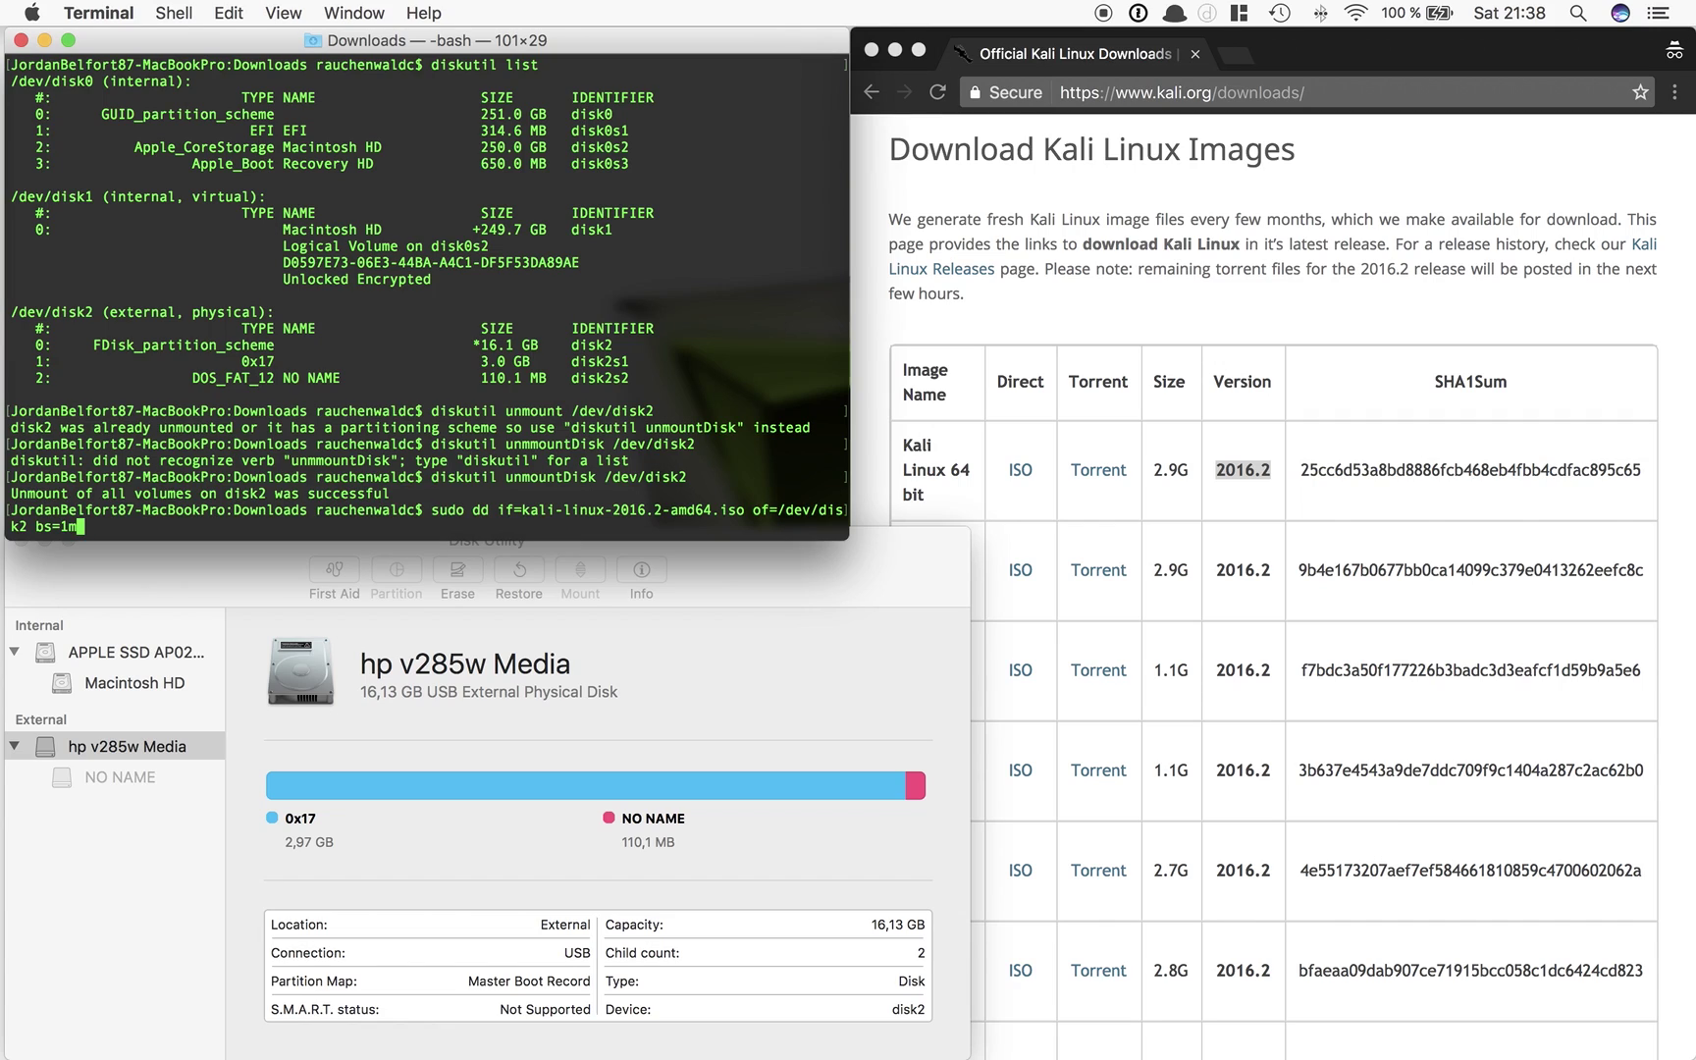
mouse_move(408, 510)
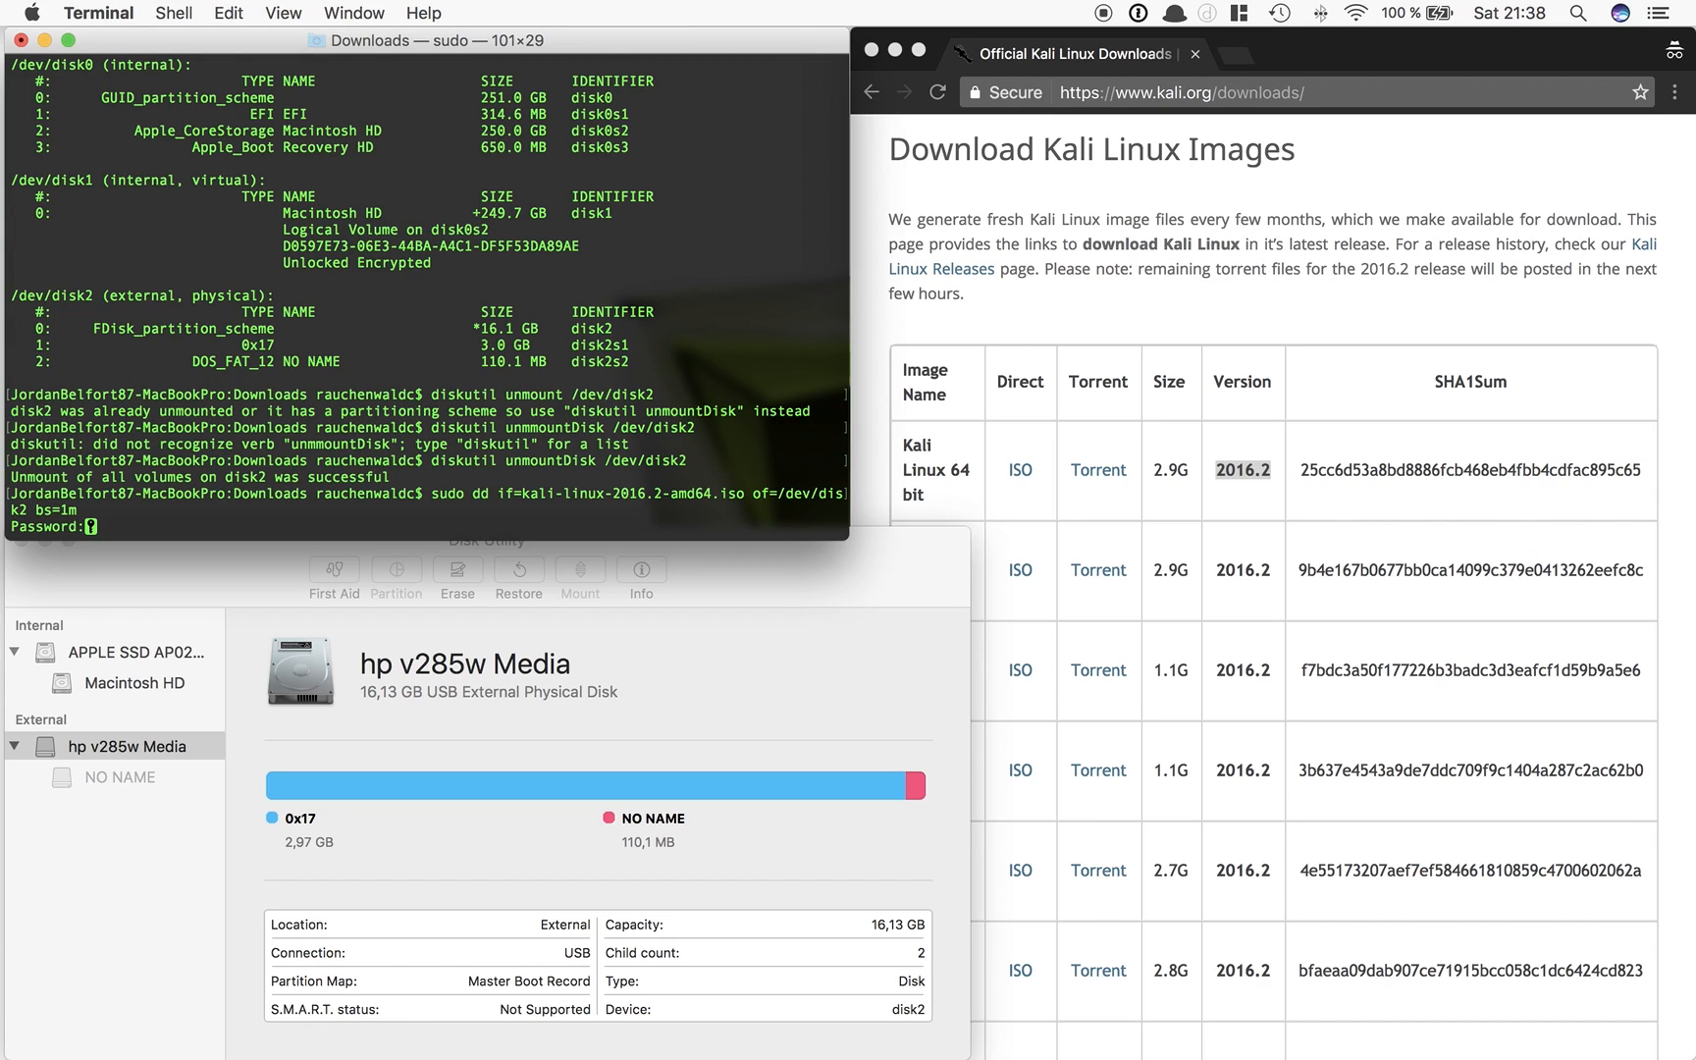
mouse_move(444, 495)
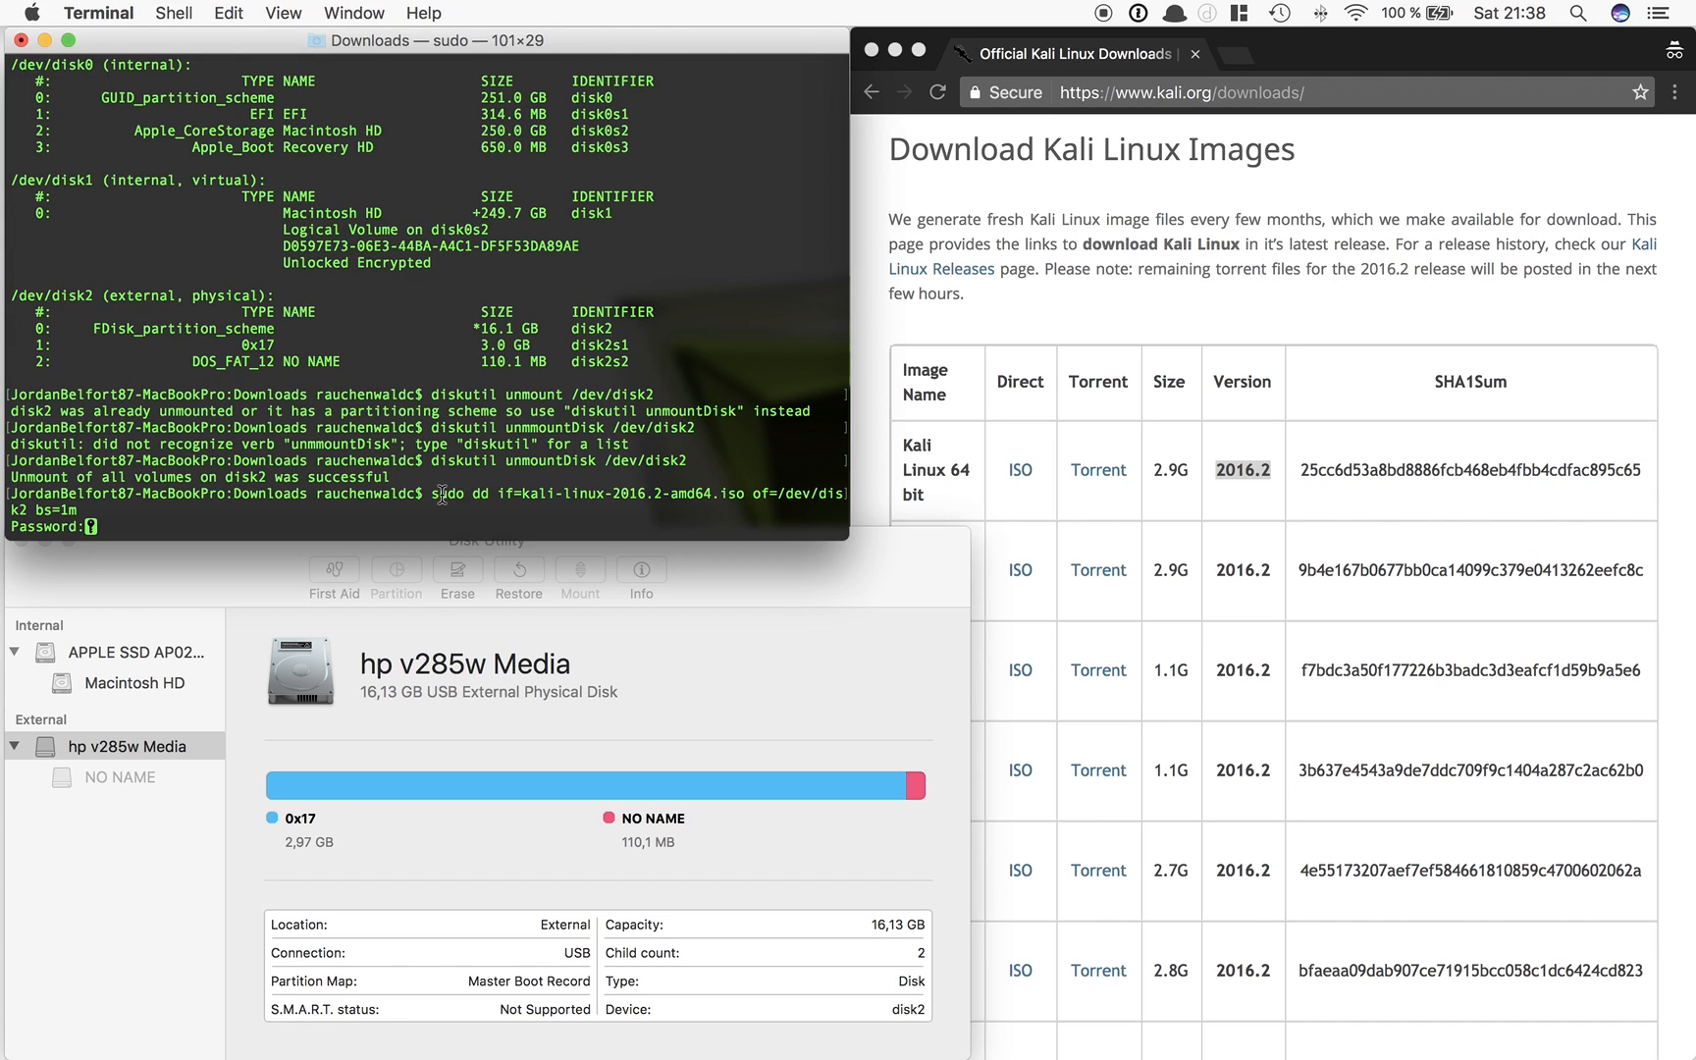
mouse_move(214, 495)
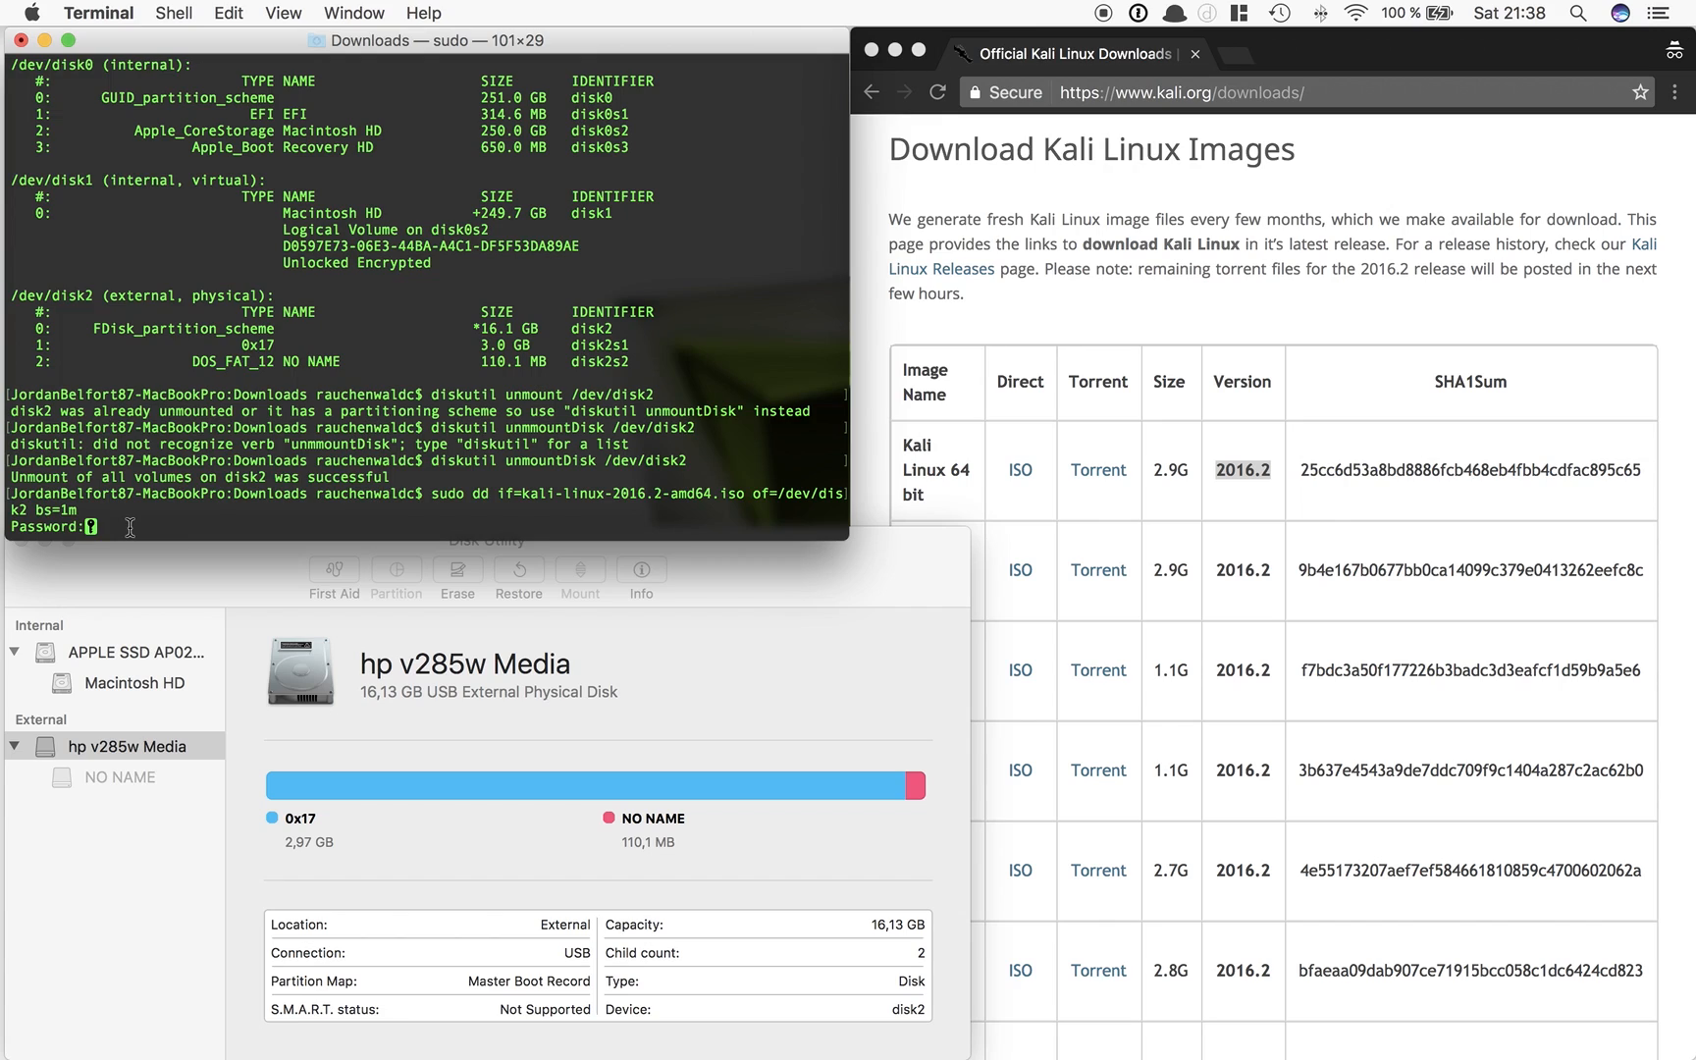
Submit the administrator password so dd starts writing the image to disk2
key(Return)
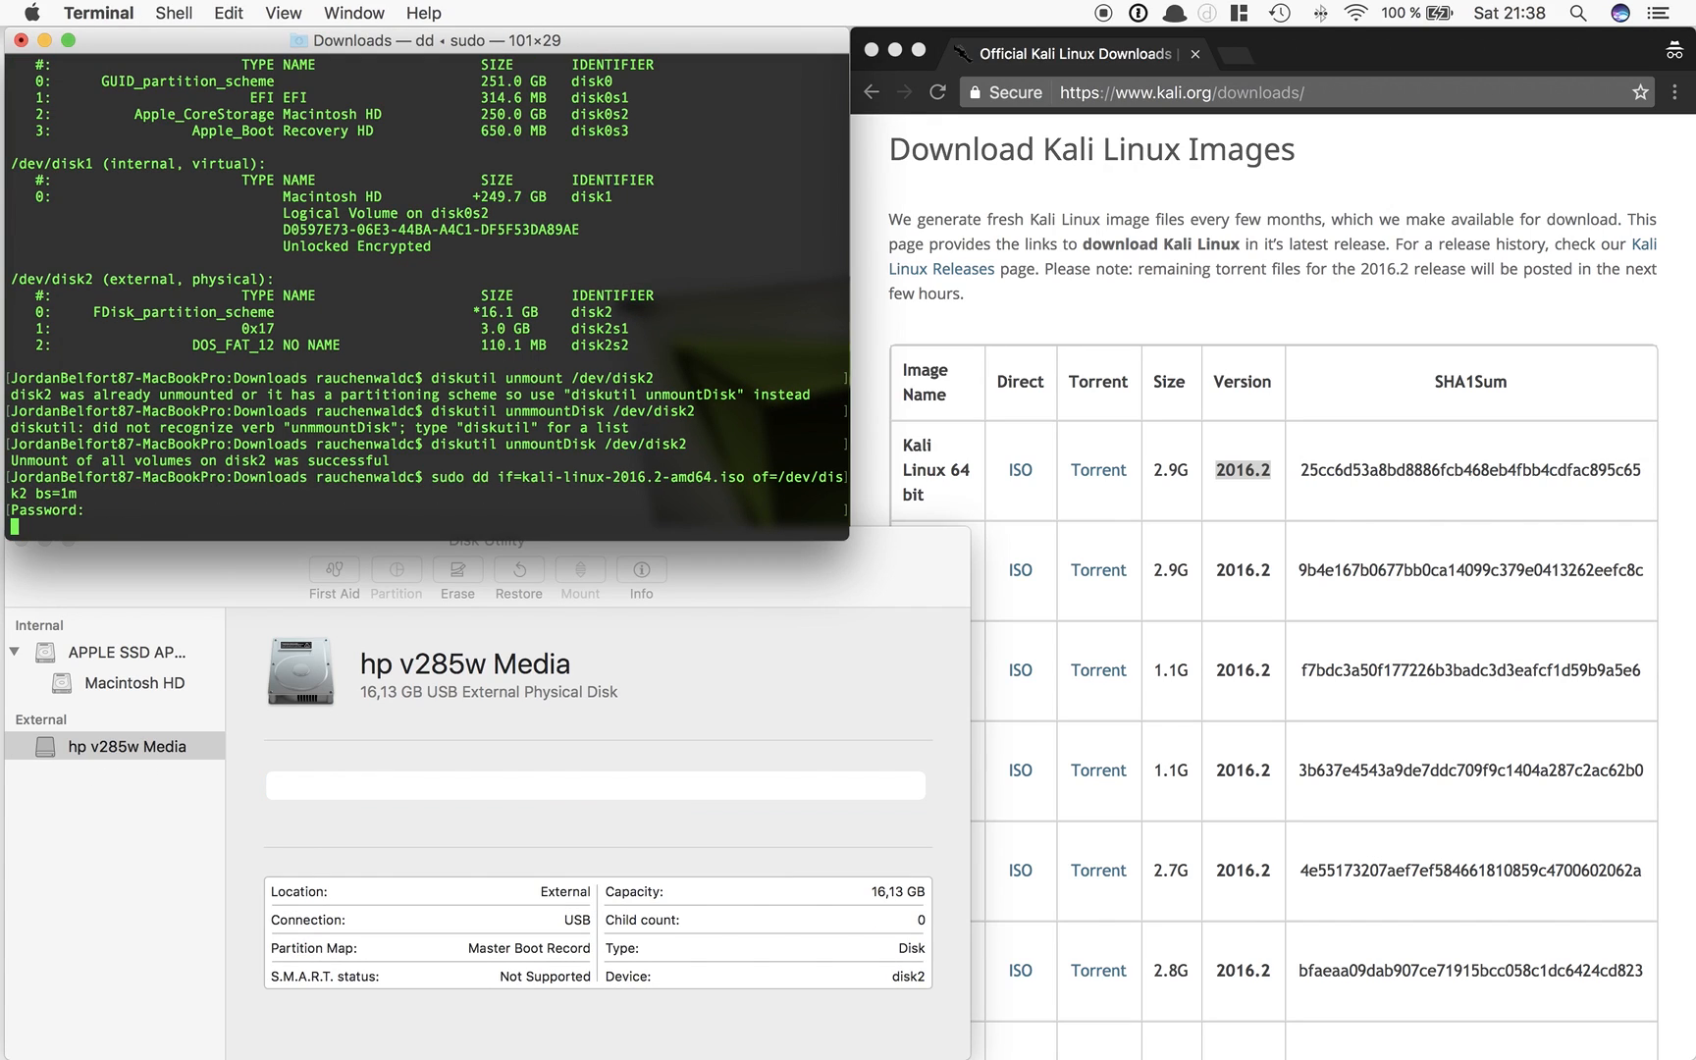
mouse_move(130, 768)
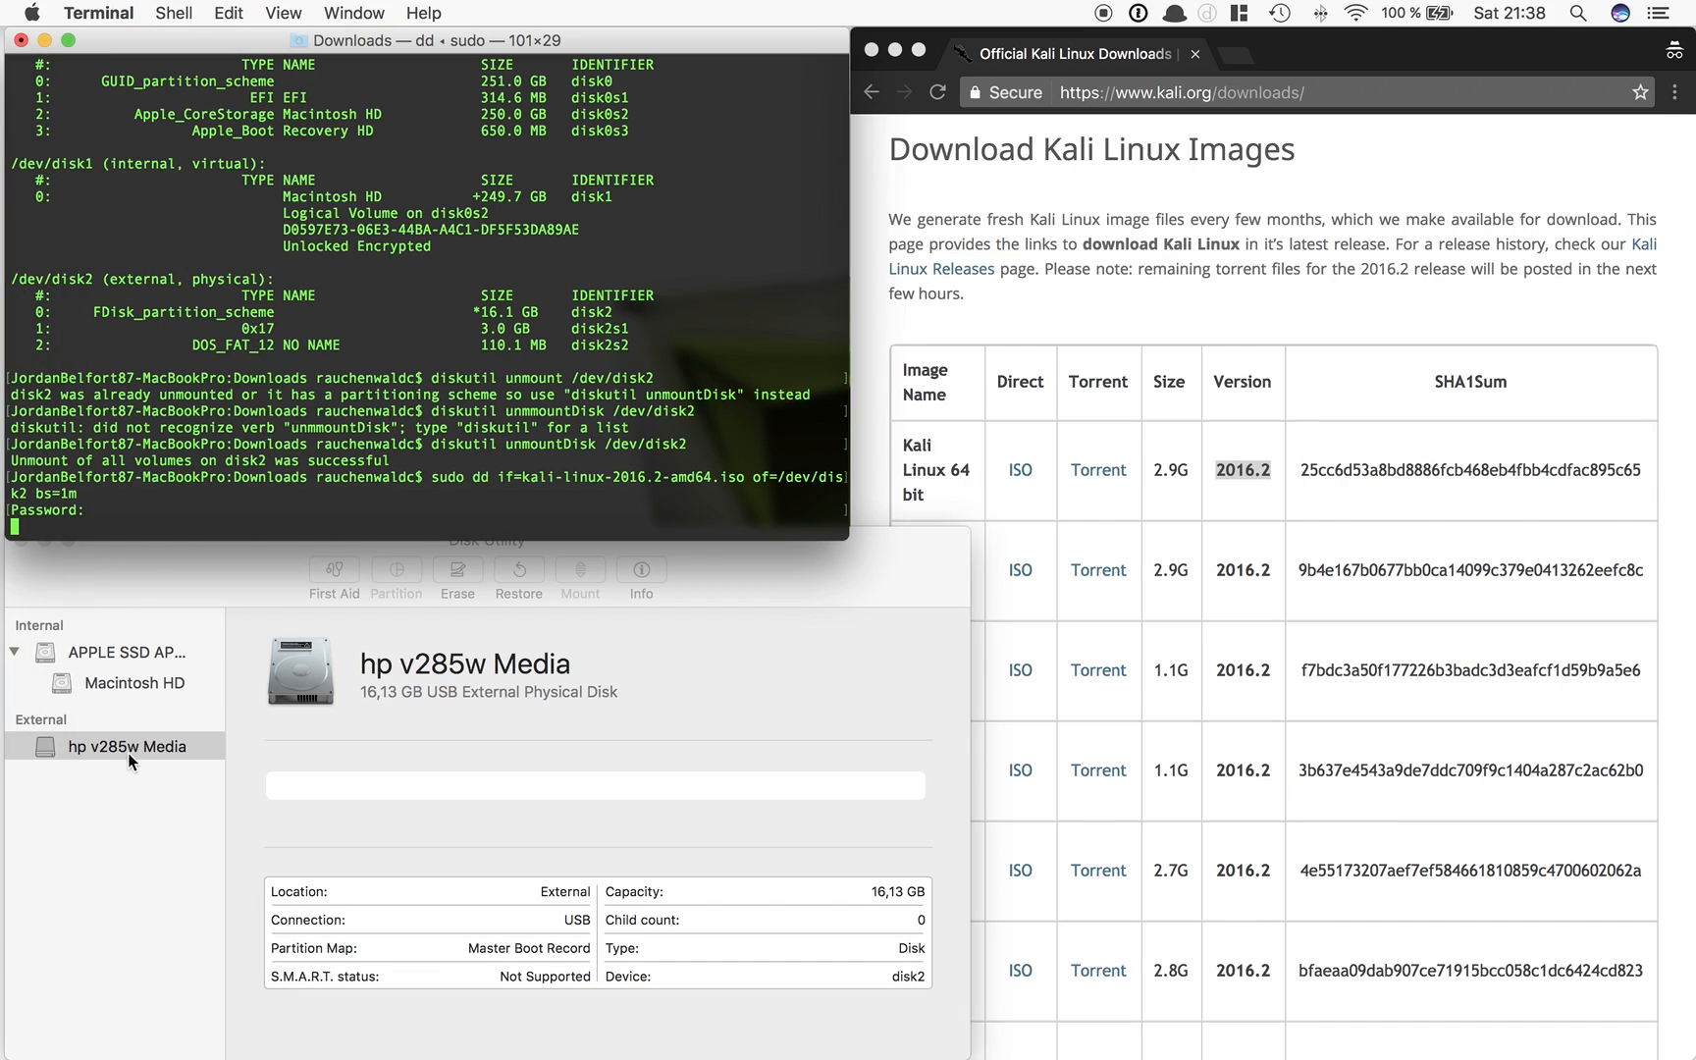
mouse_move(261, 509)
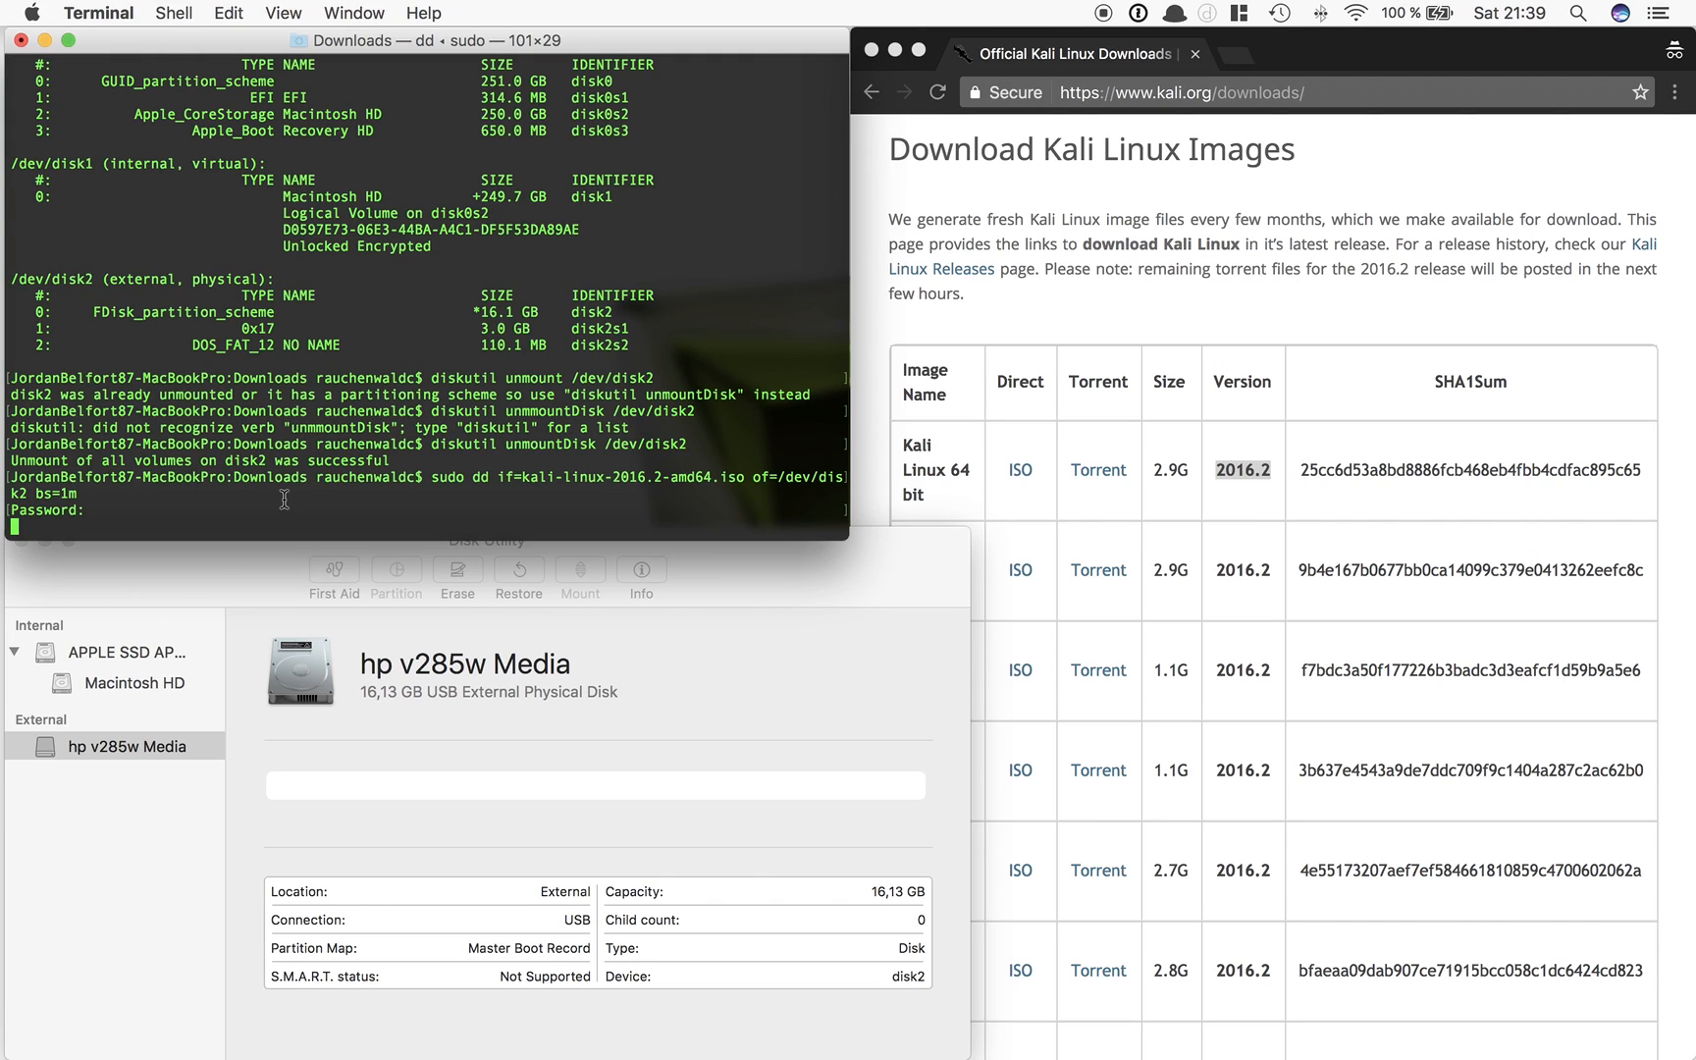
mouse_move(365, 467)
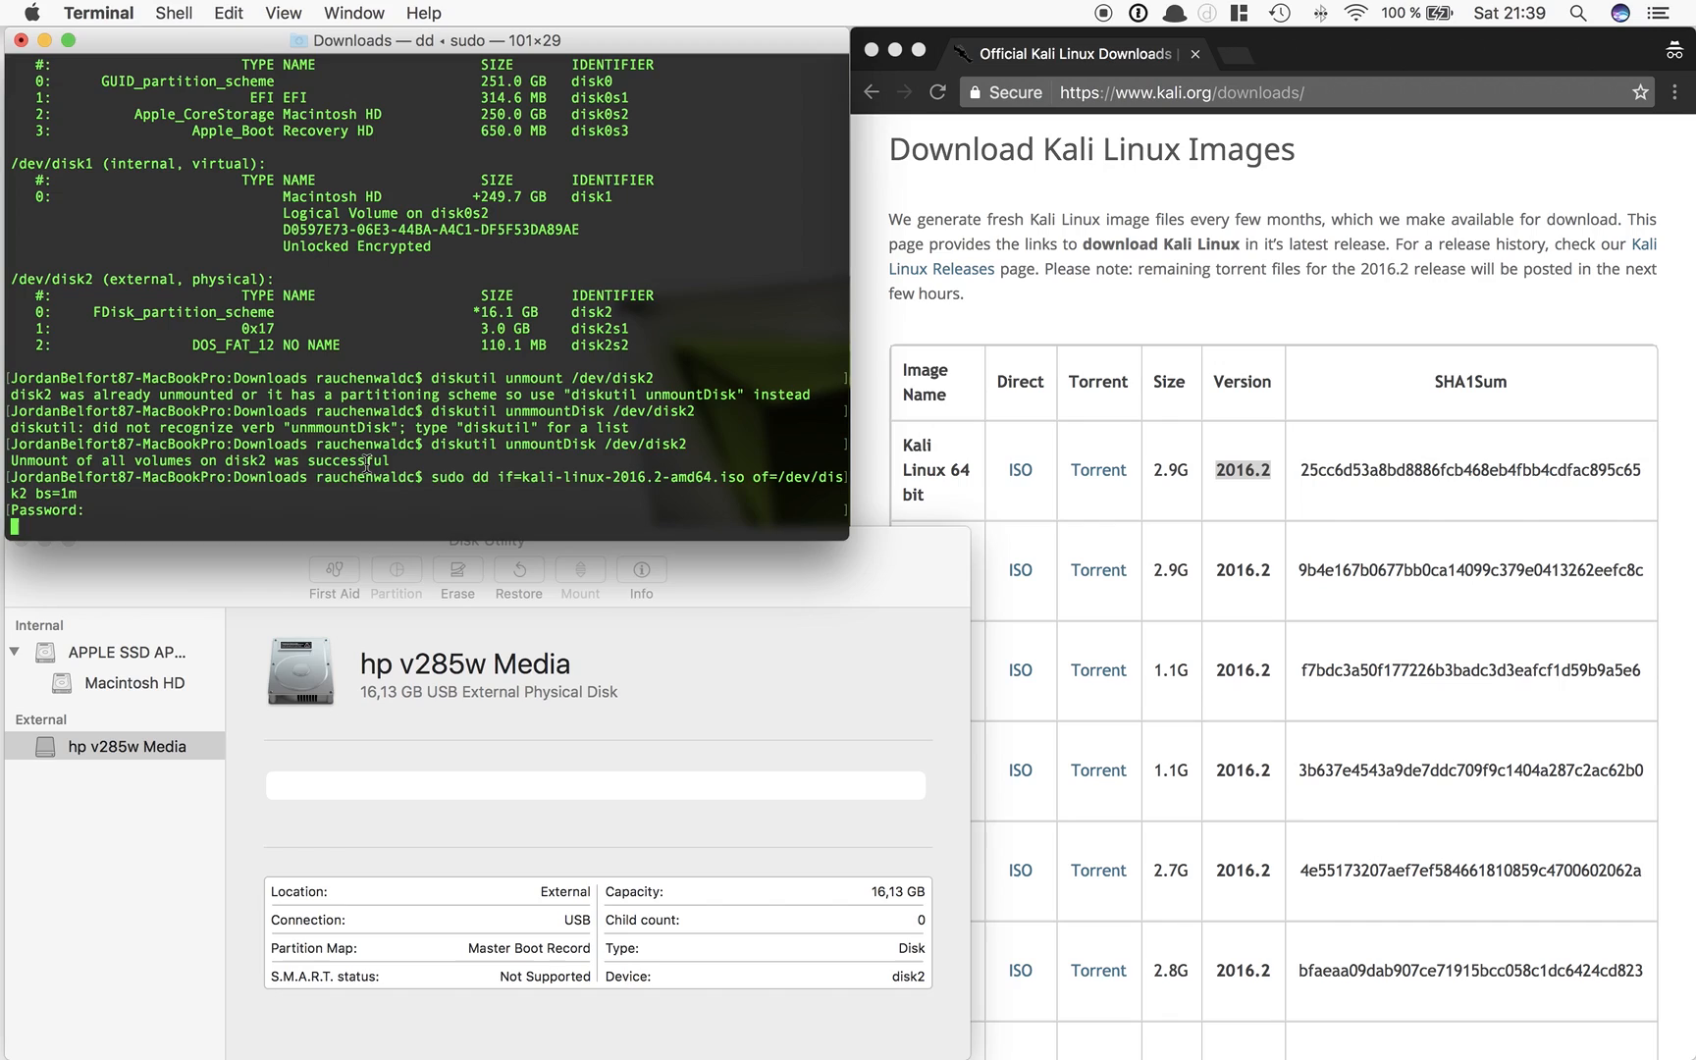
mouse_move(589, 362)
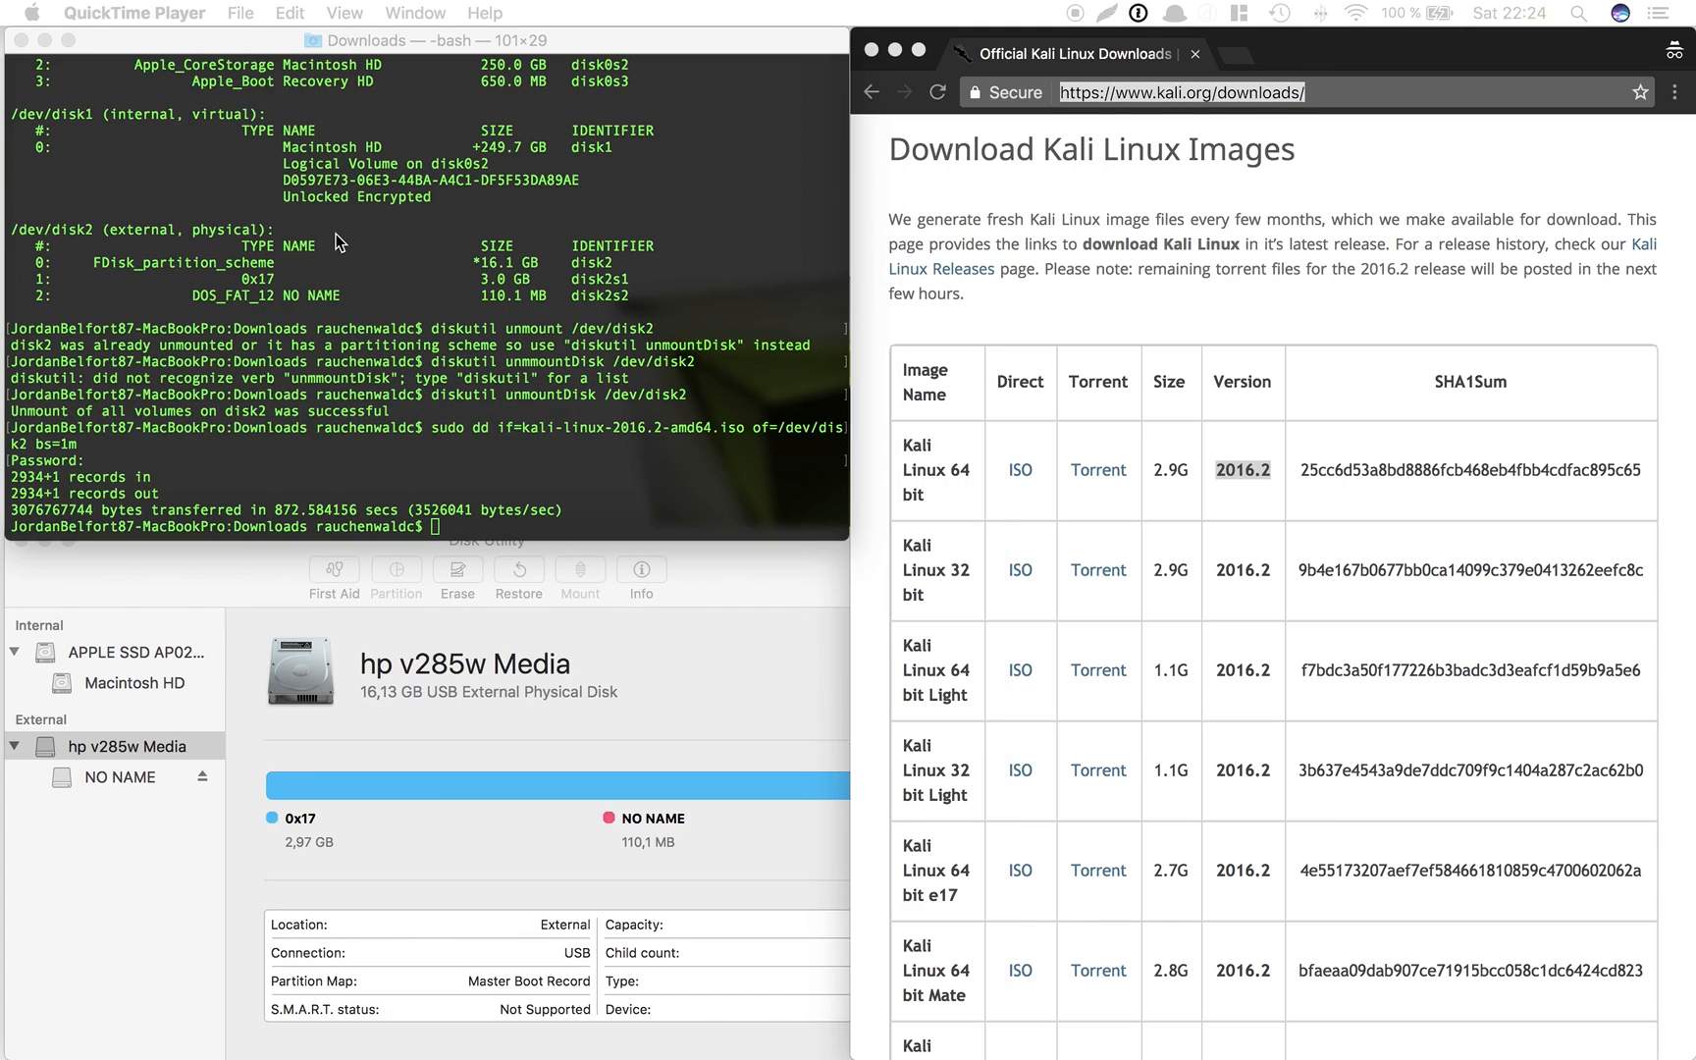
mouse_move(271, 442)
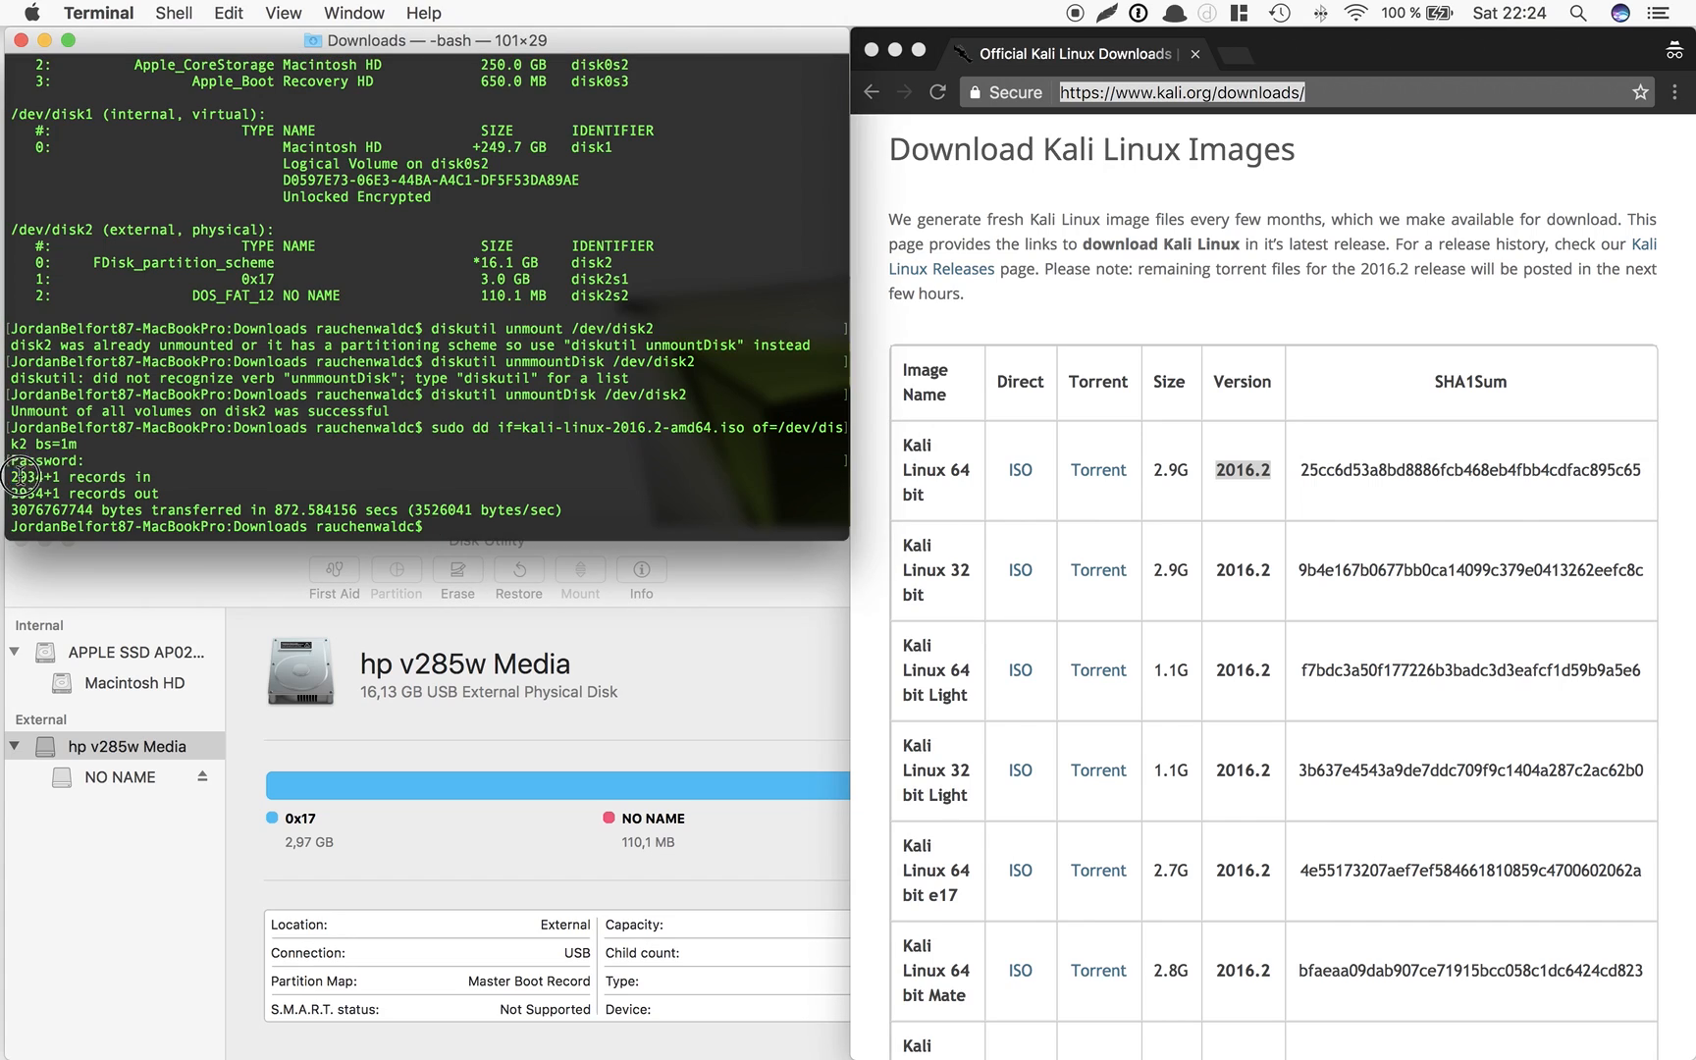
drag(17, 477, 541, 511)
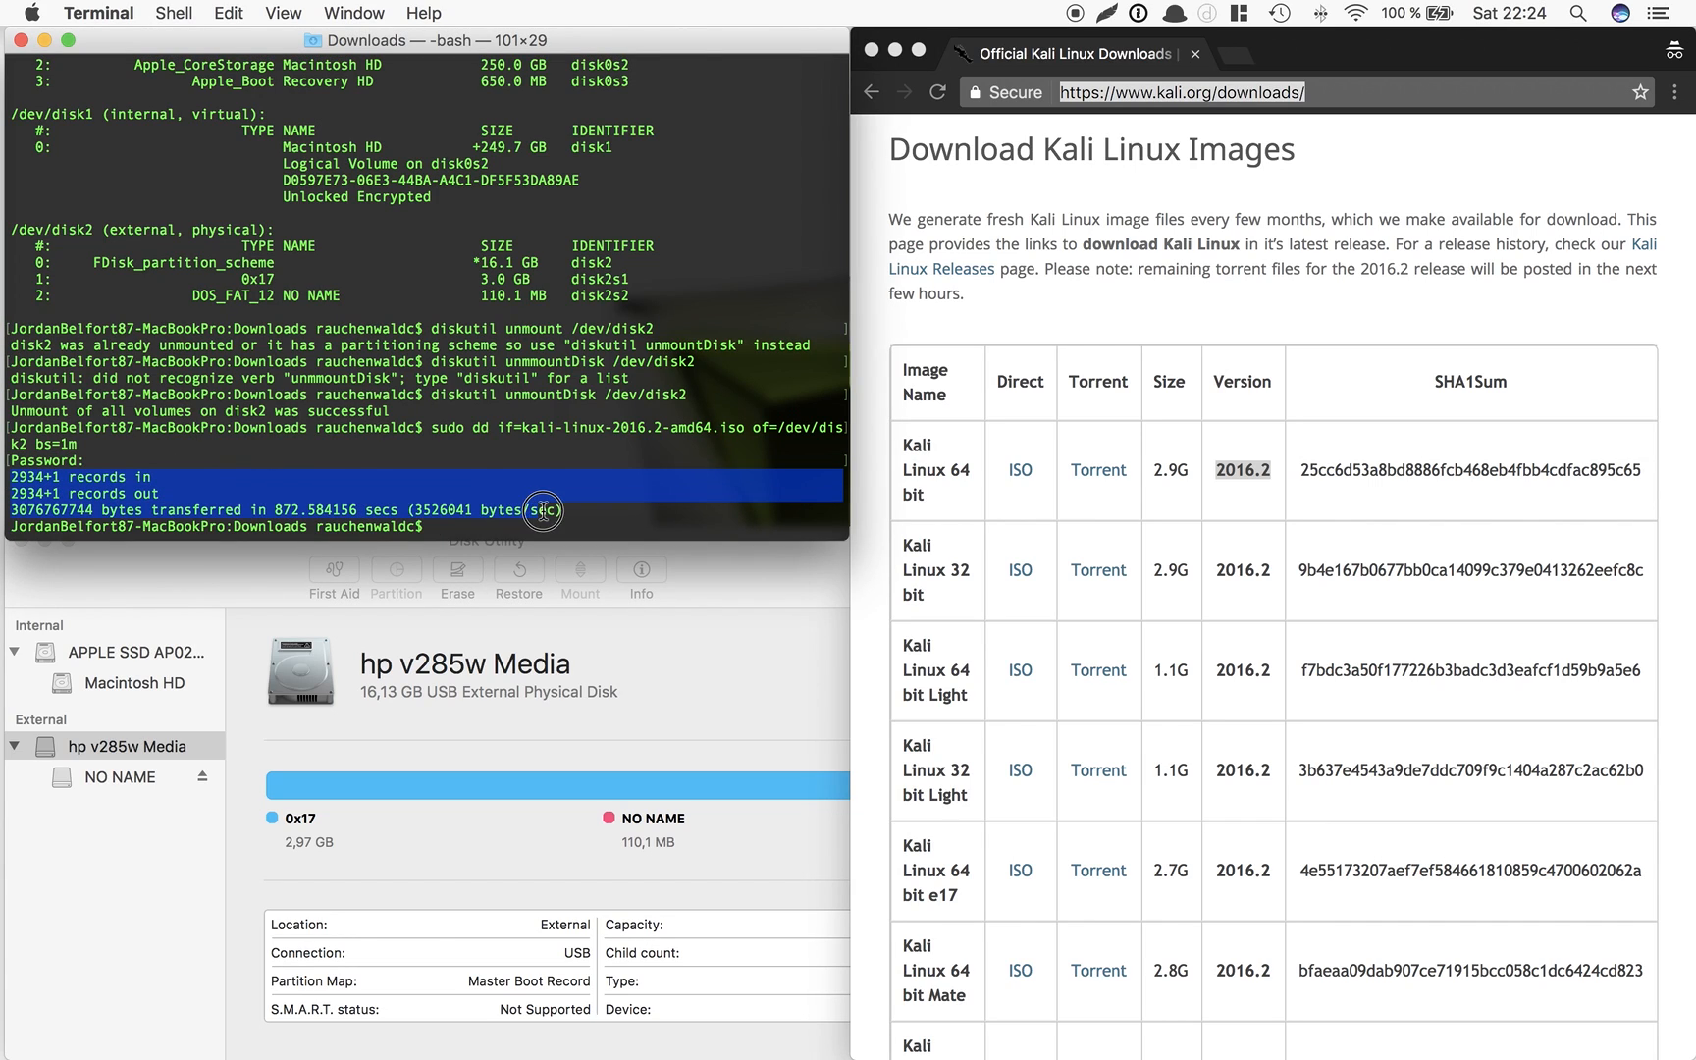